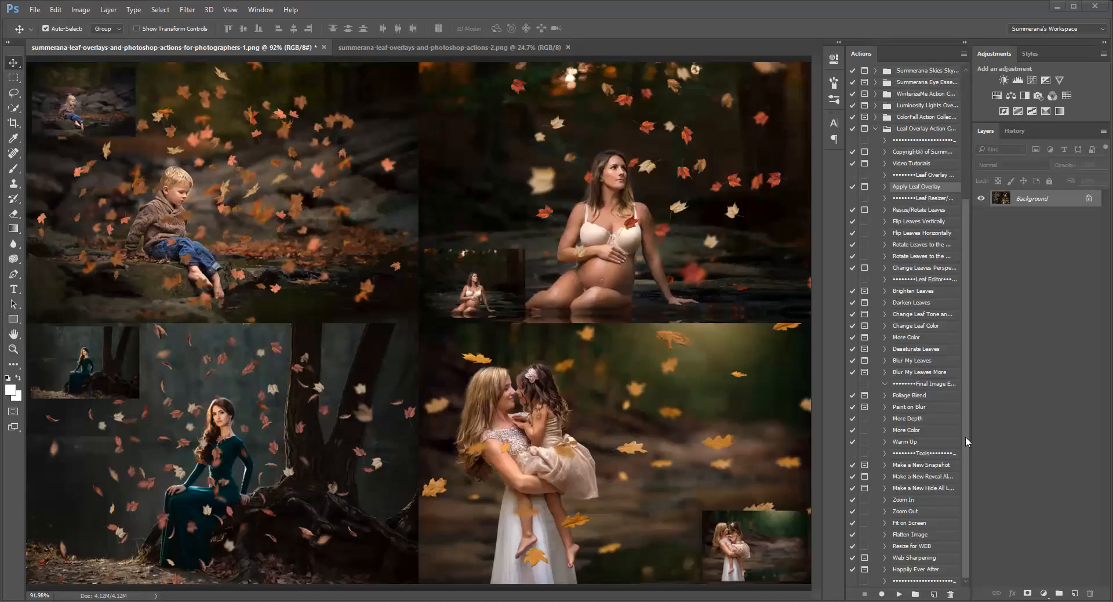
pyautogui.moveTo(442, 204)
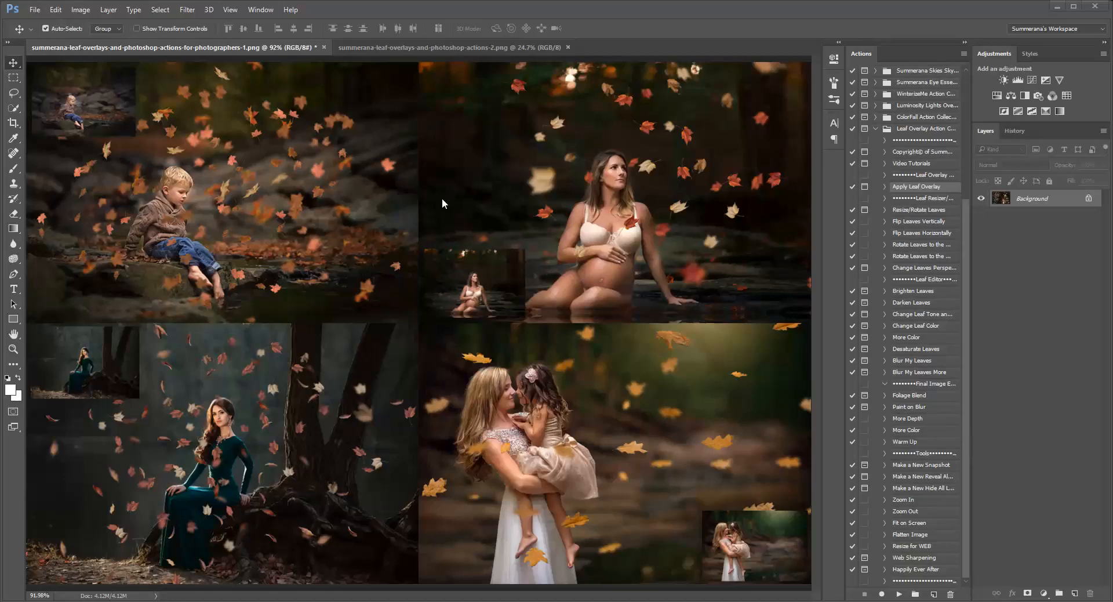
# Bring the photo of the woman in the green dress by the tree to the front.
pyautogui.click(451, 47)
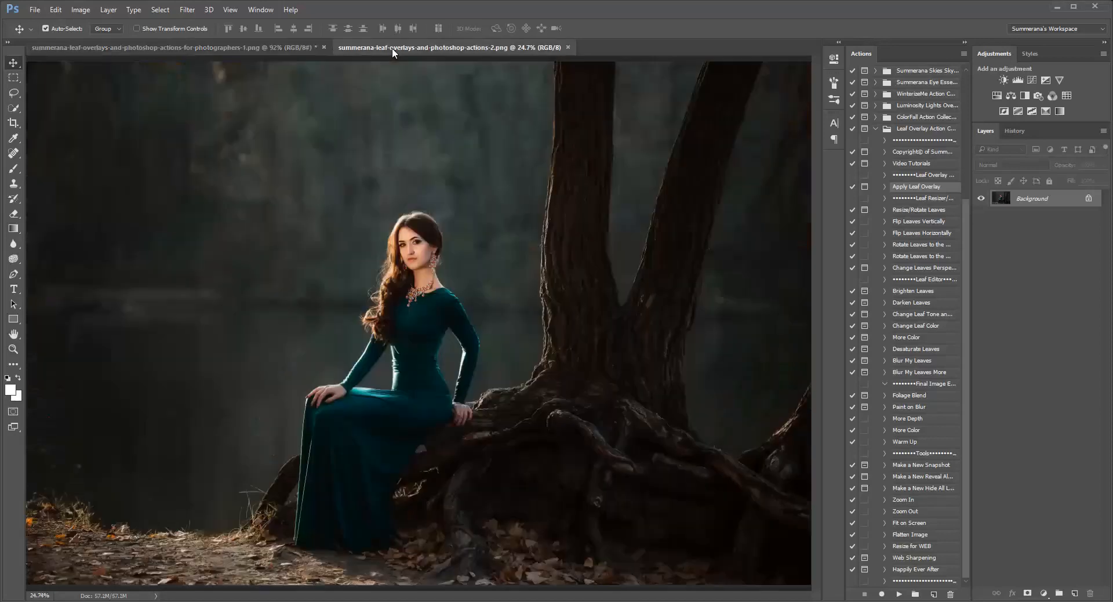
pyautogui.moveTo(907, 194)
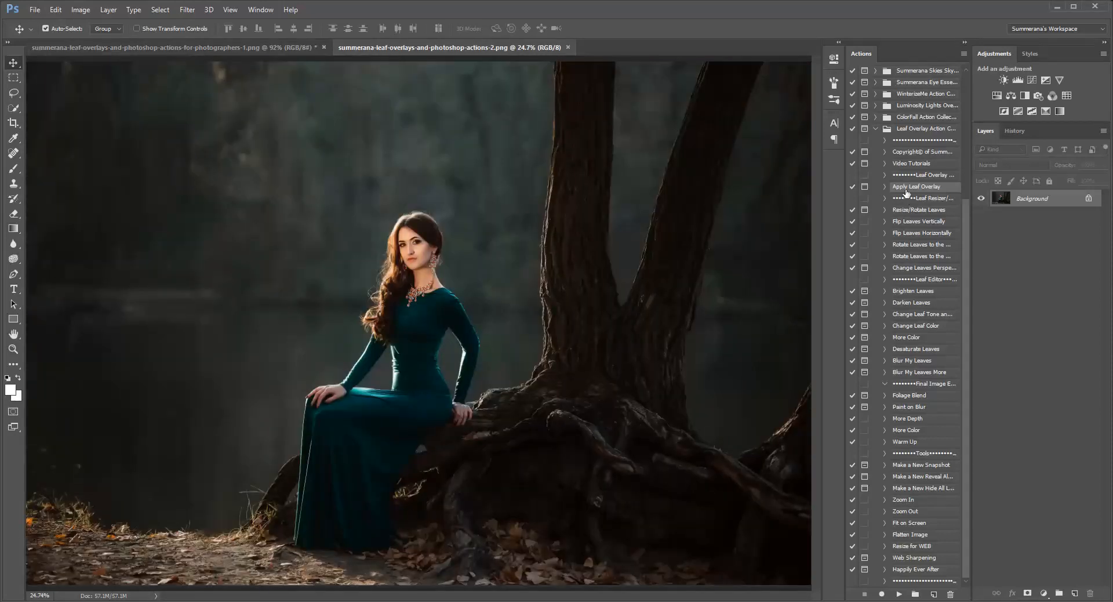
pyautogui.moveTo(950, 133)
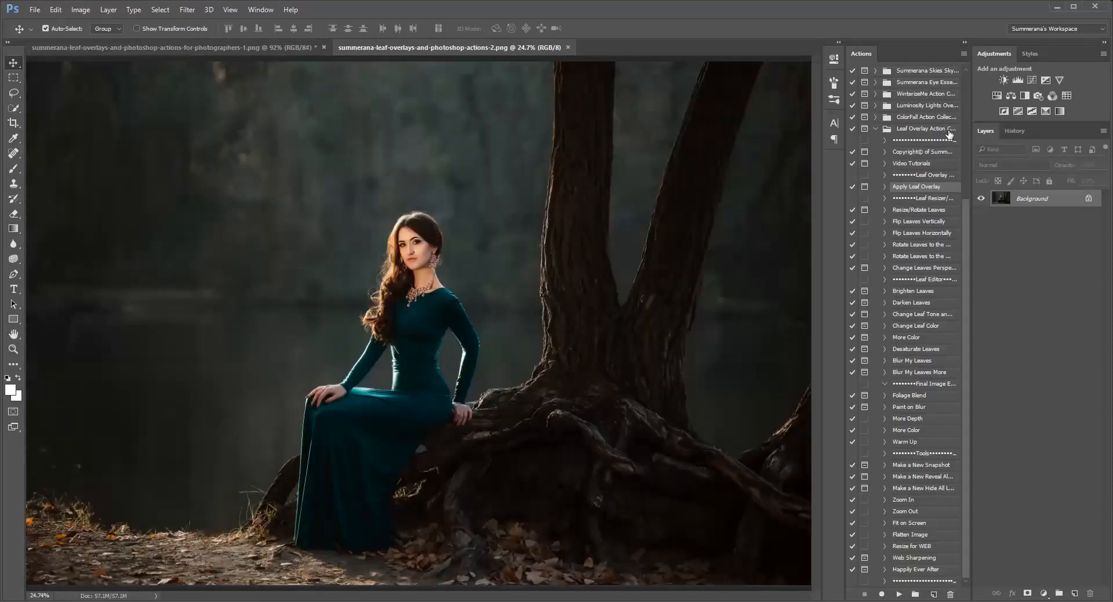
pyautogui.moveTo(917, 190)
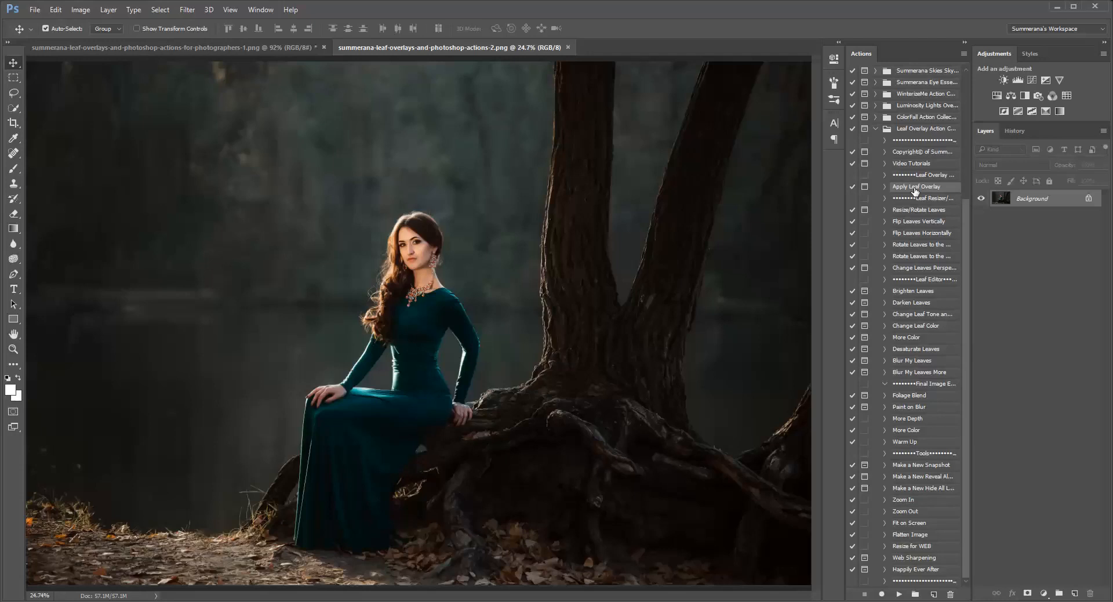
pyautogui.moveTo(914, 192)
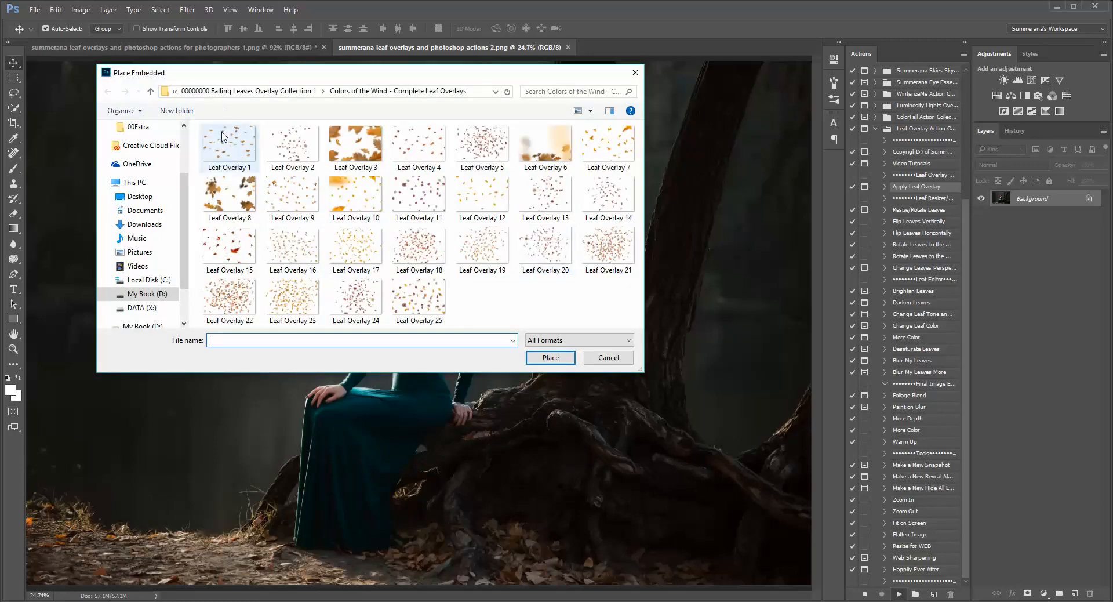
pyautogui.moveTo(419, 248)
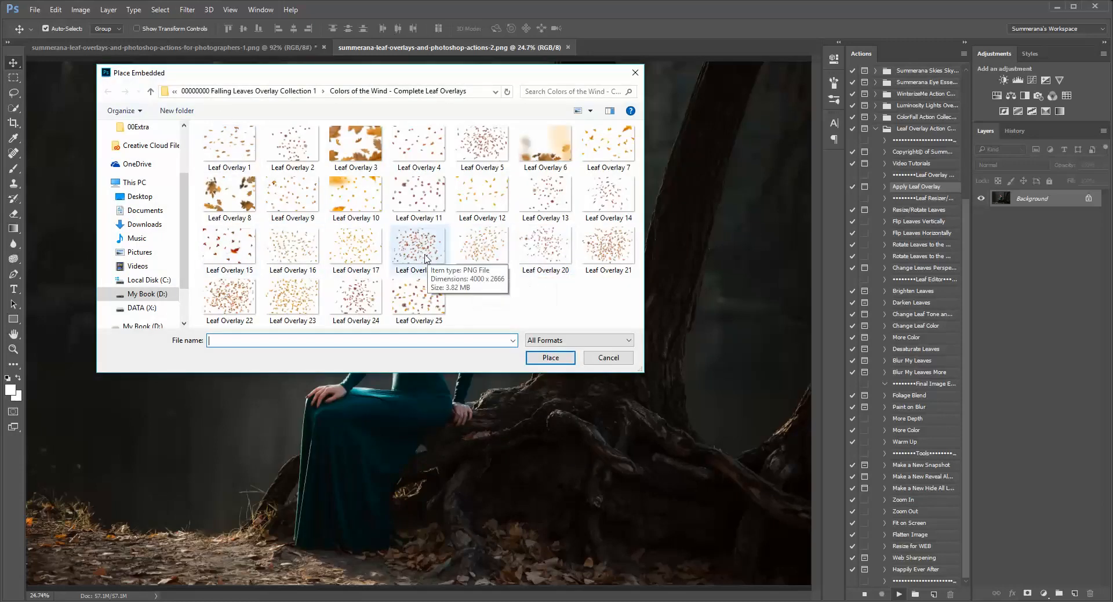
pyautogui.moveTo(403, 258)
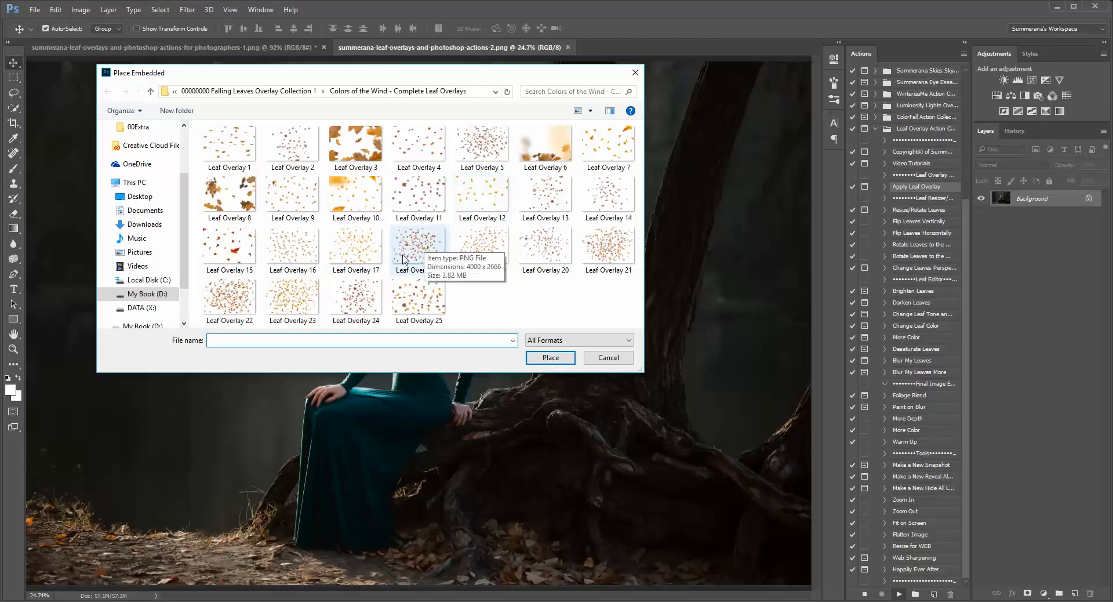
# Place Leaf Overlay 20 onto the photo from the Place Embedded dialog.
pyautogui.click(544, 247)
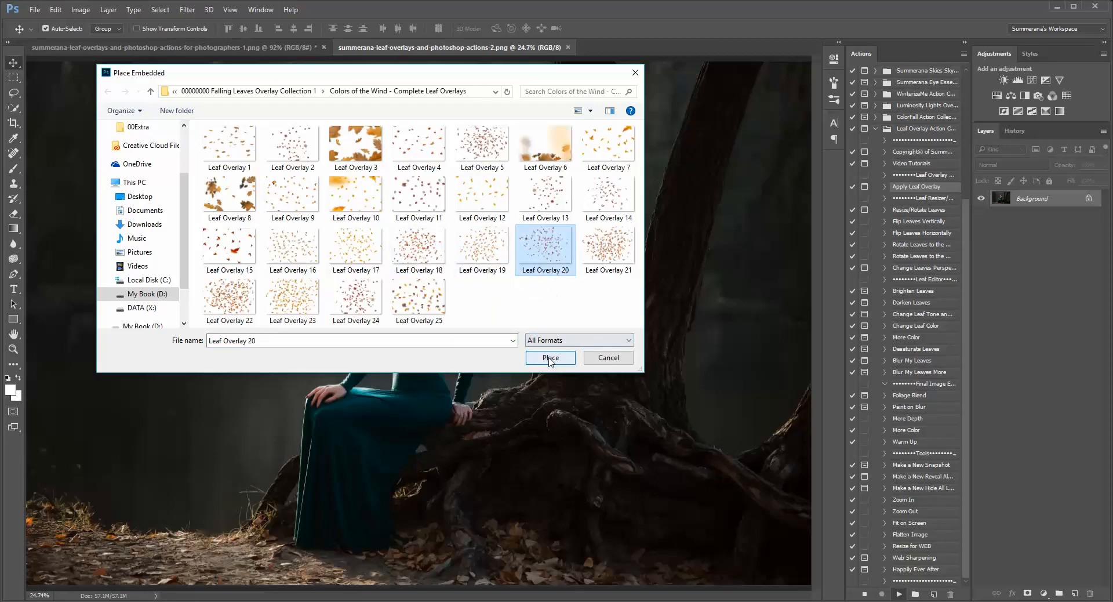
pyautogui.click(551, 358)
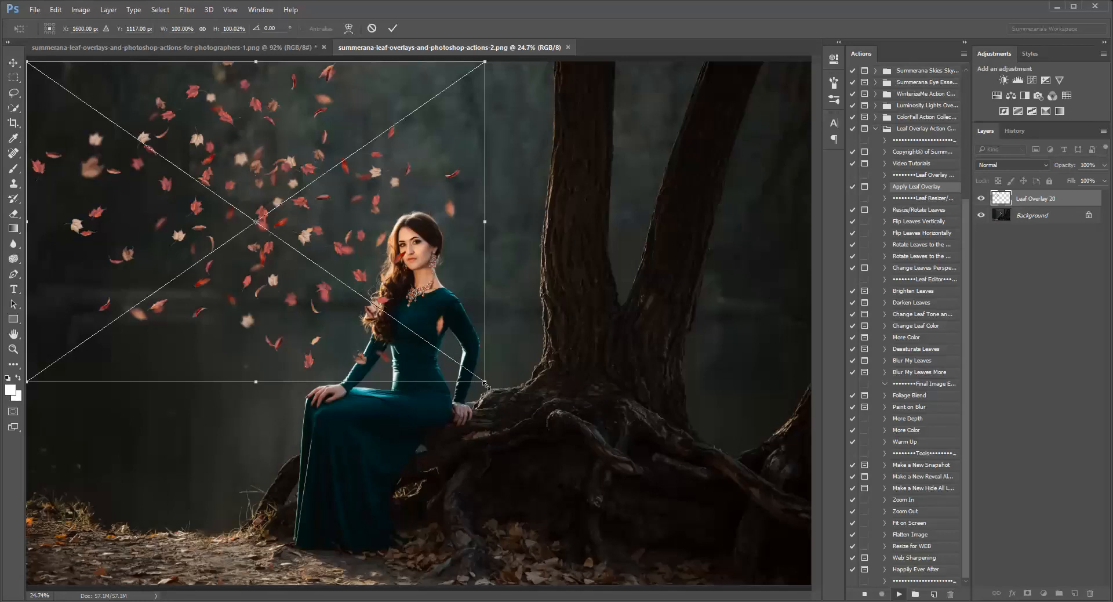
pyautogui.moveTo(263, 151)
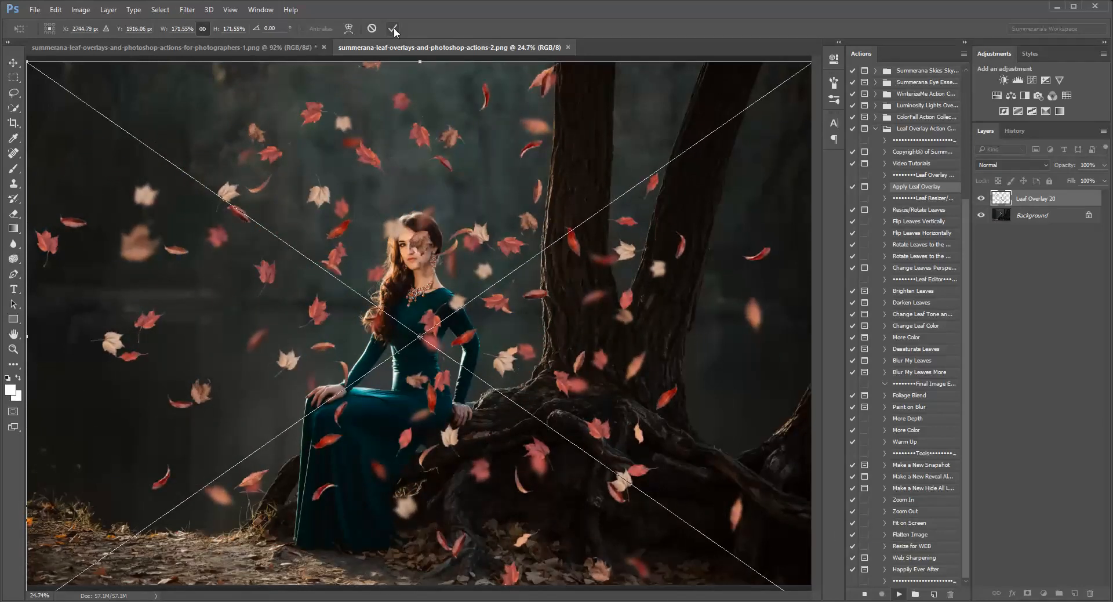
# Commit the enlarged leaf overlay and set a fully soft brush for masking her face.
pyautogui.click(394, 28)
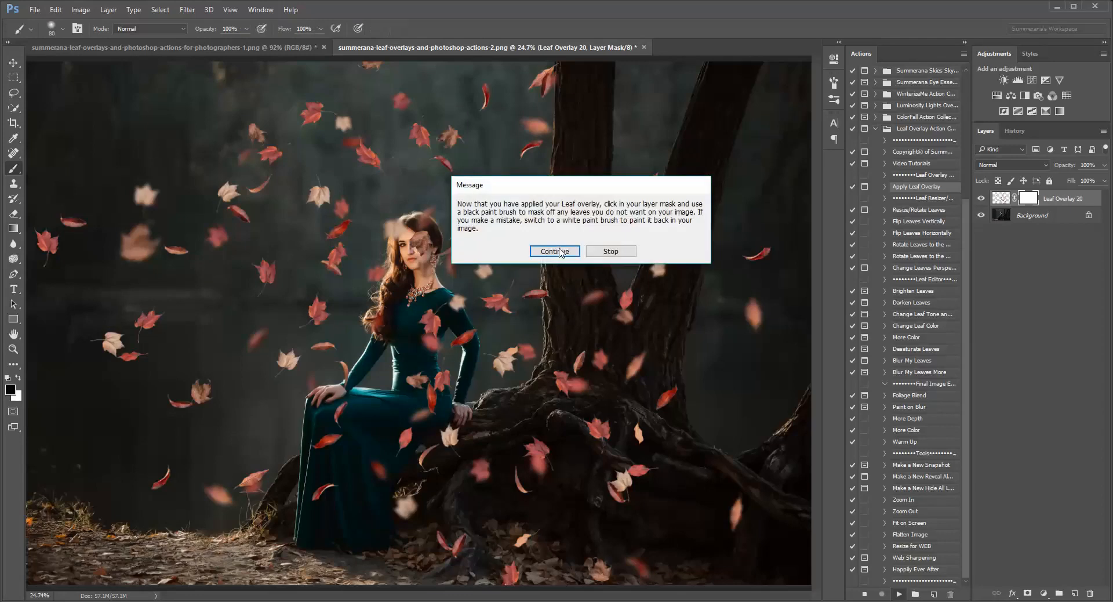
pyautogui.click(554, 251)
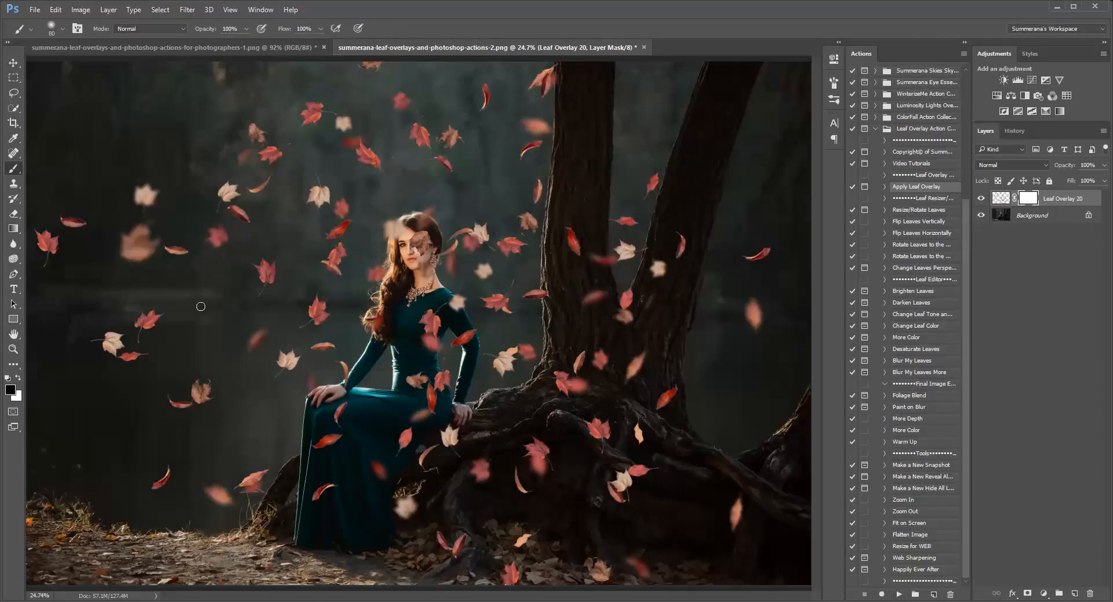
pyautogui.moveTo(153, 314)
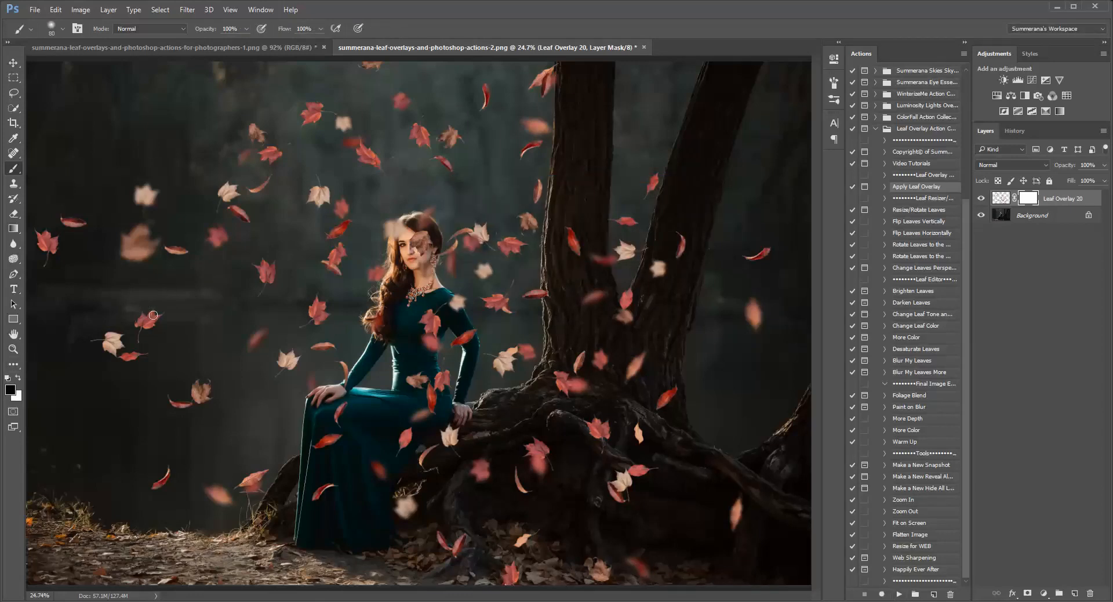
pyautogui.click(69, 28)
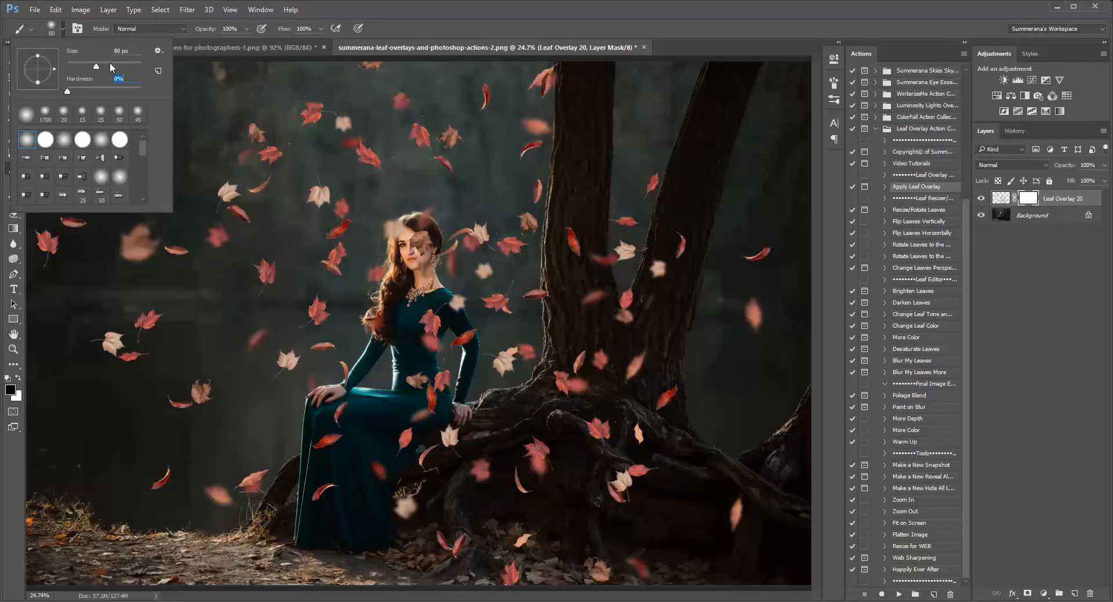
pyautogui.click(402, 258)
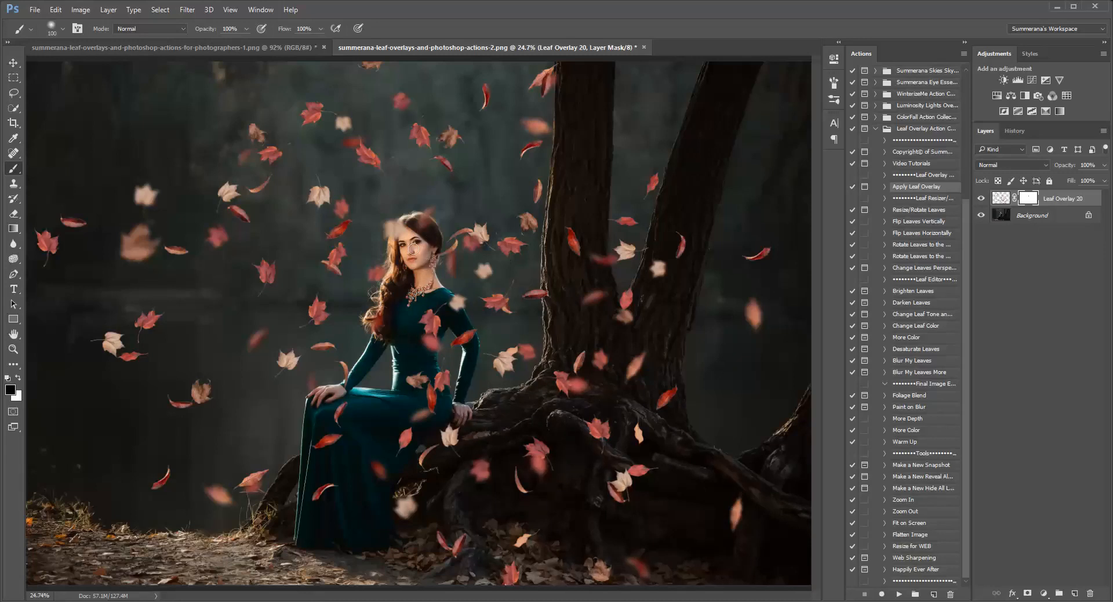
pyautogui.moveTo(382, 209)
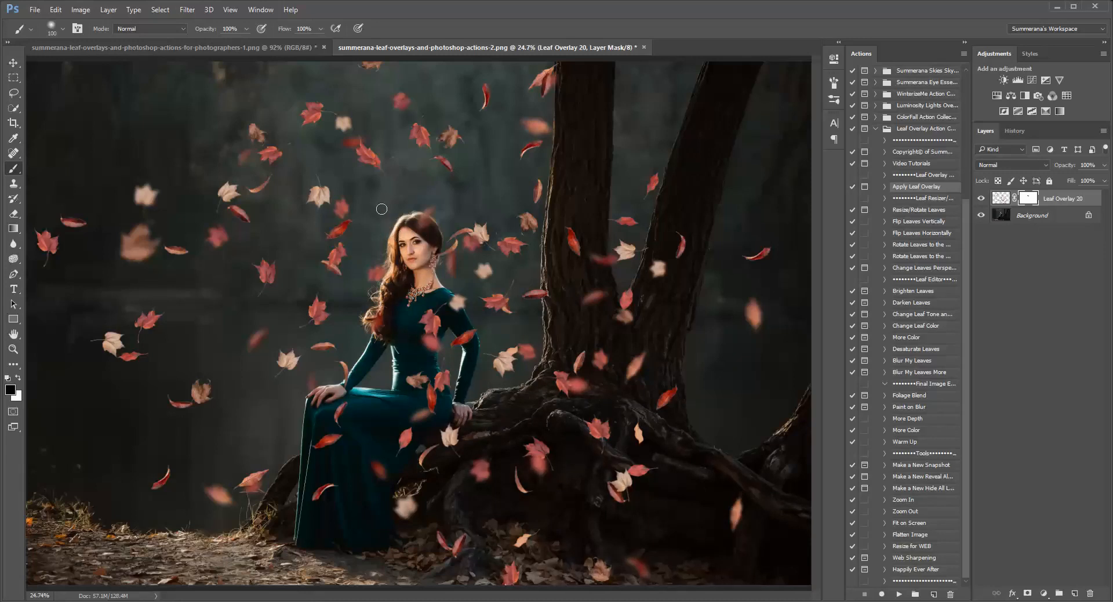
pyautogui.moveTo(898, 272)
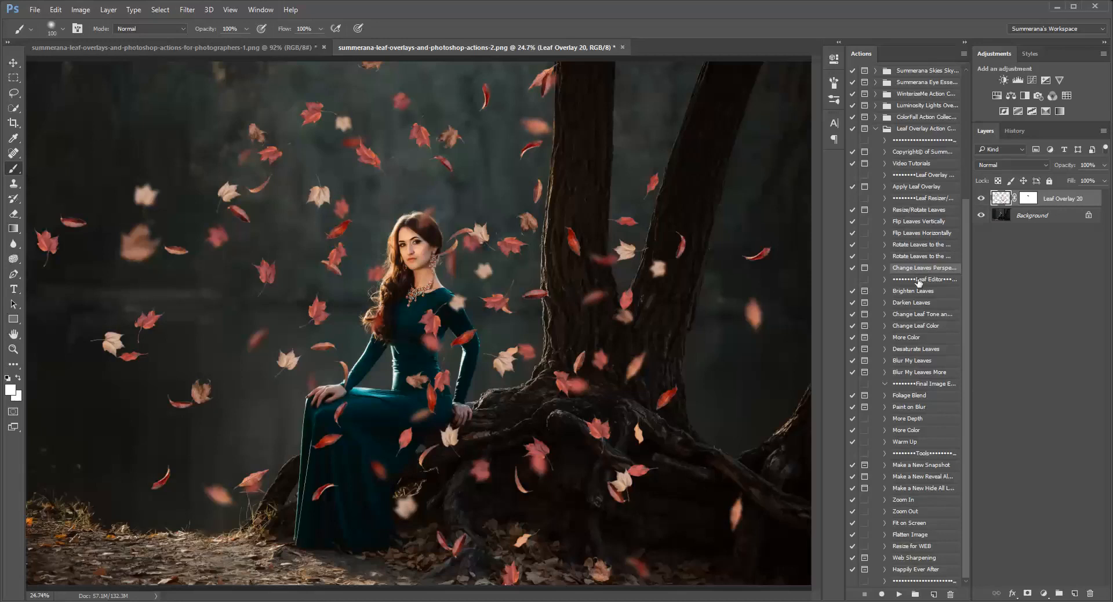
pyautogui.moveTo(902, 407)
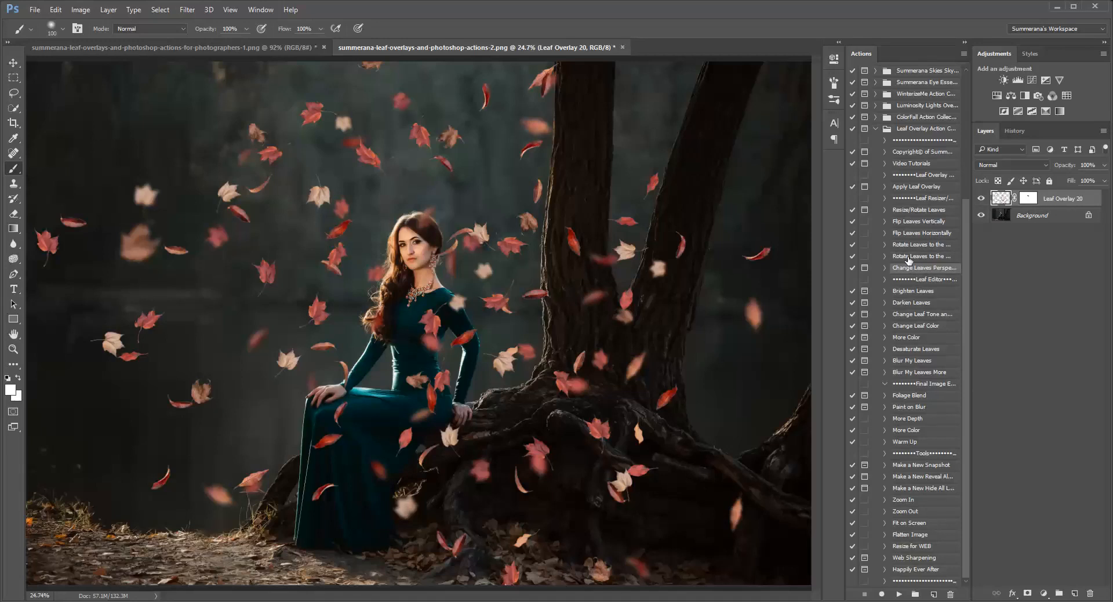
pyautogui.moveTo(921, 256)
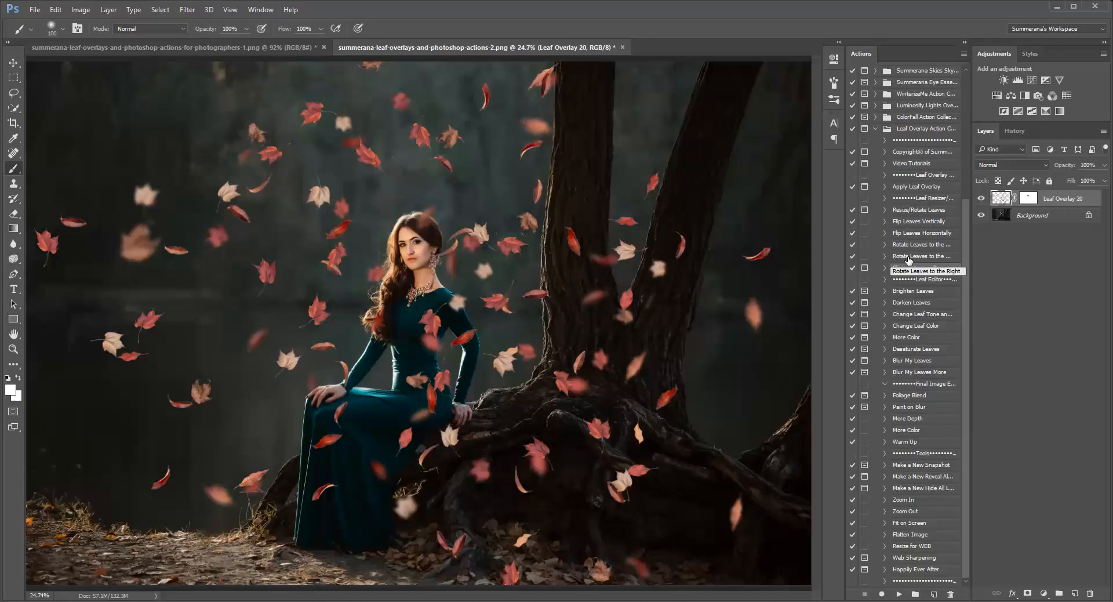
pyautogui.moveTo(1002, 203)
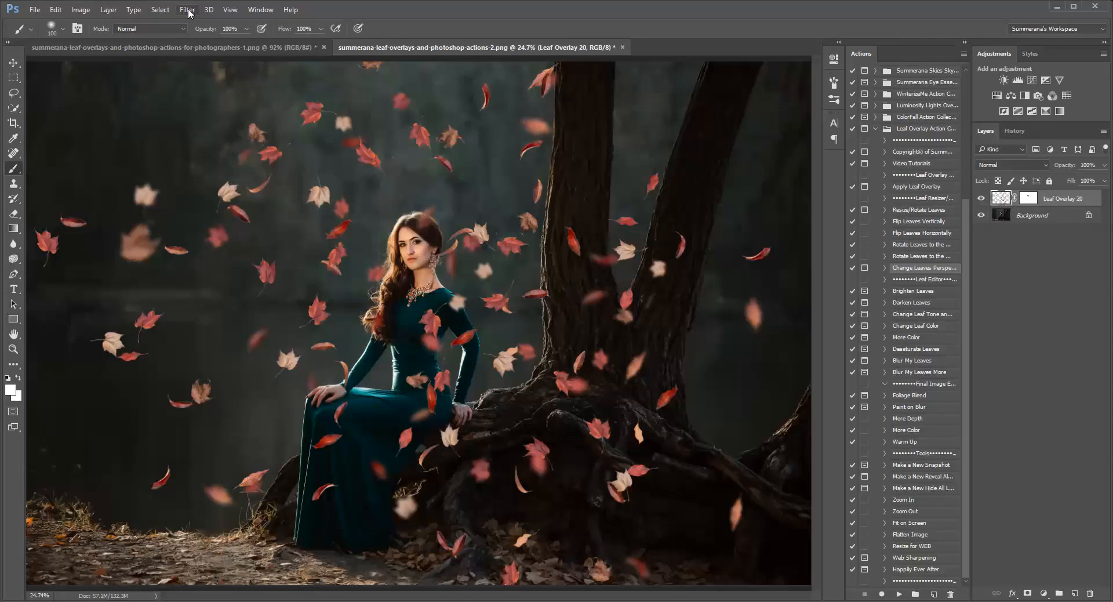
# Warp the leaf layer with the Filter > Liquify bloat brush and apply it.
pyautogui.click(187, 9)
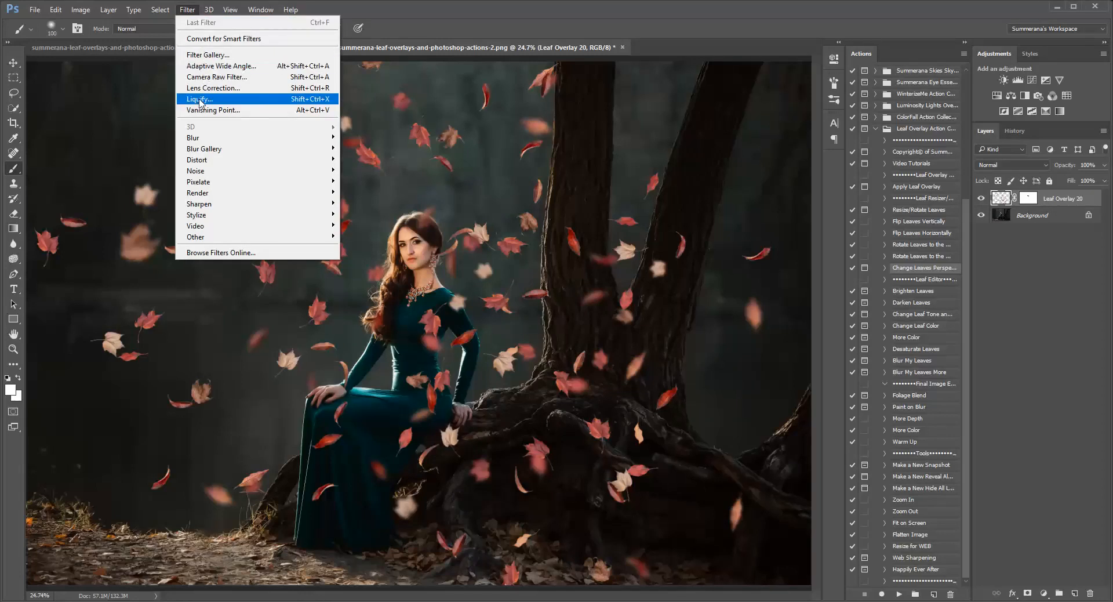
pyautogui.click(200, 99)
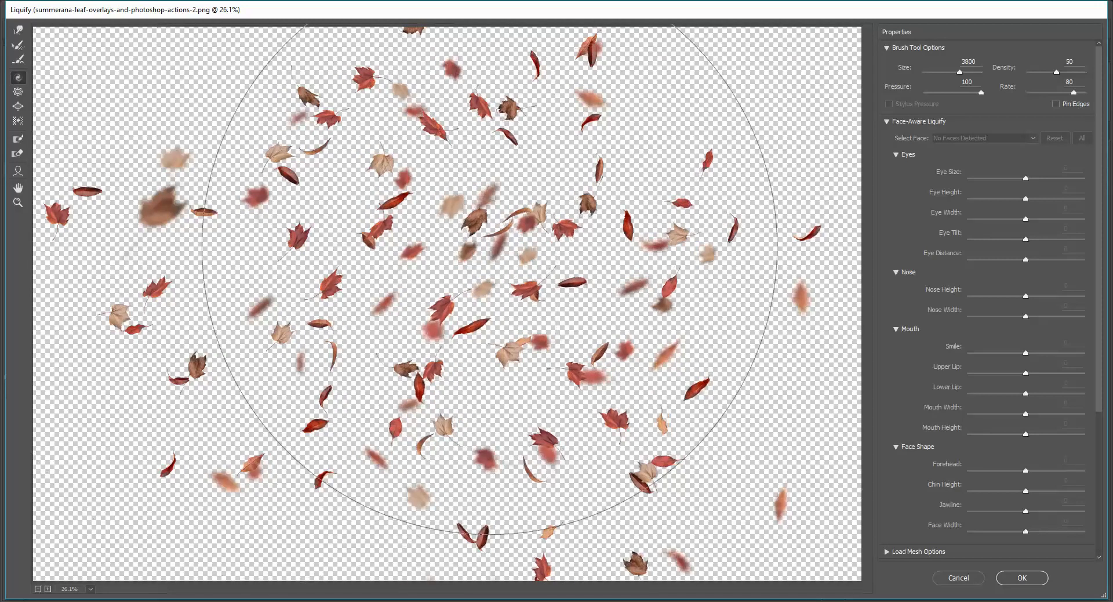
pyautogui.click(1022, 577)
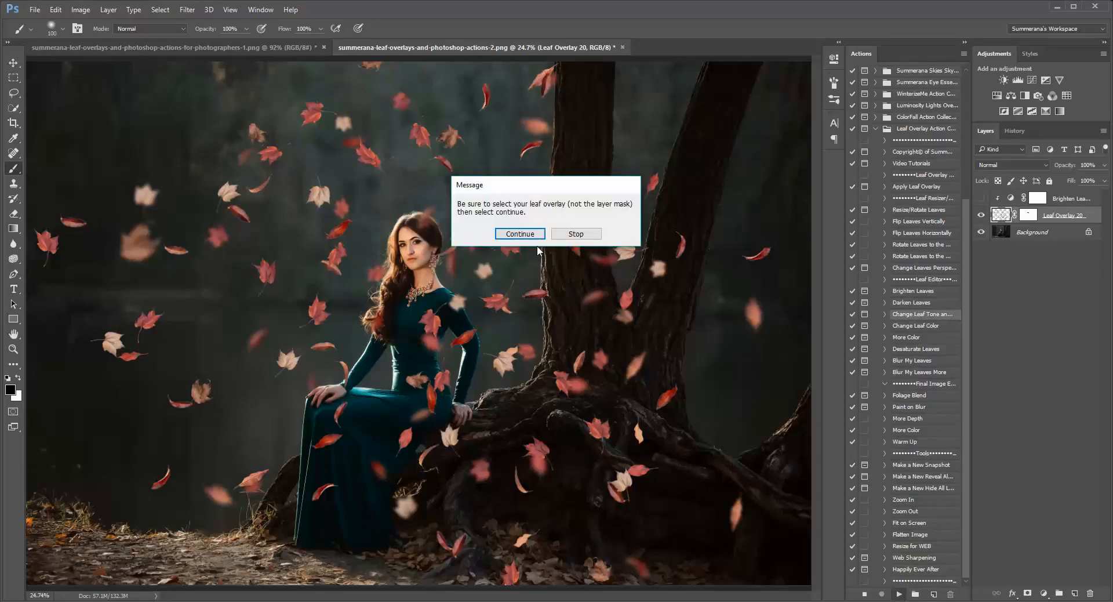
# Apply Hue +6, Saturation -13, Lightness -1 to the leaves via Change Leaf Tone.
pyautogui.click(519, 234)
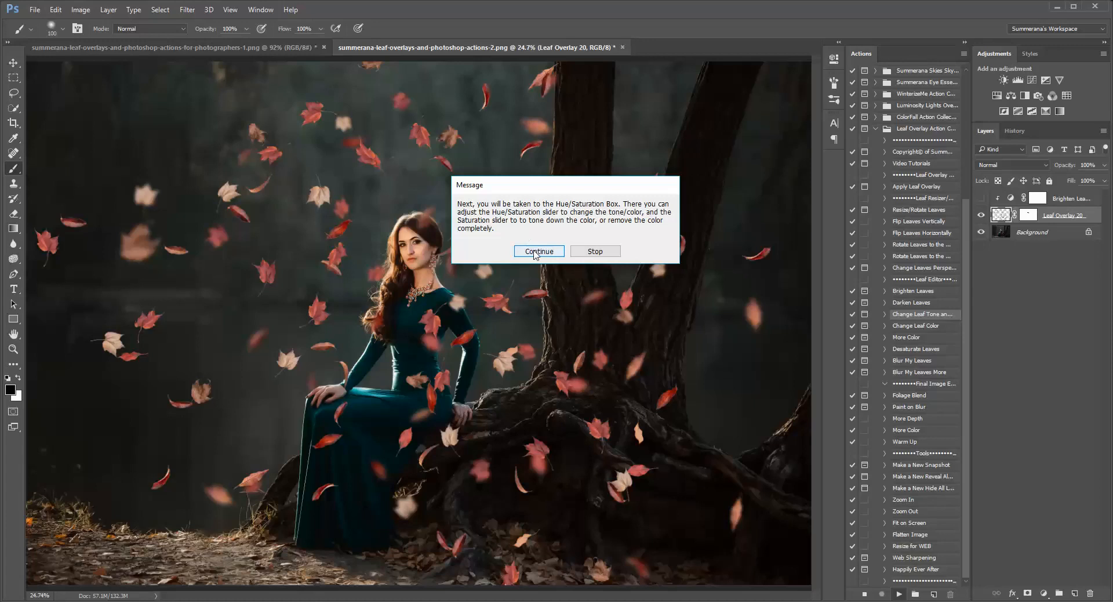
pyautogui.click(538, 250)
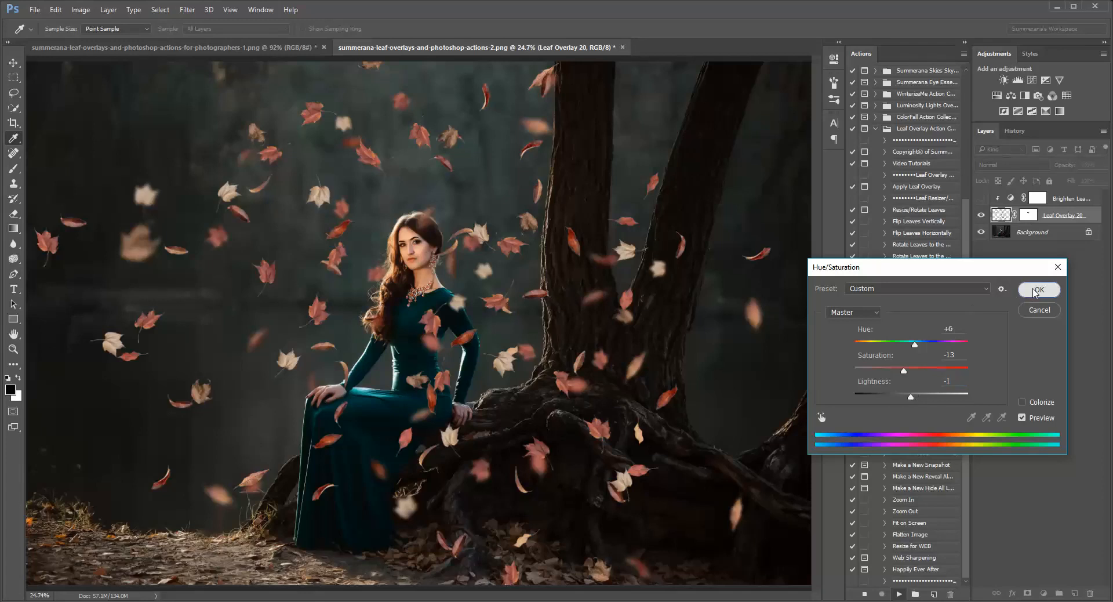
pyautogui.click(1038, 290)
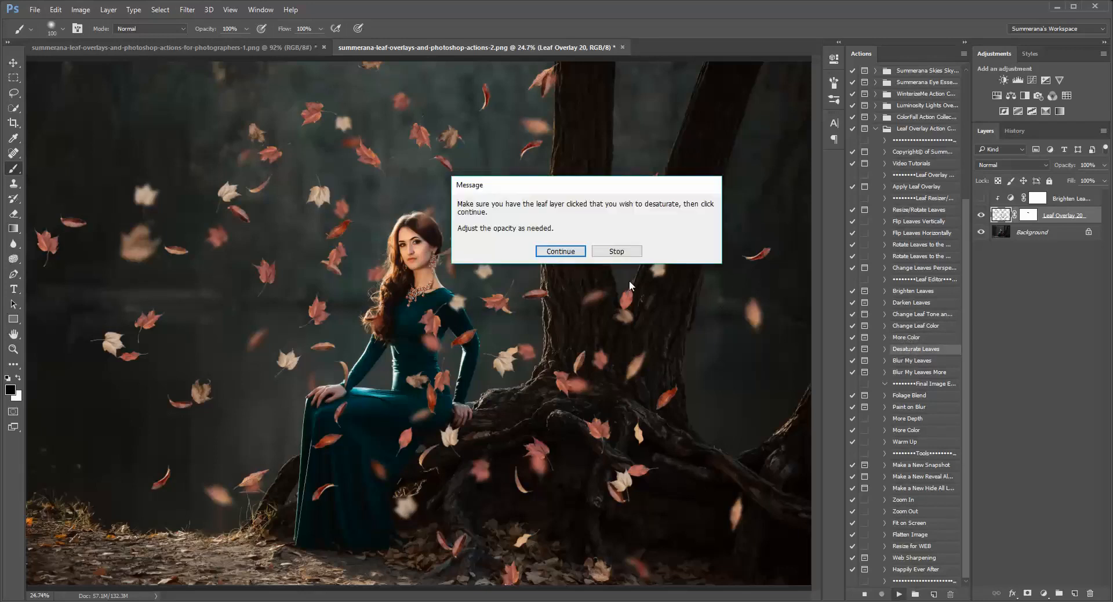
# Continue the Desaturate Leaves action to add its adjustment above the leaf overlay.
pyautogui.click(560, 251)
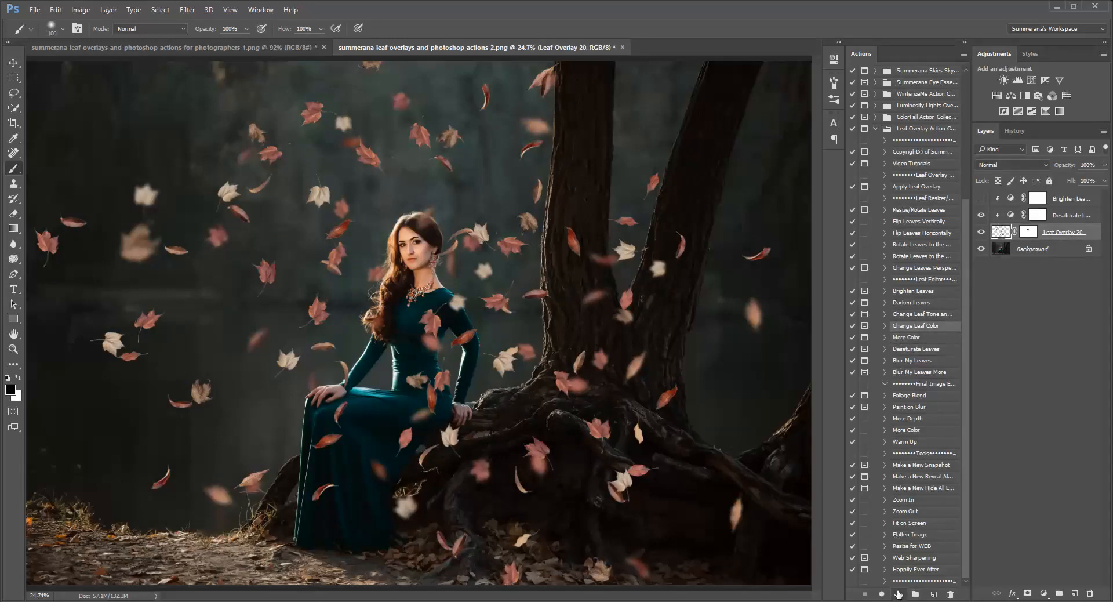
# Preview bright orange, dark brown and warmer brown leaf tints, then close the Color Picker.
pyautogui.click(897, 594)
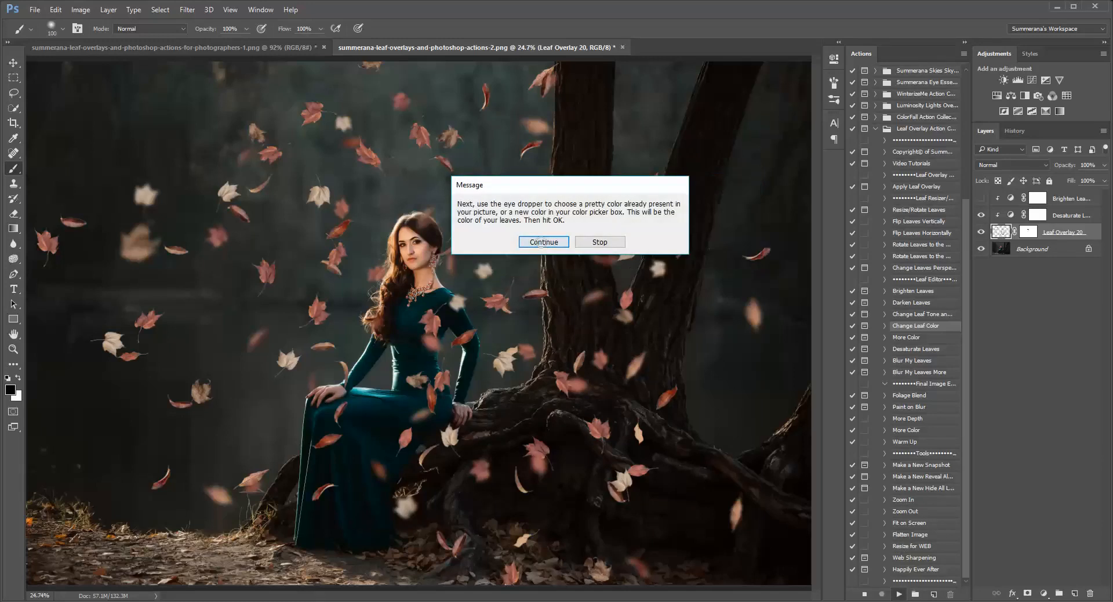
pyautogui.click(543, 242)
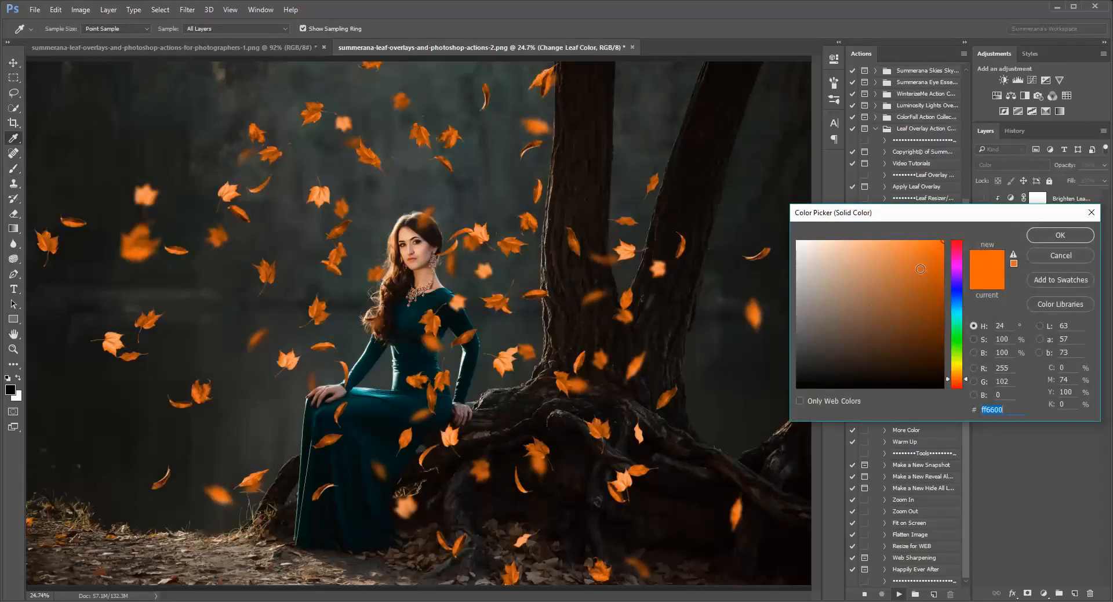
pyautogui.click(870, 362)
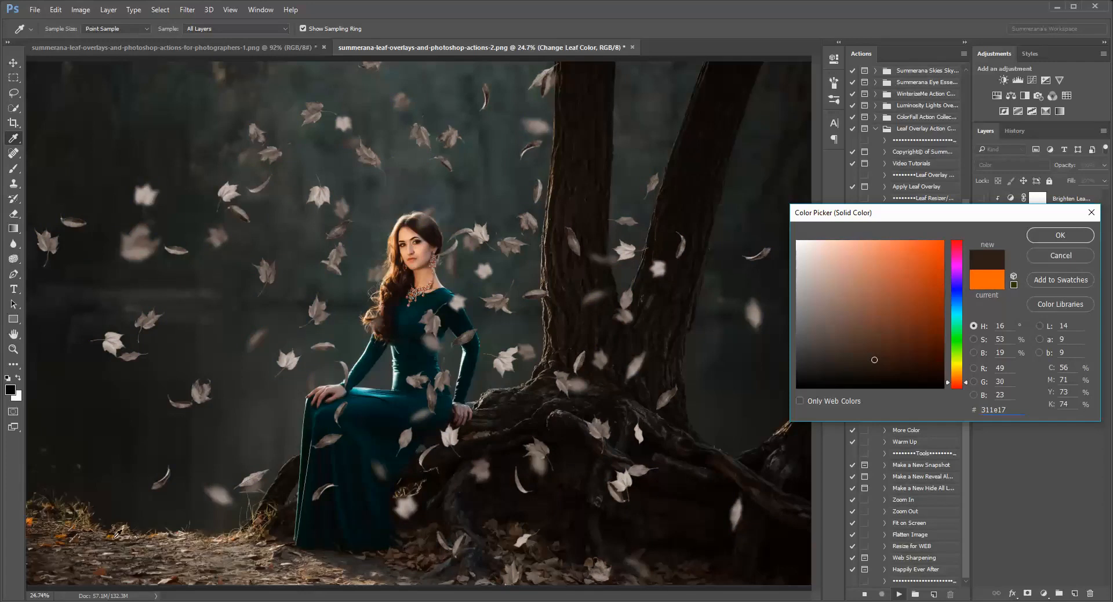
pyautogui.click(942, 329)
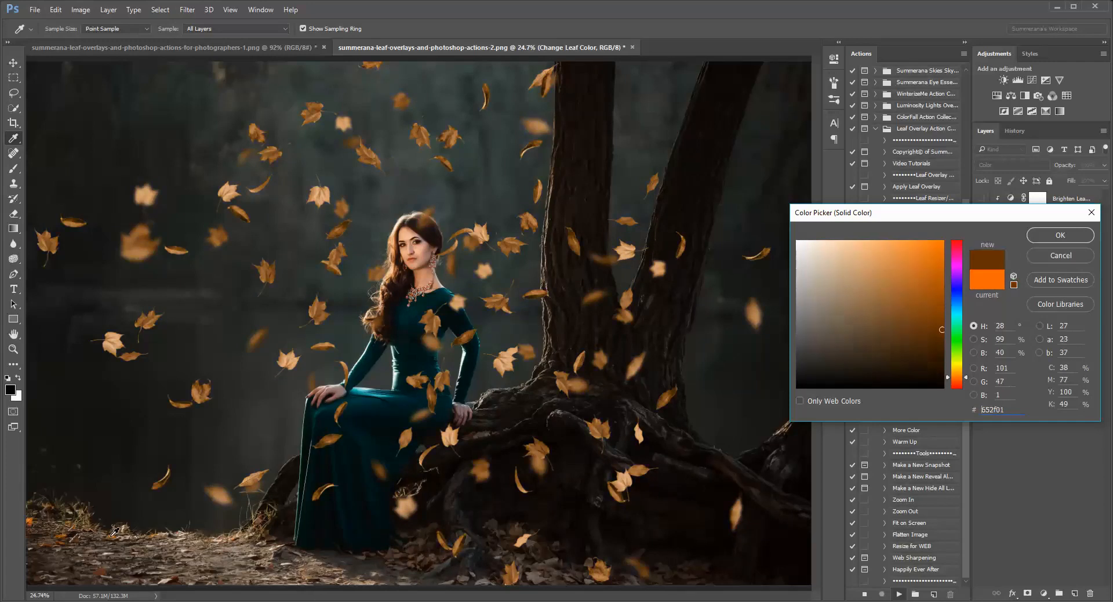
pyautogui.click(864, 311)
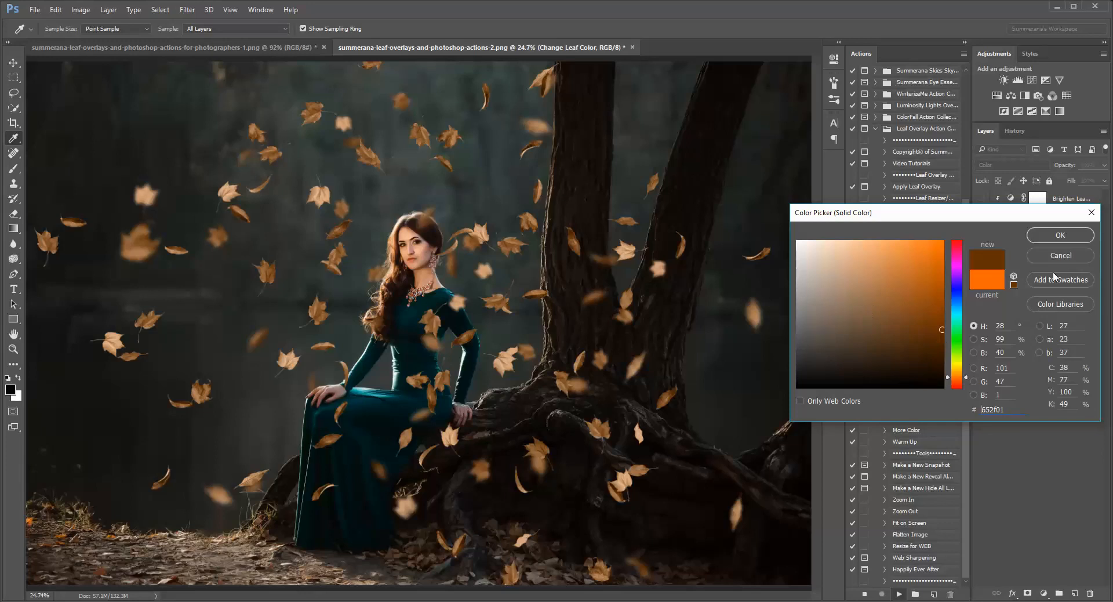
pyautogui.click(1059, 235)
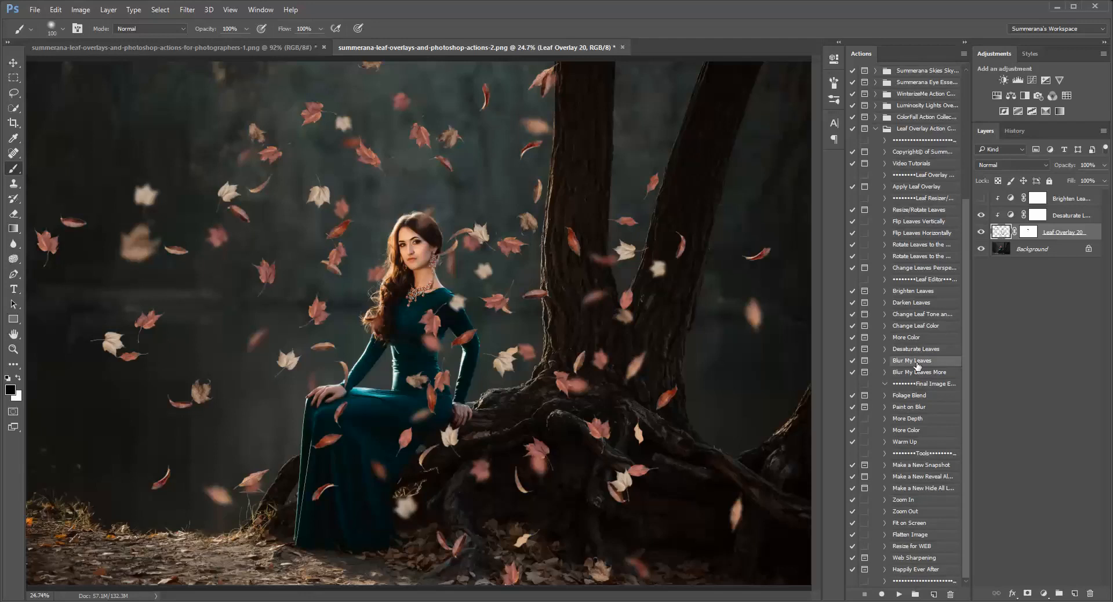
pyautogui.moveTo(918, 371)
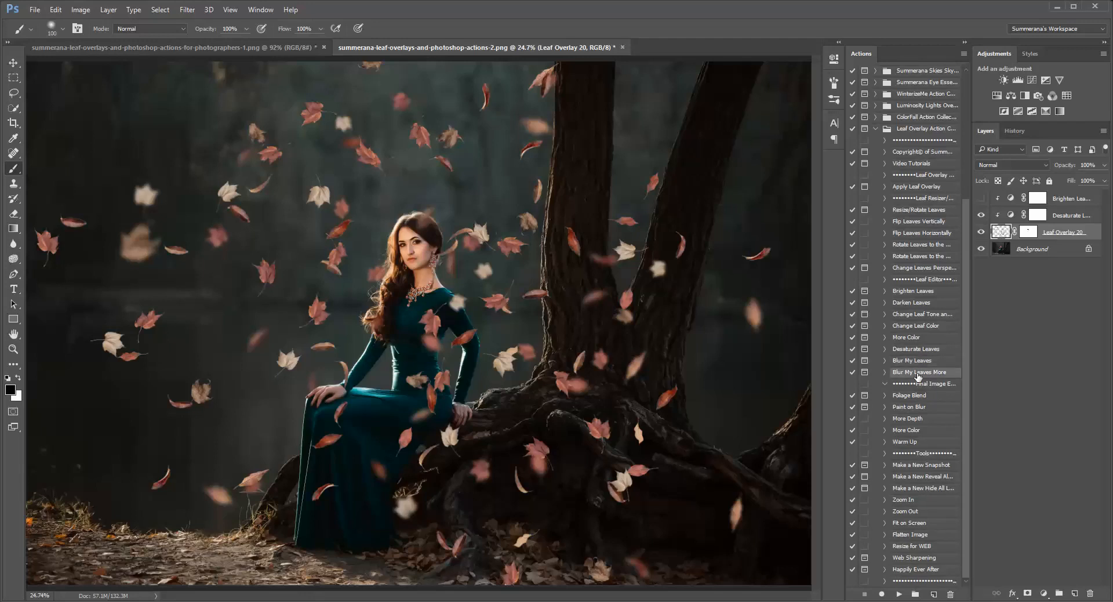
pyautogui.moveTo(907, 402)
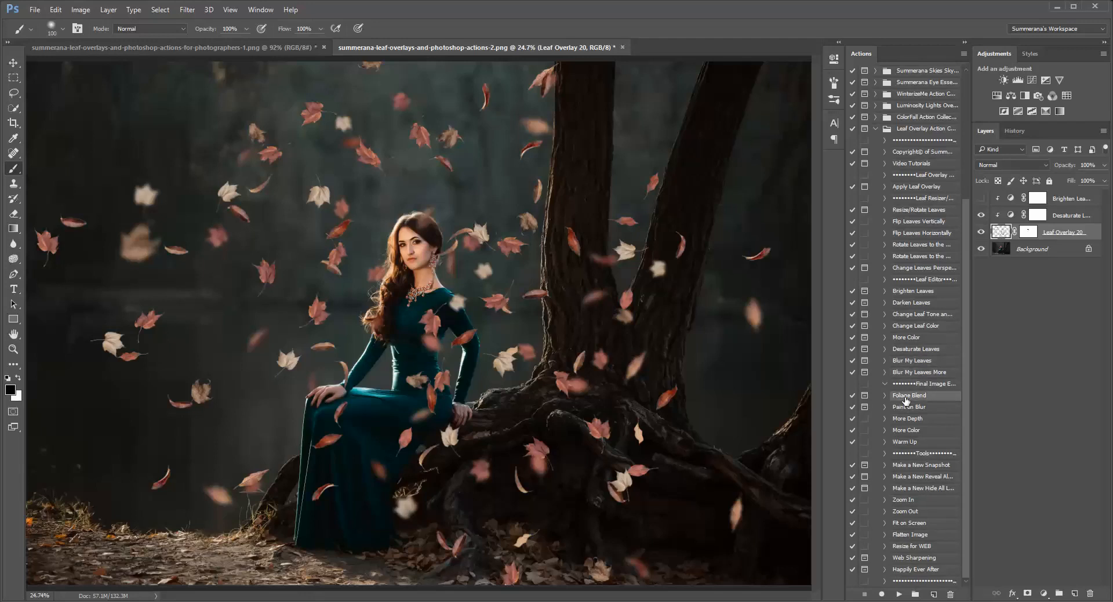
pyautogui.moveTo(354, 250)
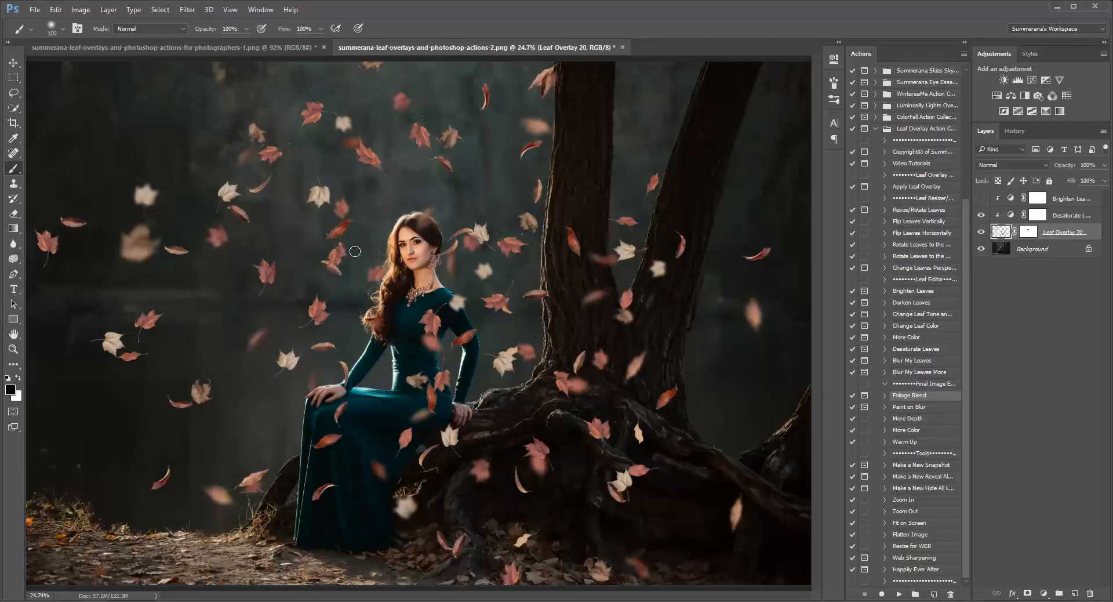
pyautogui.moveTo(818, 230)
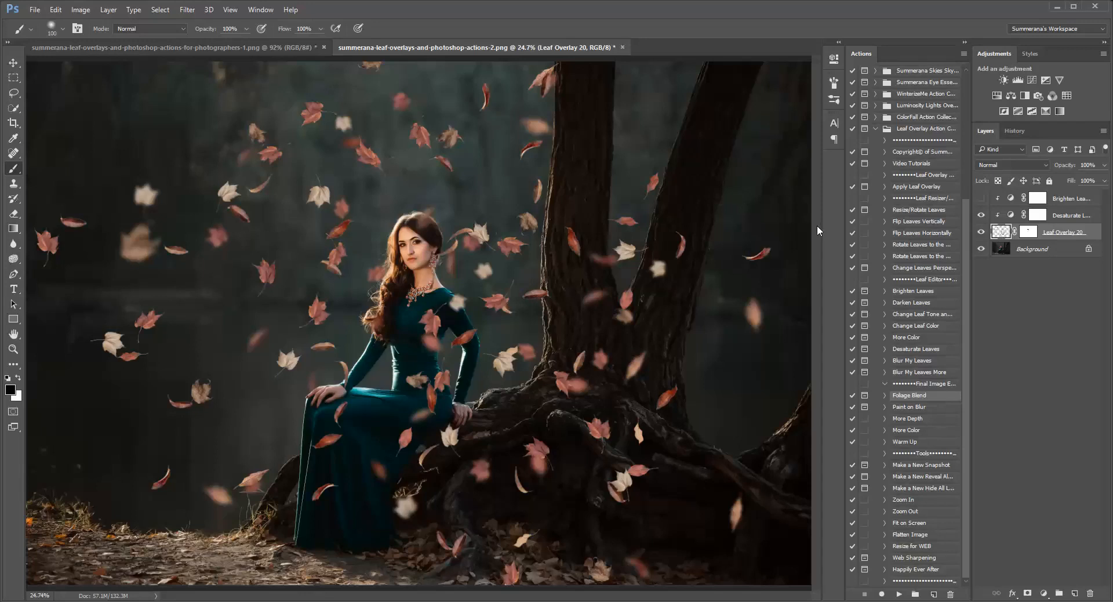
# Select the Clone Stamp tool for copying leaves into the top corners.
pyautogui.click(13, 186)
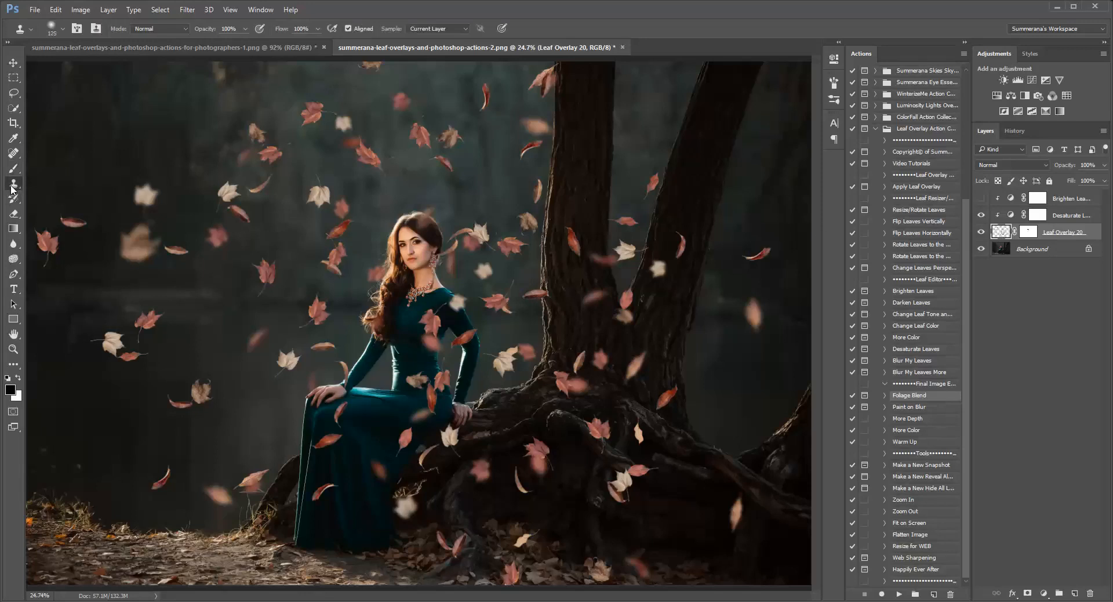
pyautogui.moveTo(292, 227)
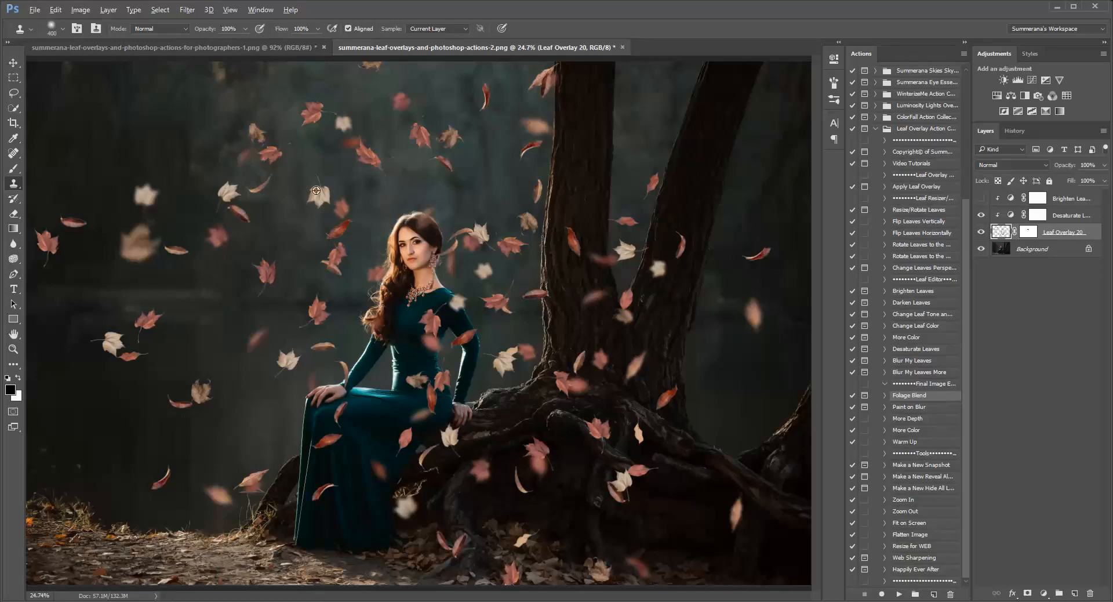
pyautogui.moveTo(11, 190)
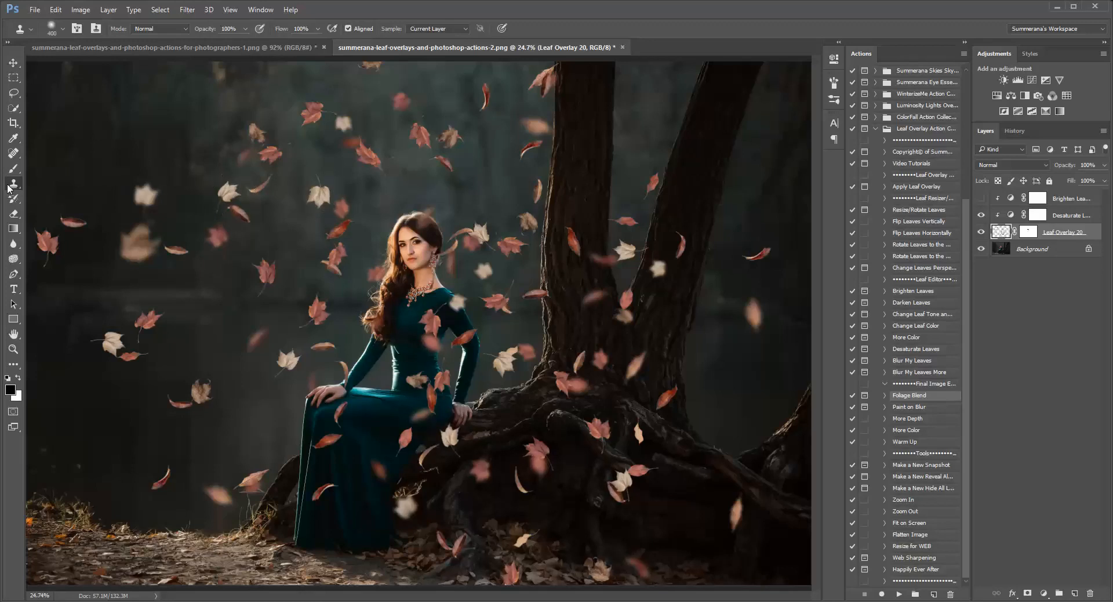
pyautogui.moveTo(100, 130)
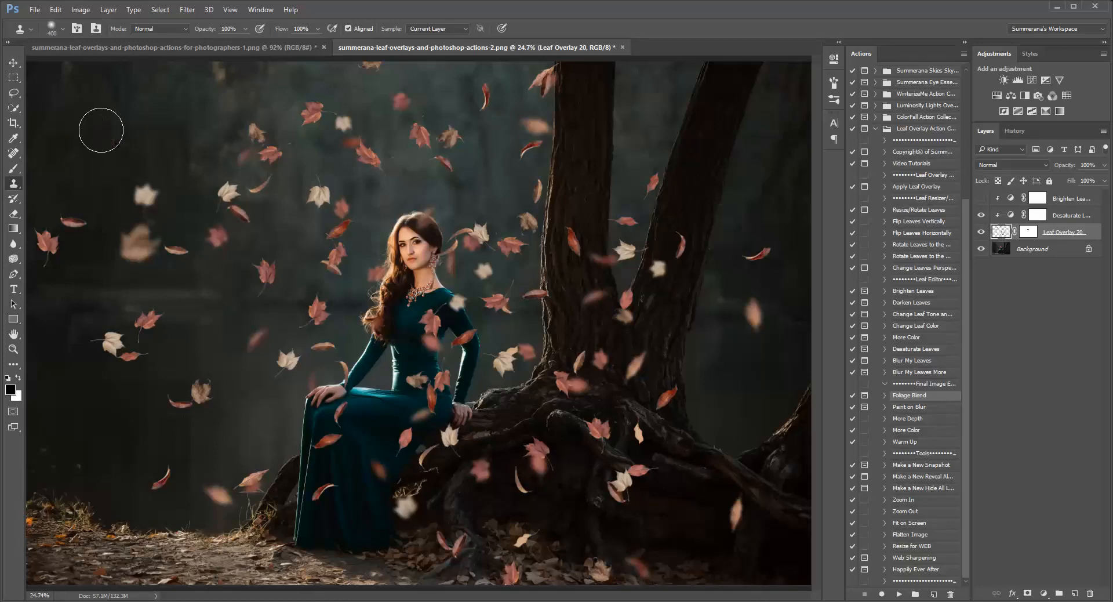
pyautogui.moveTo(497, 355)
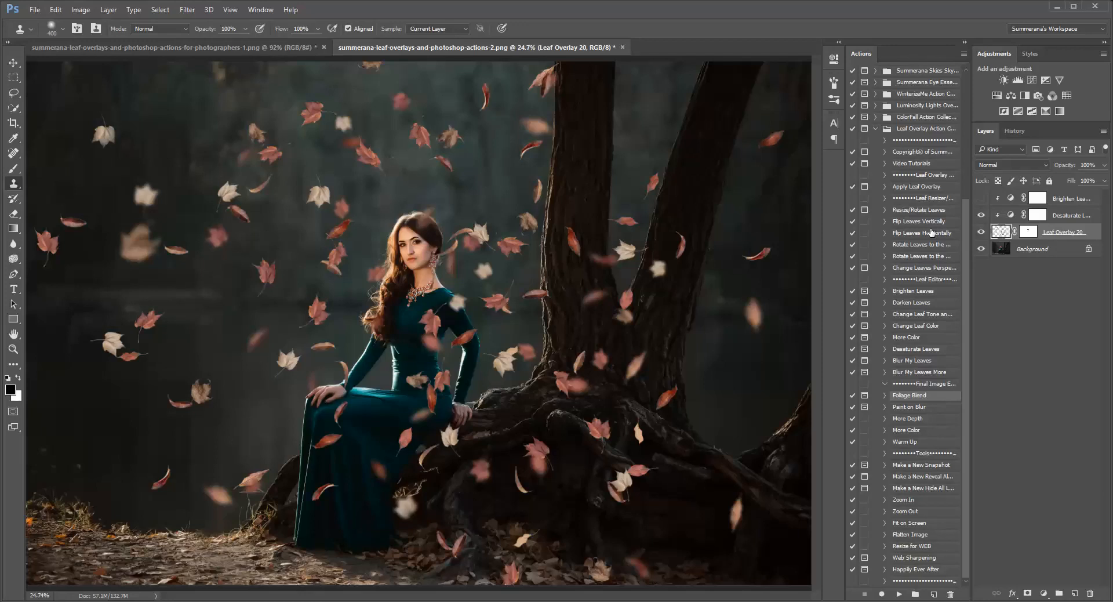
pyautogui.moveTo(930, 206)
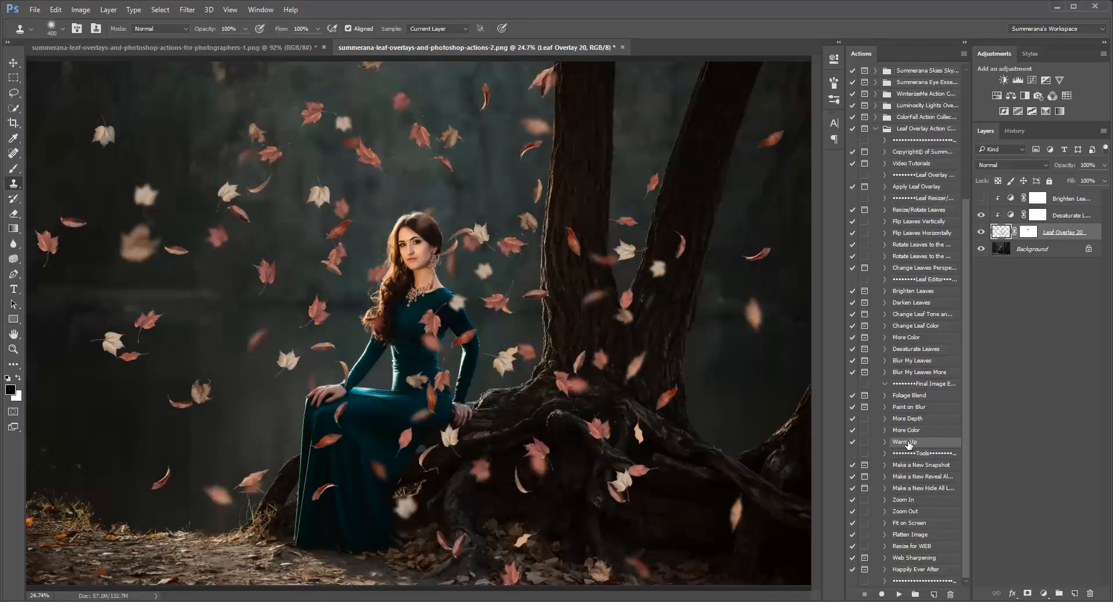
pyautogui.moveTo(910, 418)
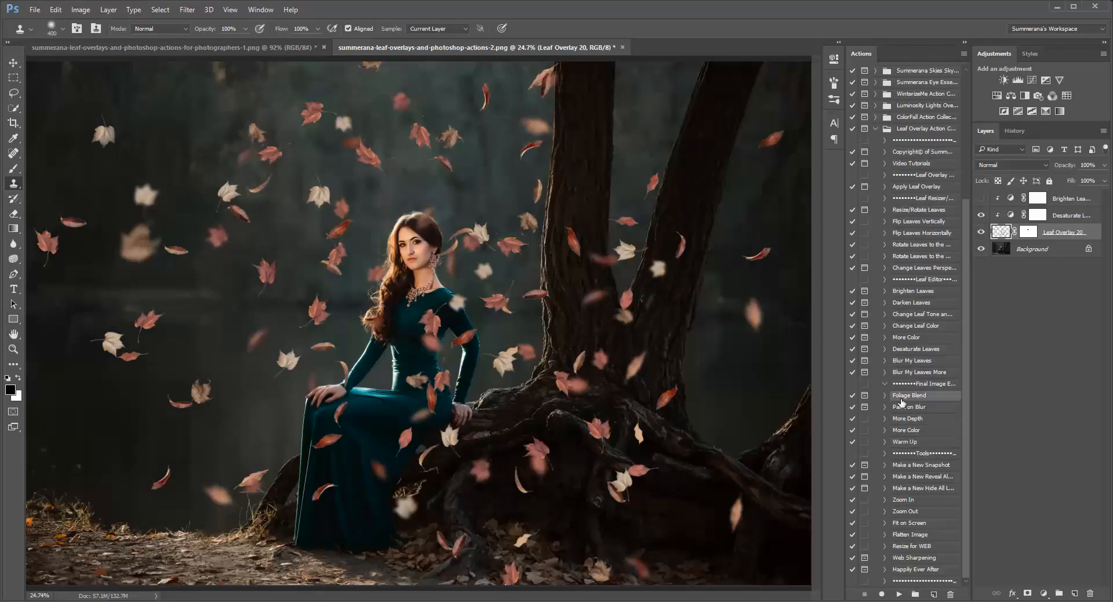
# Choose the Brush tool and make the Background layer active.
pyautogui.click(1034, 248)
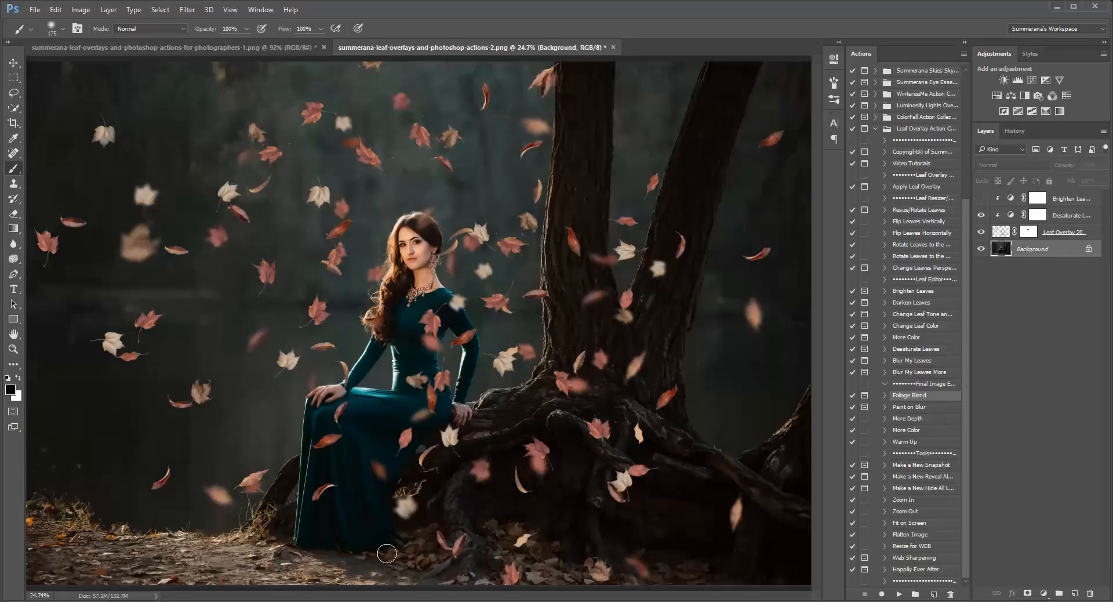
pyautogui.moveTo(75, 526)
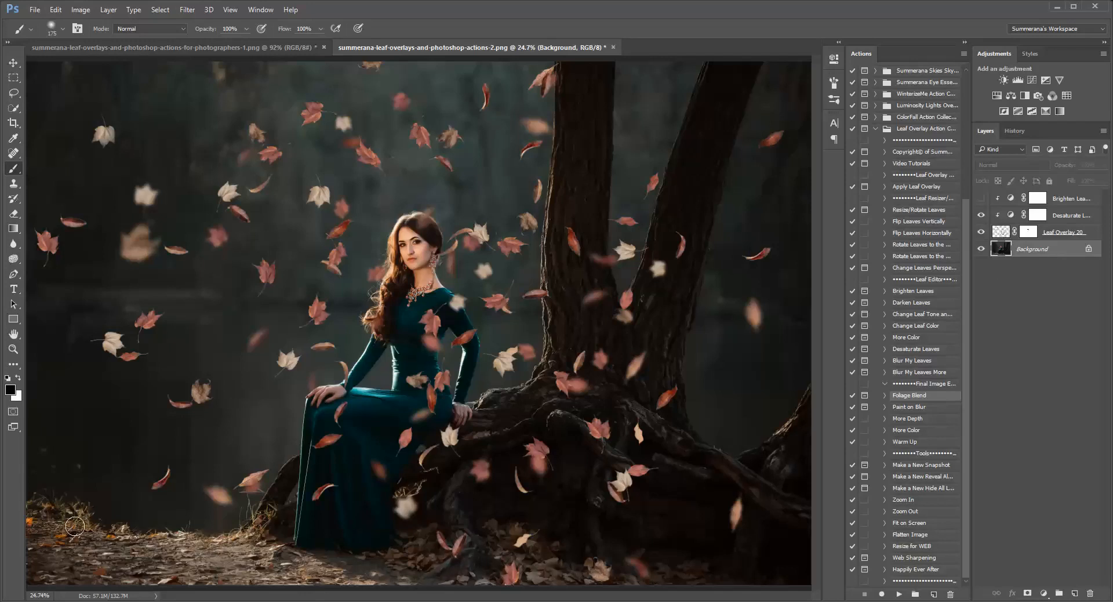
pyautogui.moveTo(1016, 248)
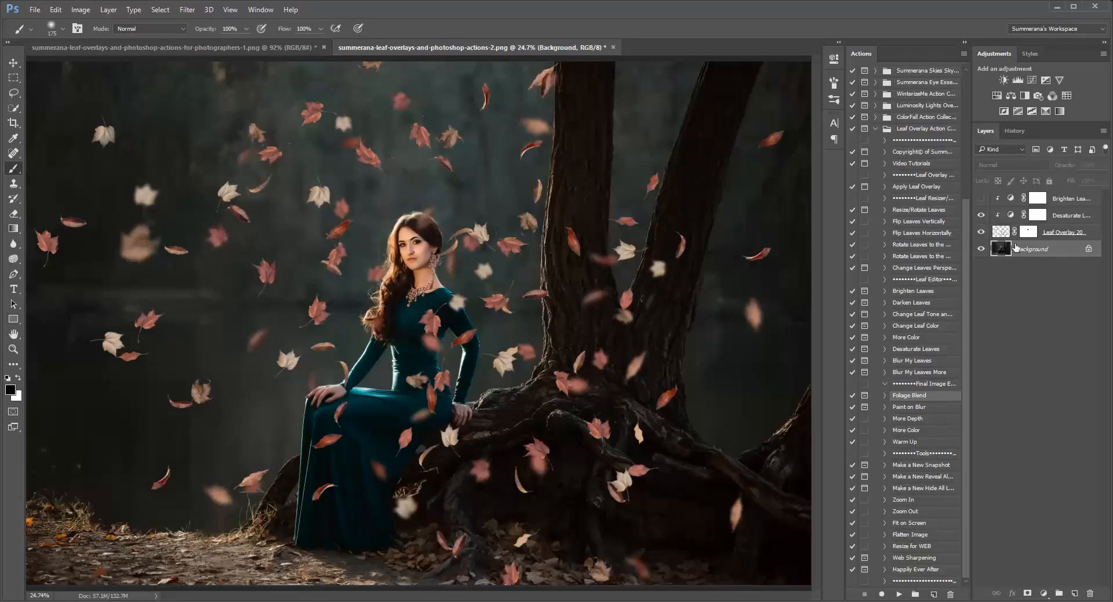
pyautogui.click(982, 215)
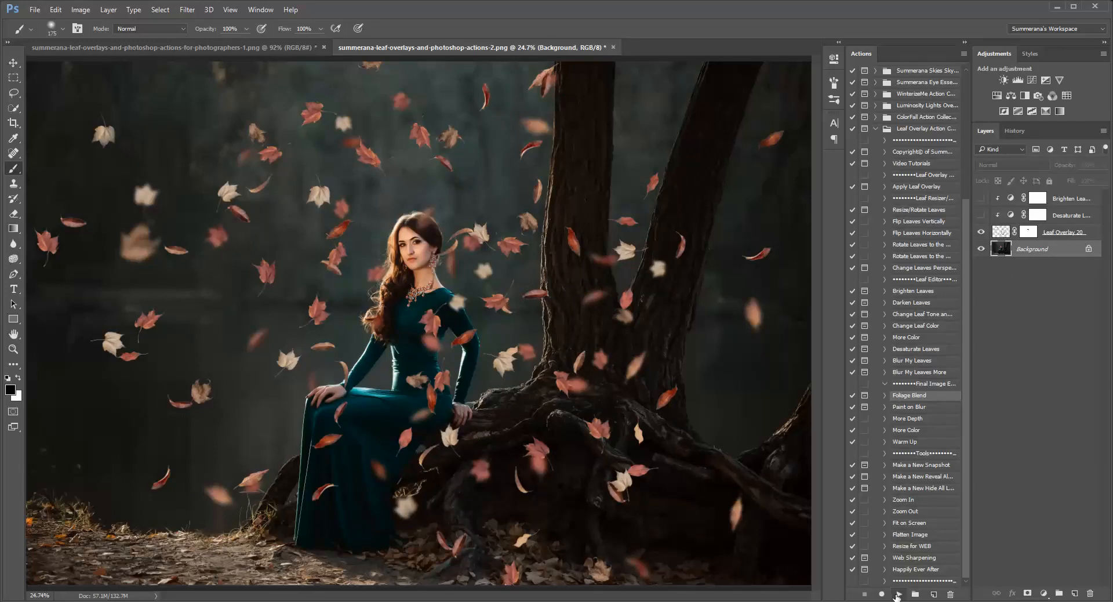
# Run the Foliage Blend action with a deep red-brown tint and proceed to mask painting.
pyautogui.click(899, 594)
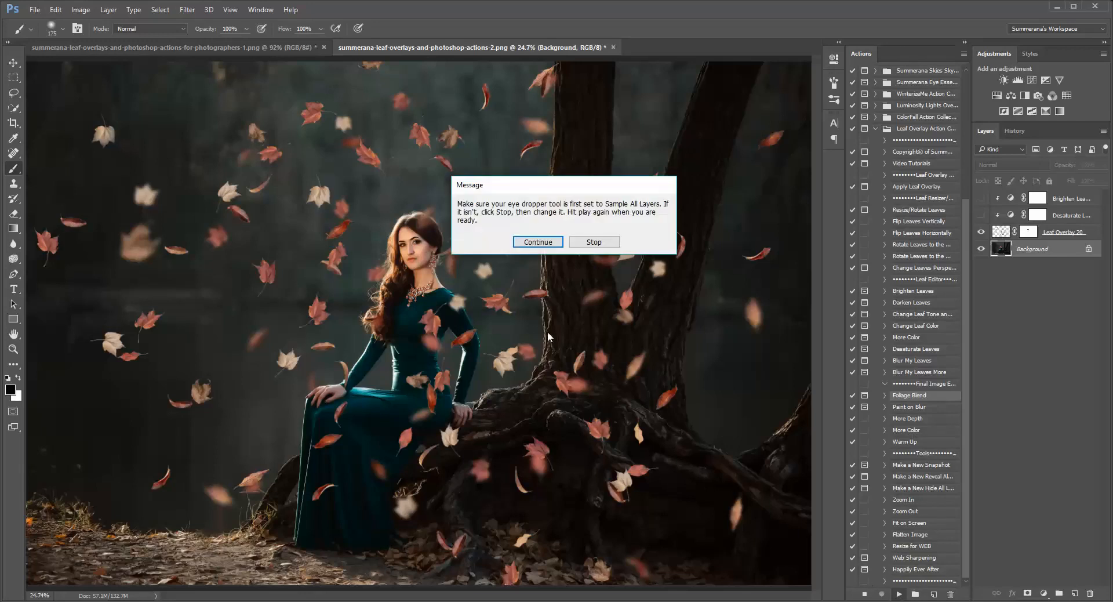
pyautogui.click(537, 241)
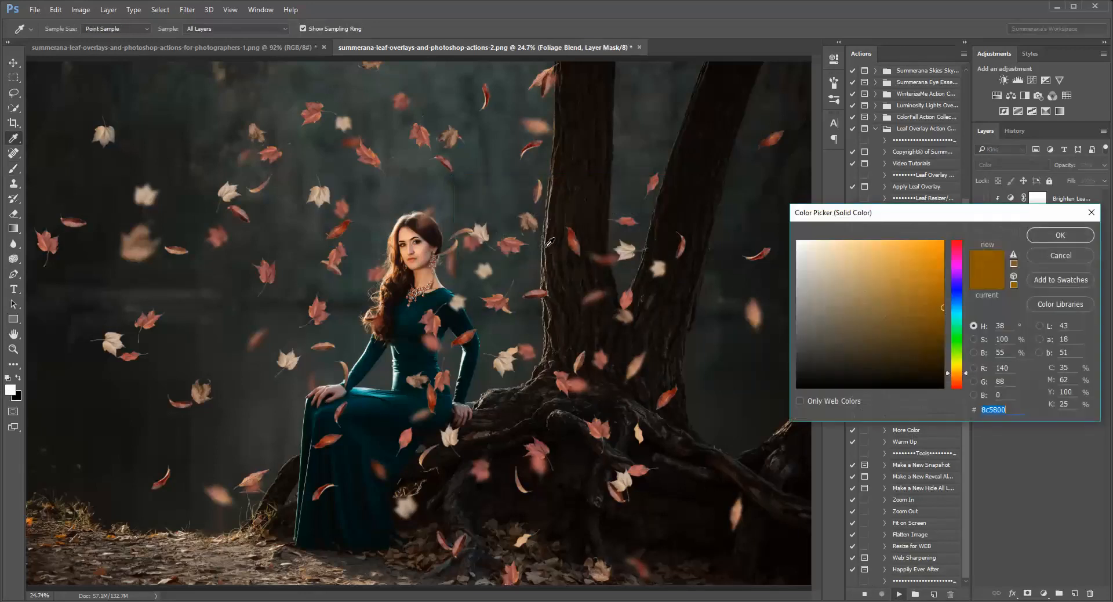
pyautogui.moveTo(441, 386)
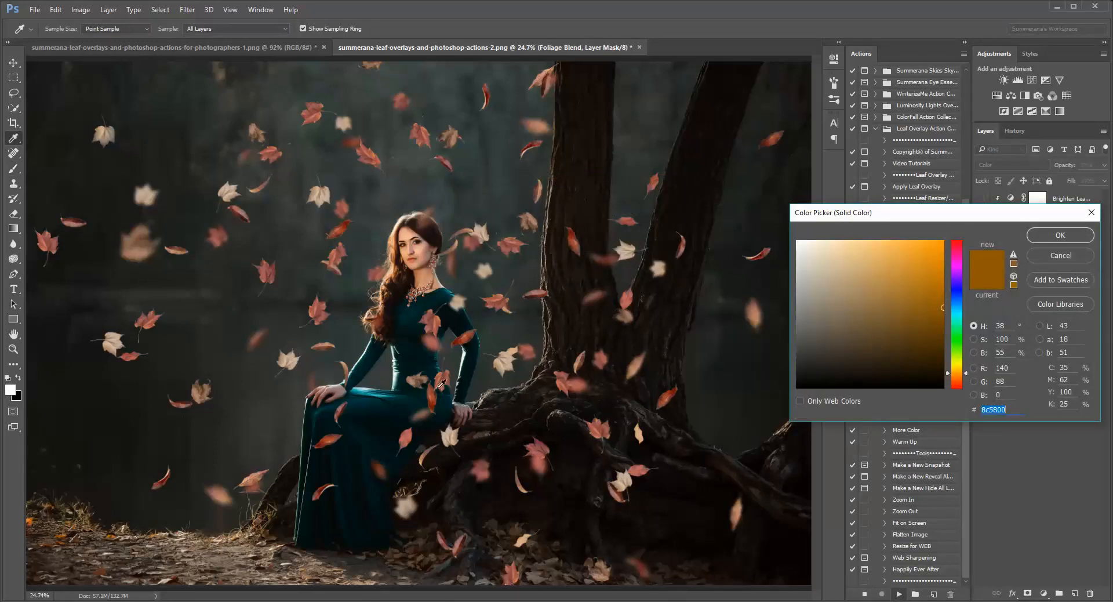
pyautogui.click(911, 277)
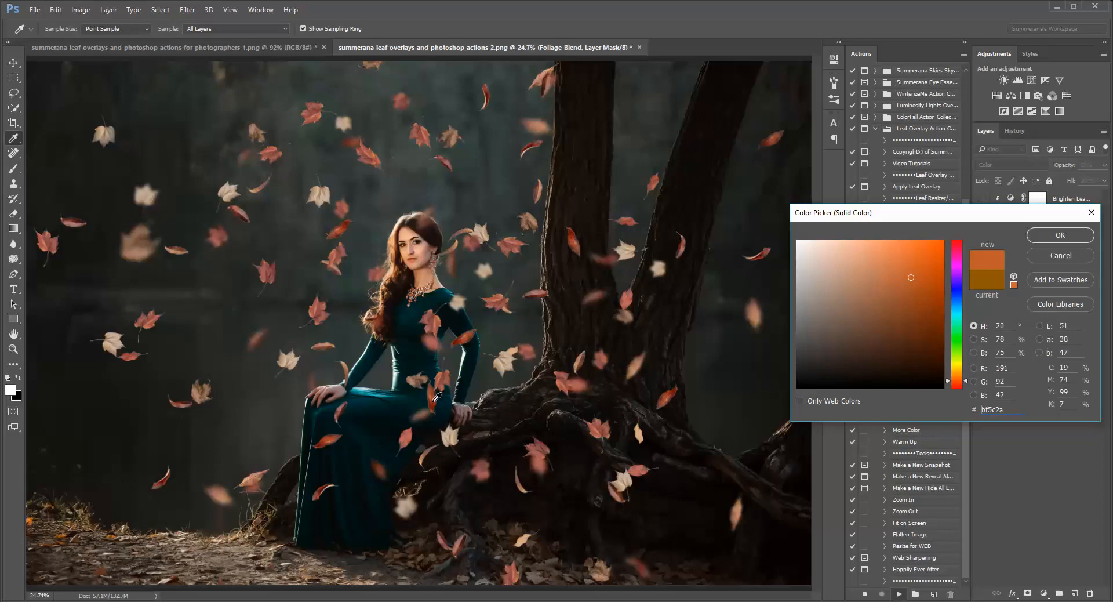
pyautogui.click(934, 308)
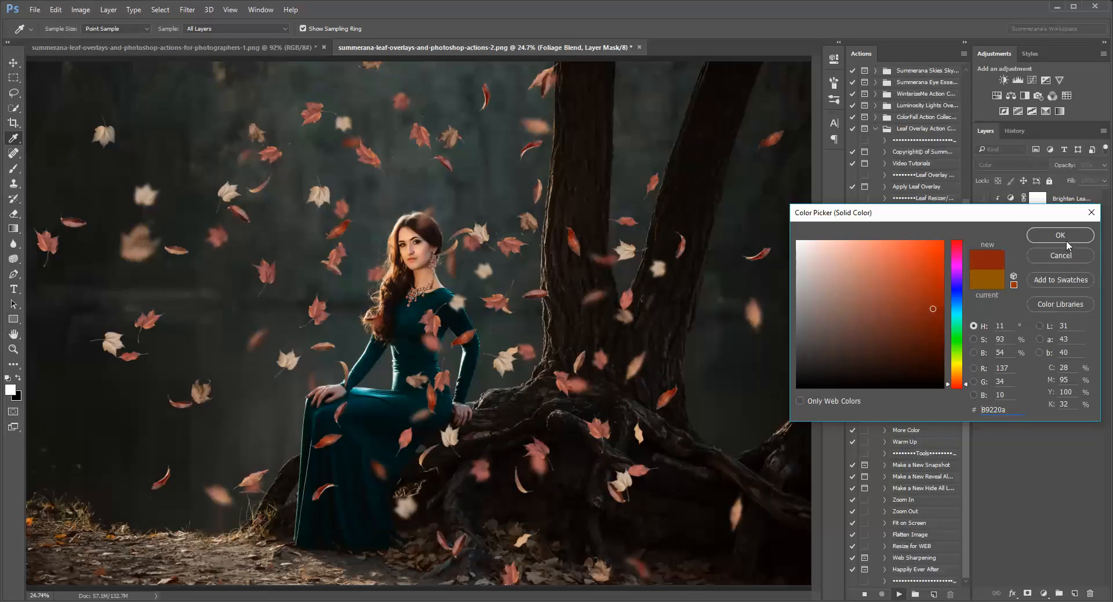
pyautogui.click(1059, 235)
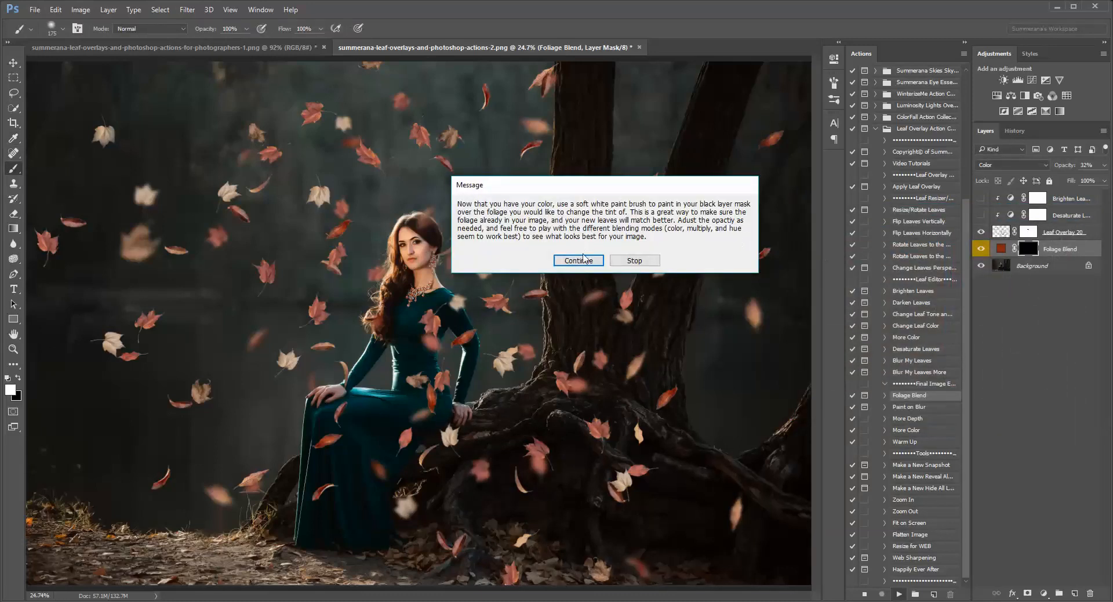
pyautogui.click(578, 260)
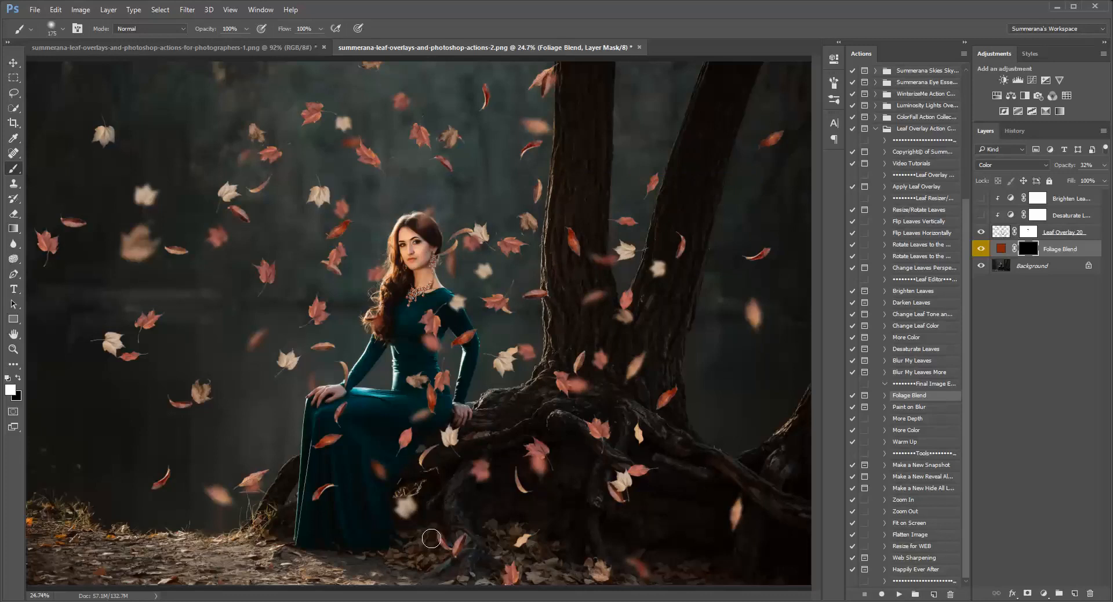
pyautogui.moveTo(406, 555)
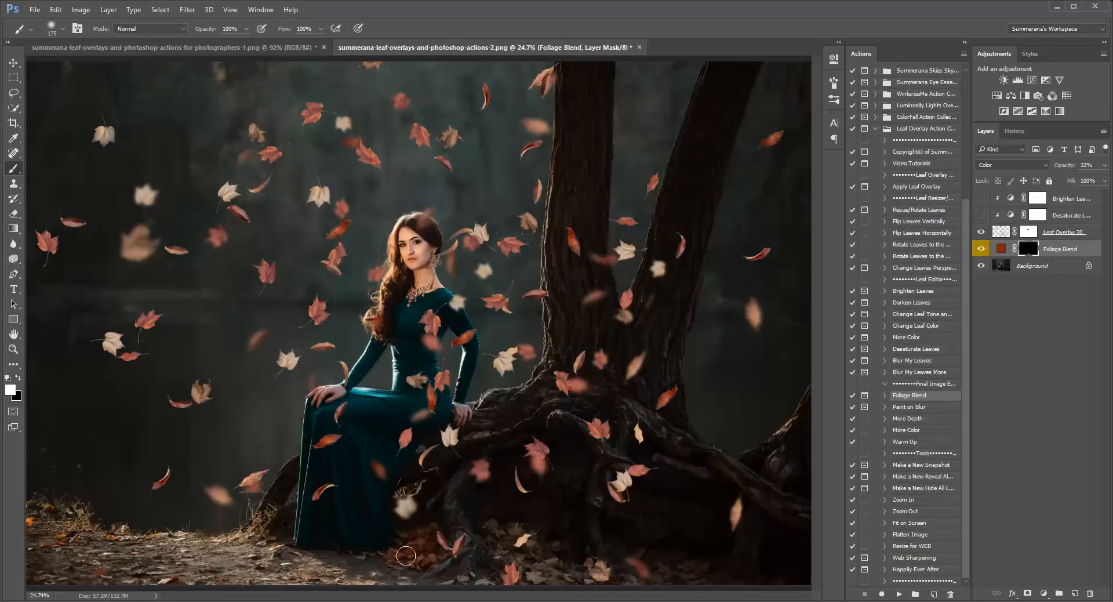
pyautogui.moveTo(513, 547)
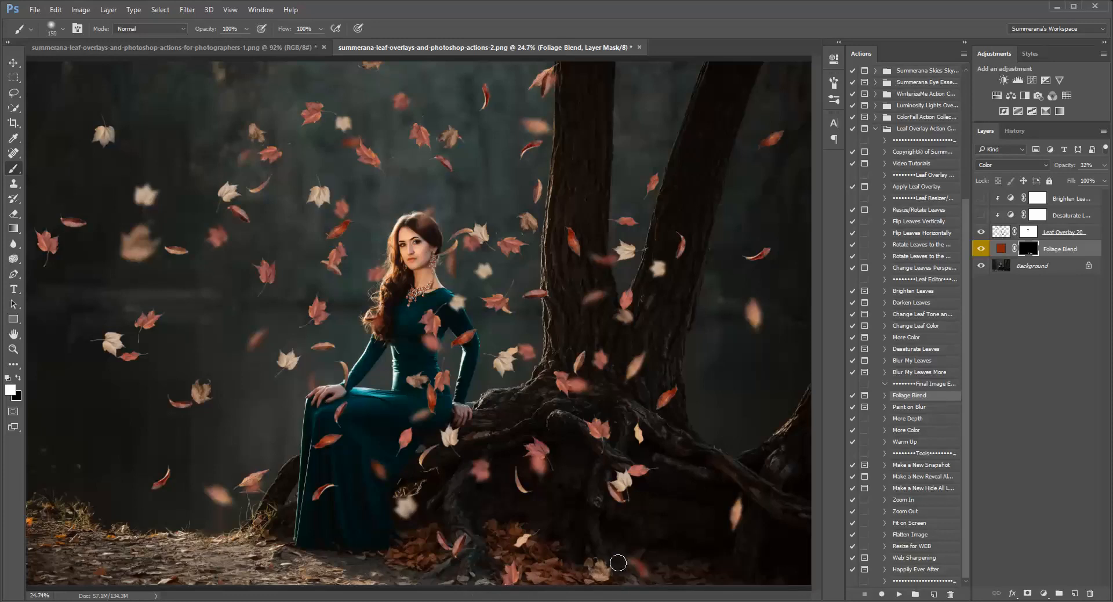
pyautogui.moveTo(635, 567)
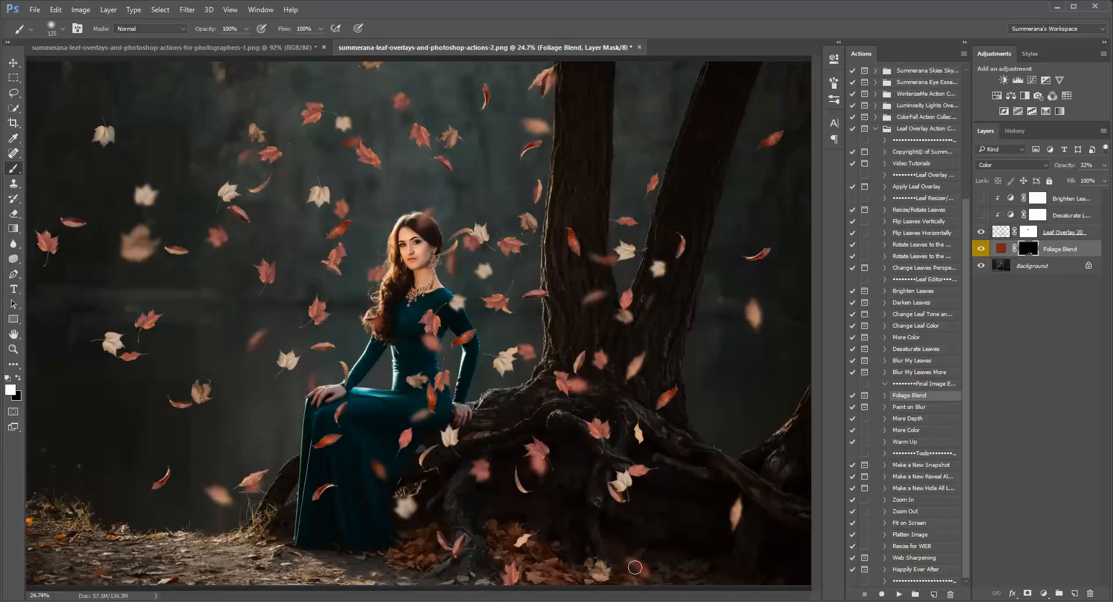
pyautogui.moveTo(723, 563)
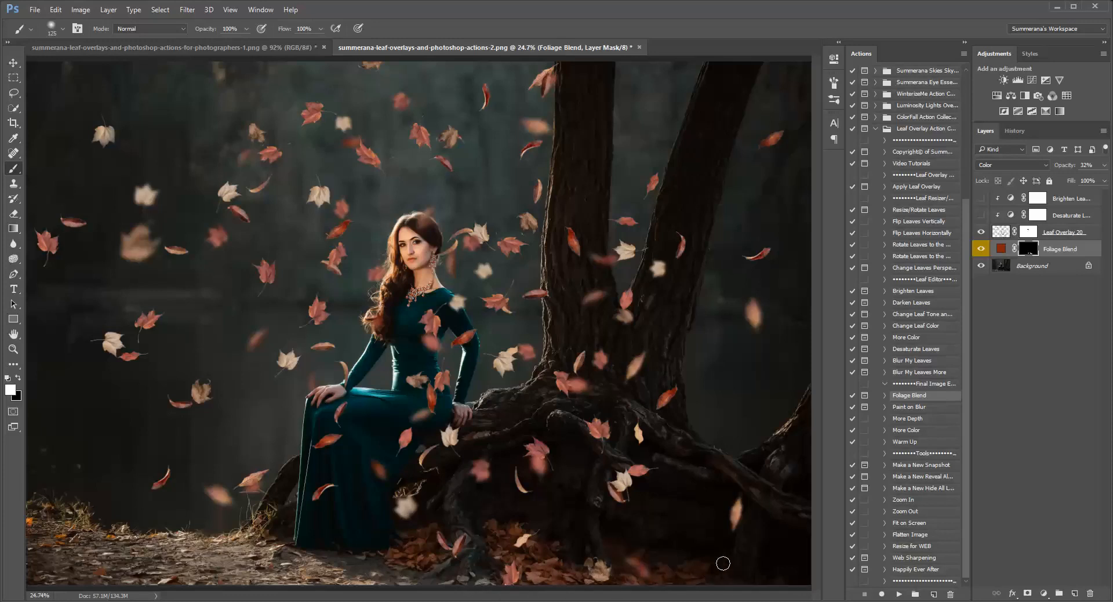
pyautogui.moveTo(653, 576)
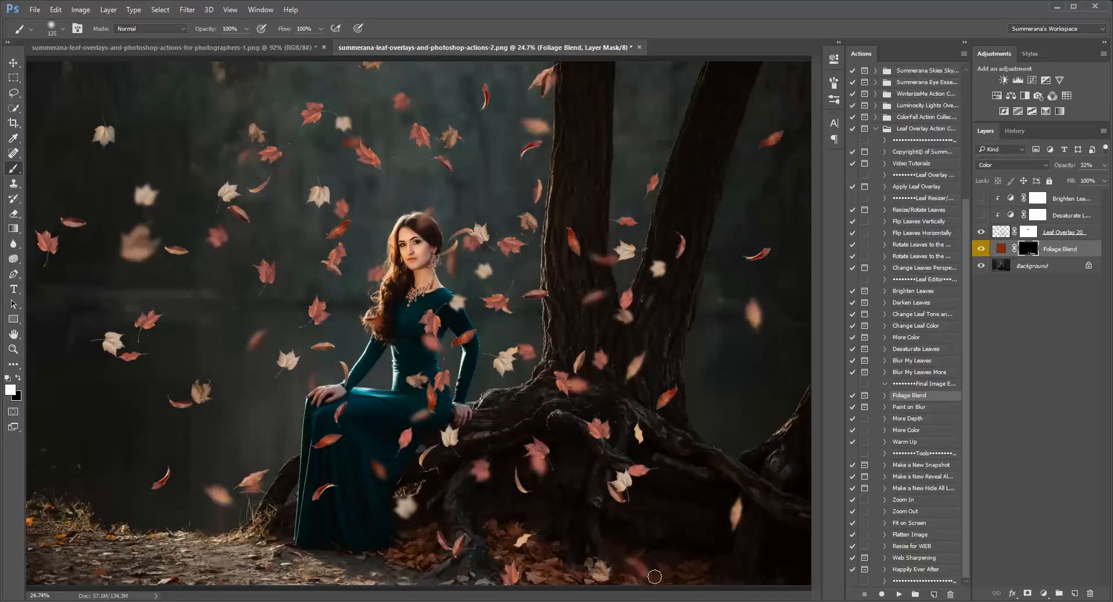
pyautogui.moveTo(627, 541)
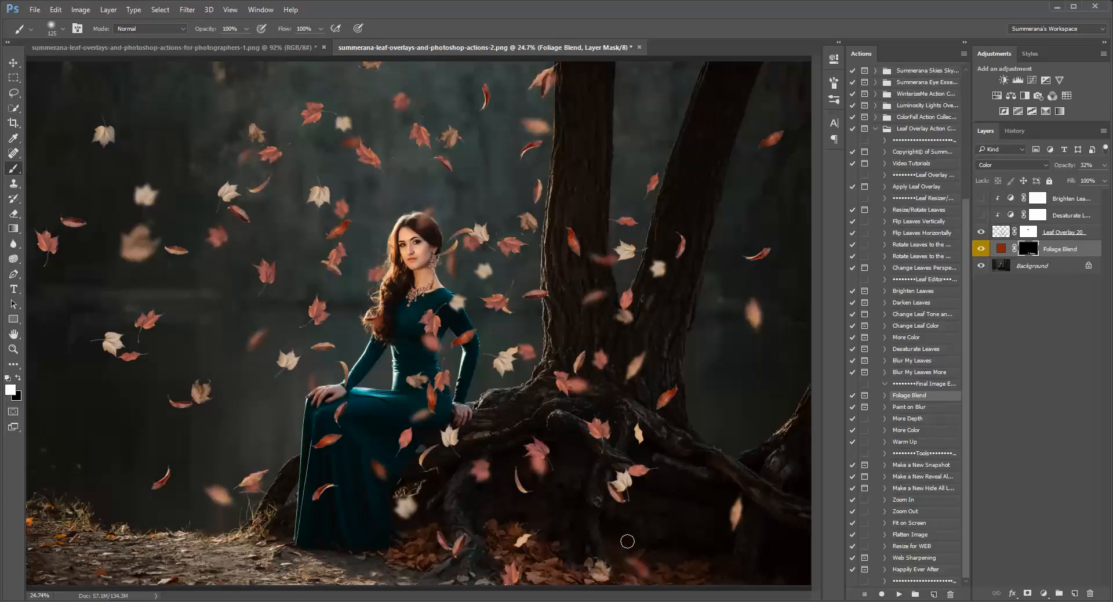
pyautogui.moveTo(1108, 171)
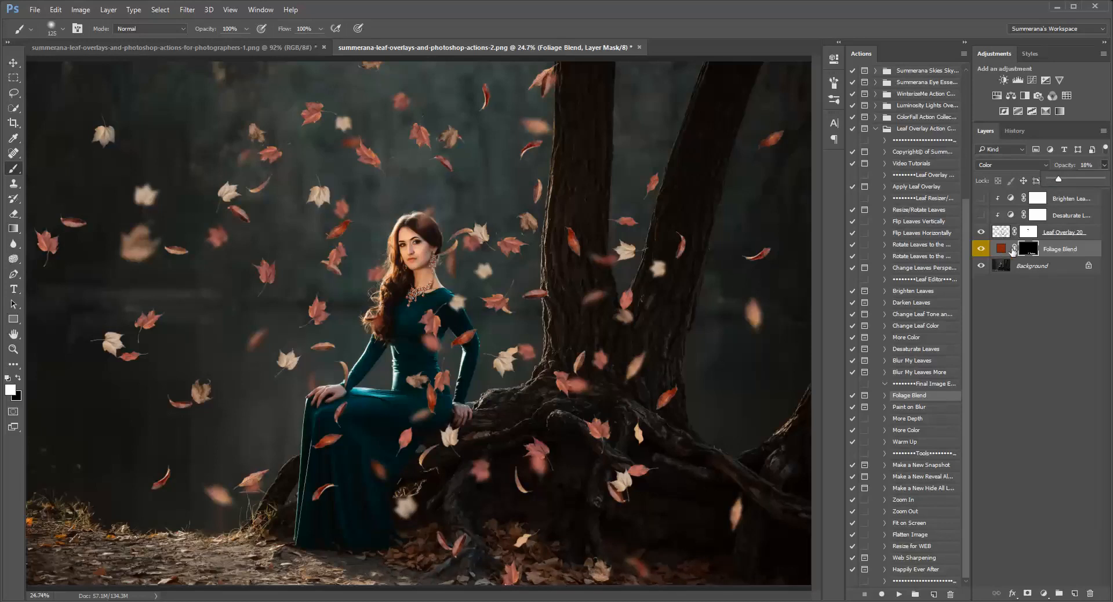
# Re-pick the Foliage Blend fill as a deep red-brown sampled from the leaves.
pyautogui.doubleClick(1027, 248)
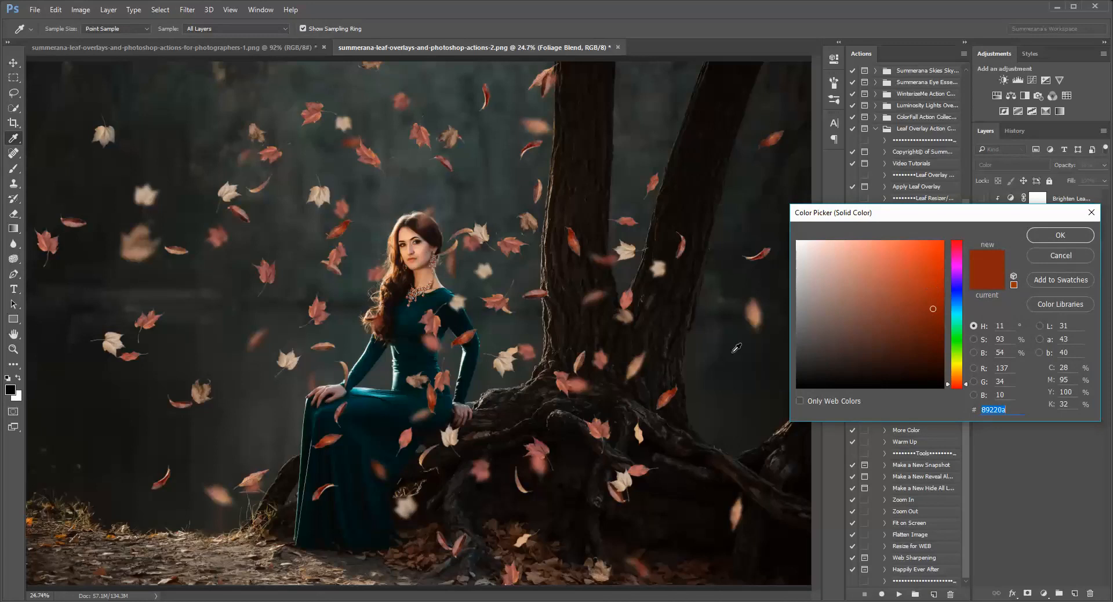
pyautogui.click(886, 275)
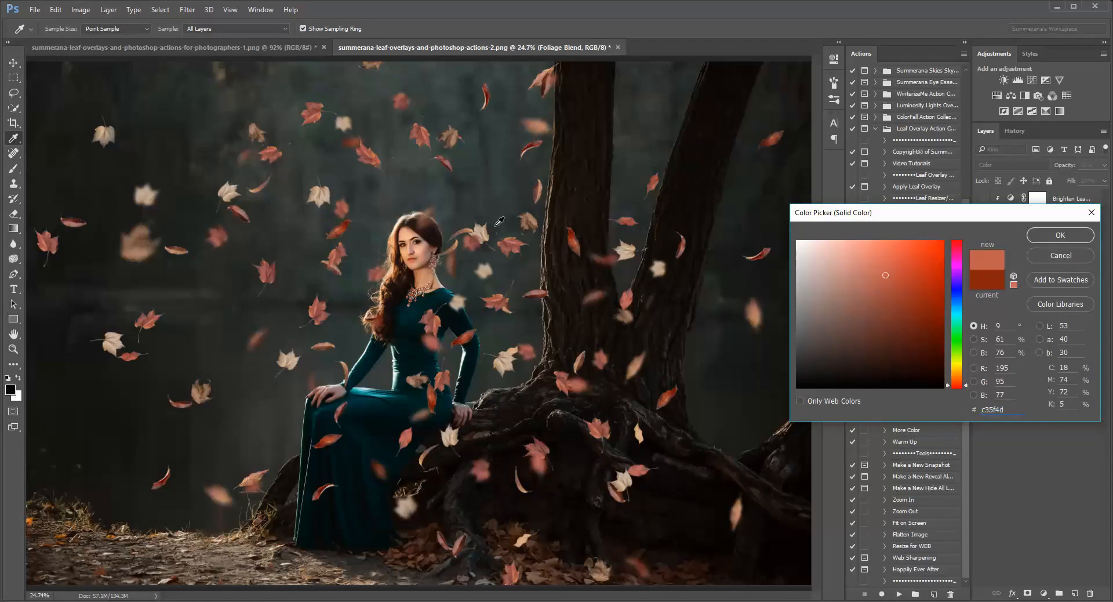
pyautogui.click(829, 276)
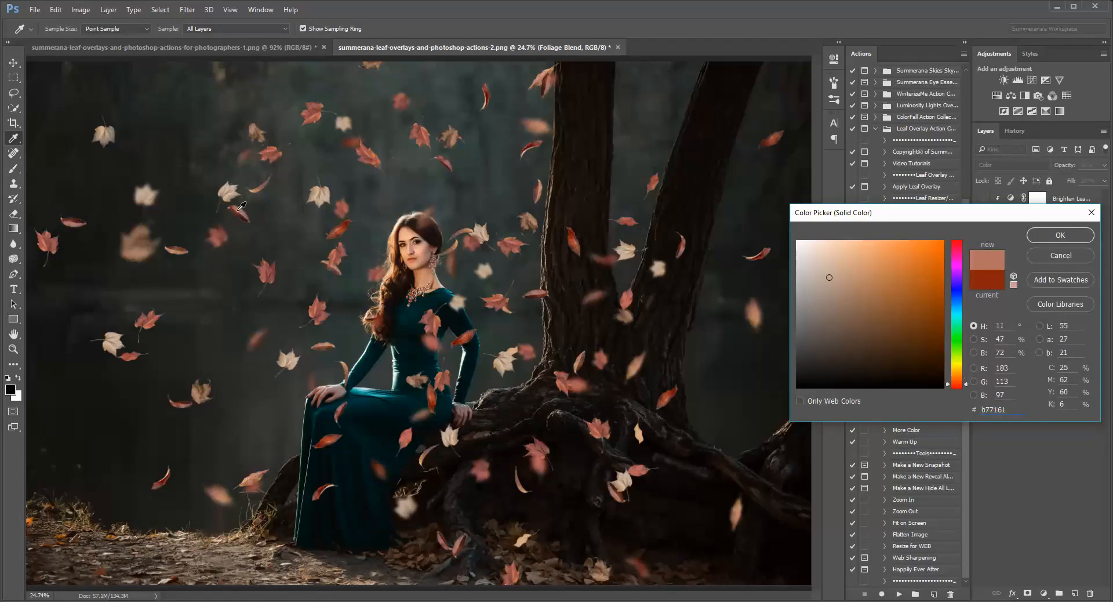
pyautogui.click(905, 321)
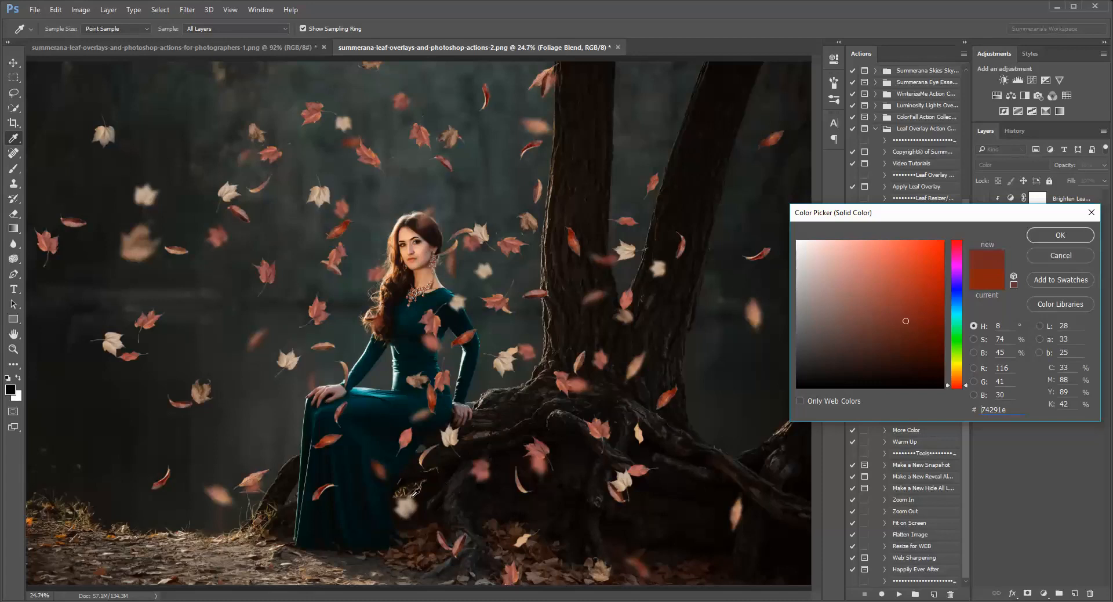
pyautogui.click(874, 279)
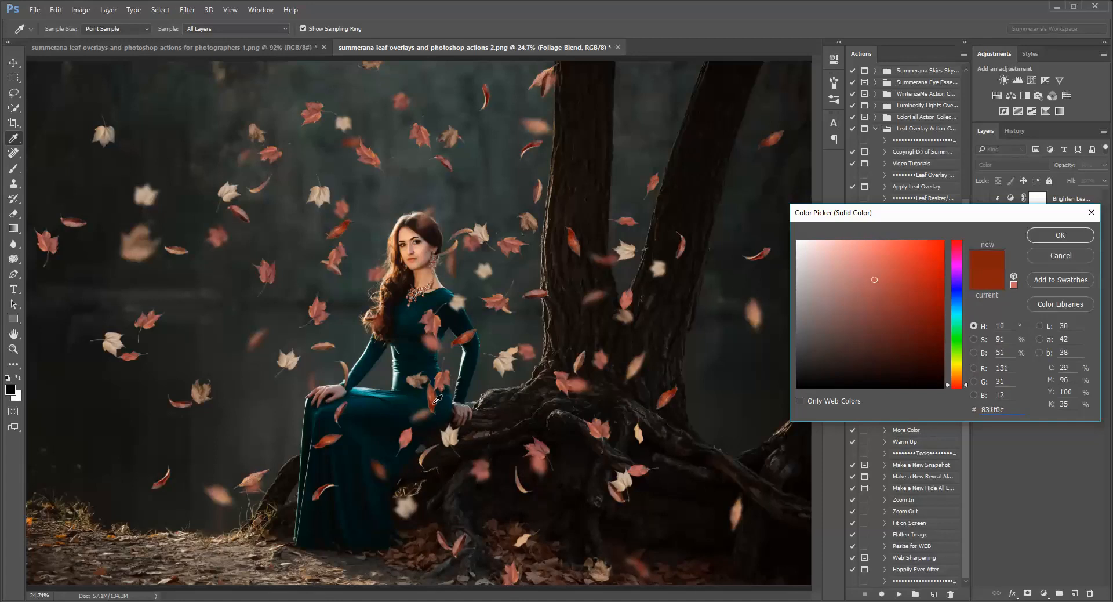
pyautogui.click(864, 310)
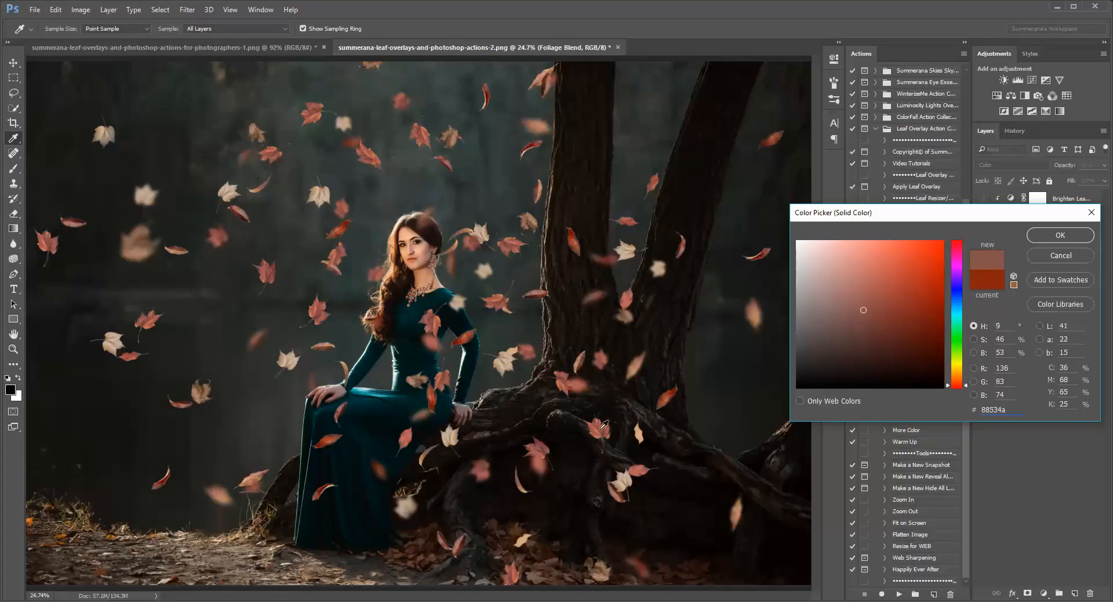
pyautogui.click(931, 314)
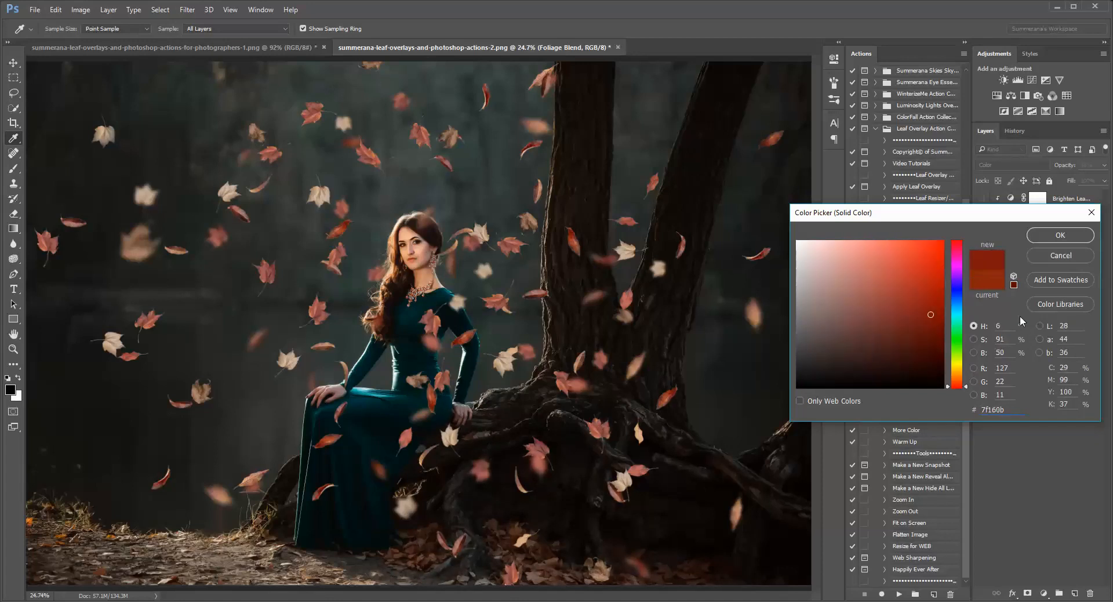
pyautogui.click(1060, 235)
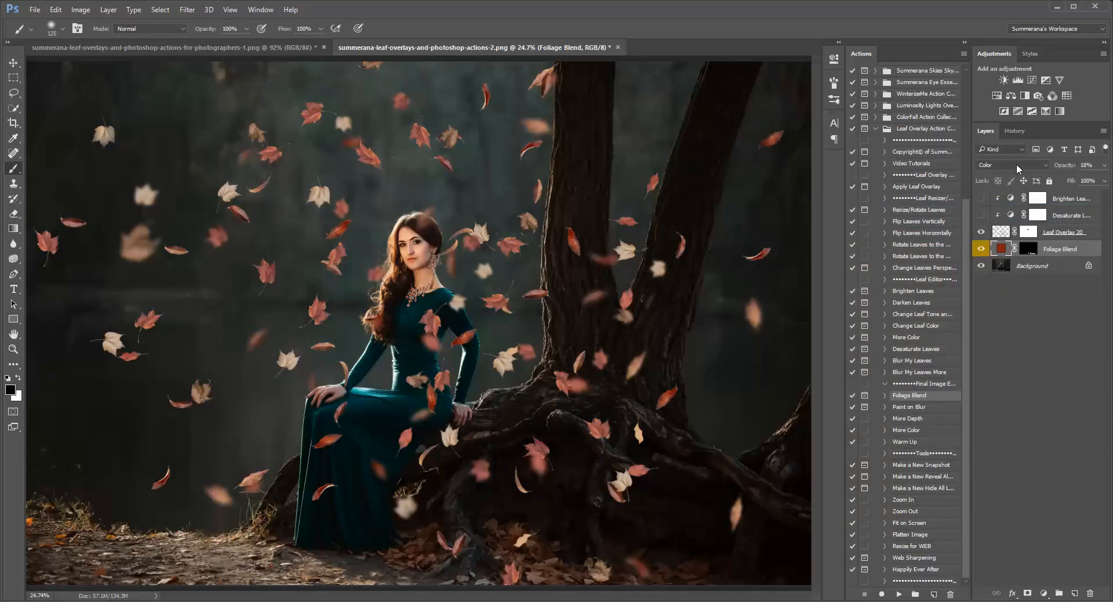
# Try Overlay and another blend mode on the Foliage Blend layer.
pyautogui.click(1012, 164)
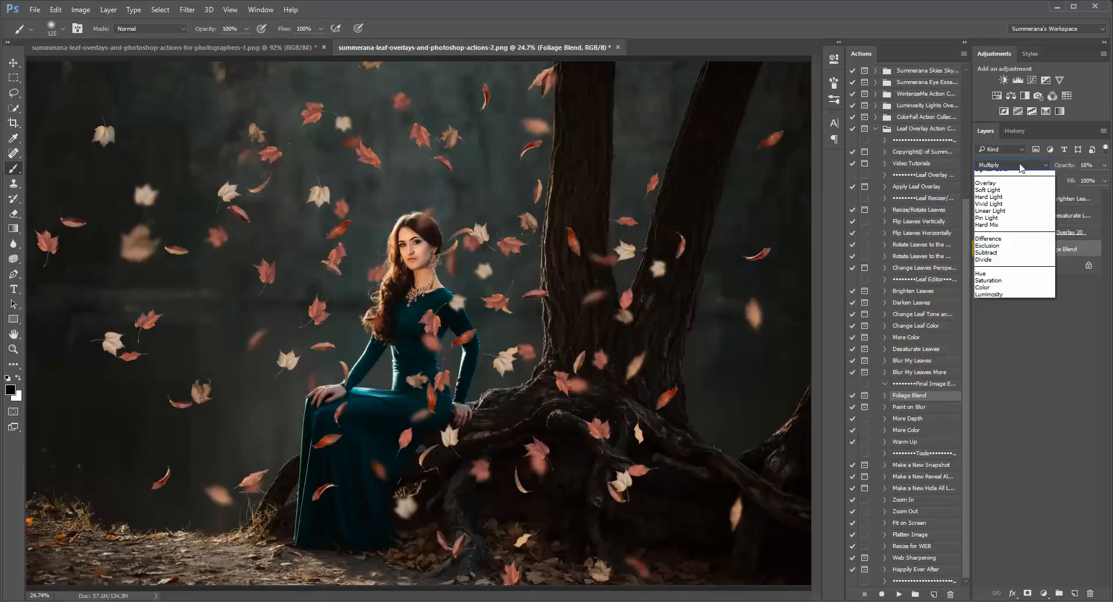
pyautogui.click(986, 182)
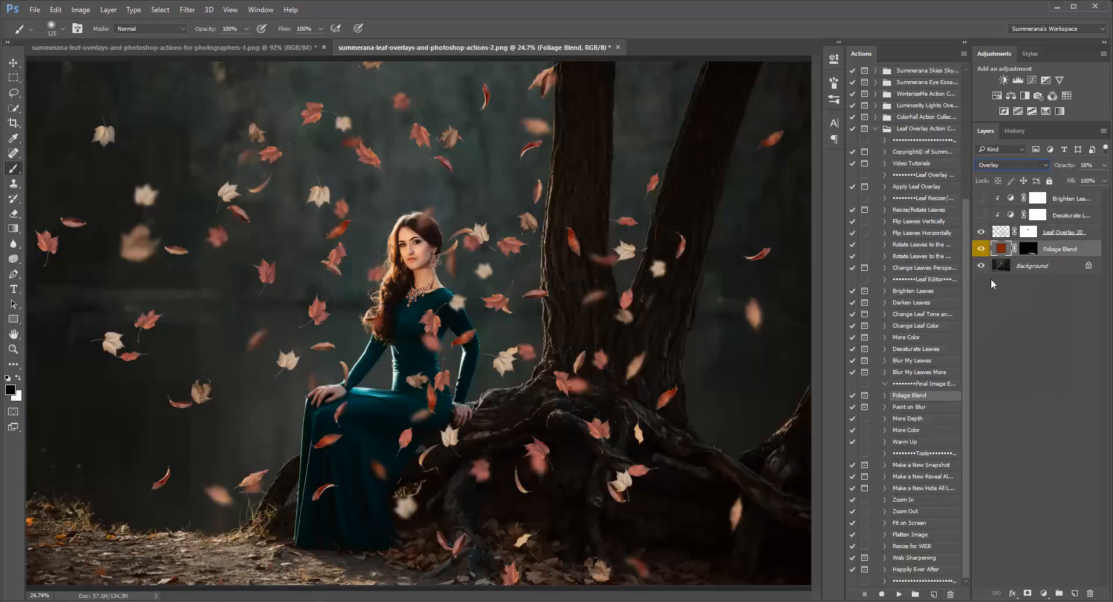
pyautogui.click(1008, 164)
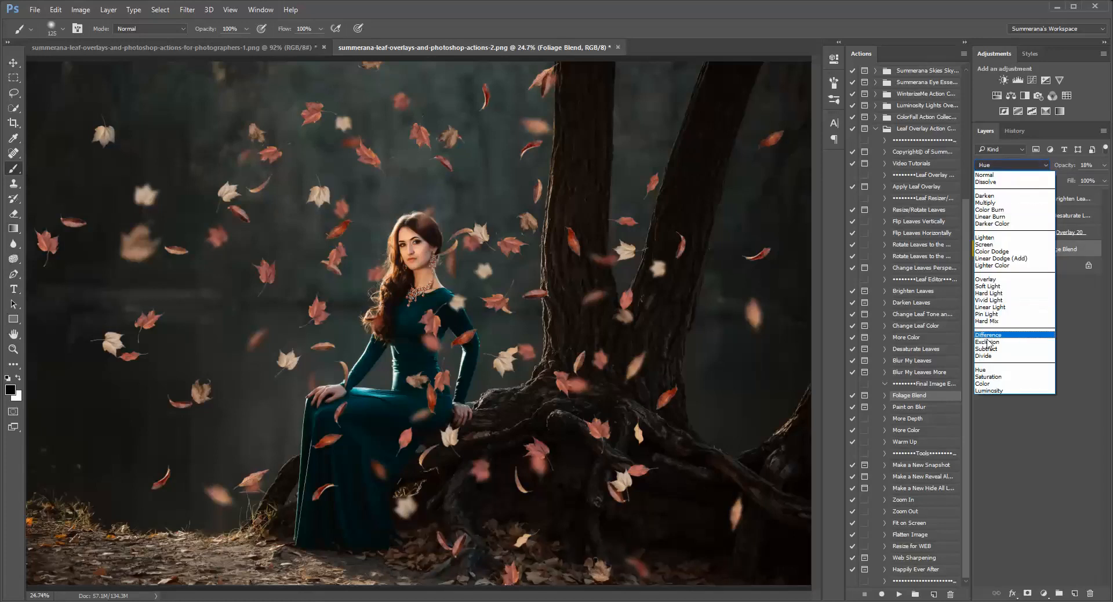
pyautogui.click(984, 383)
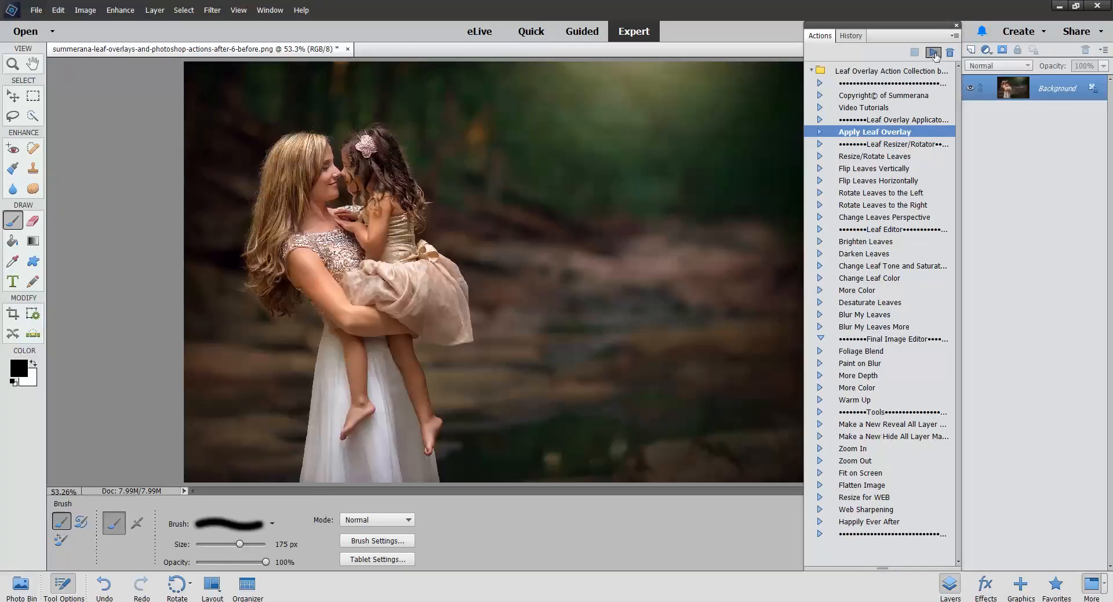
# Run Apply Leaf Overlay and place Leaf Overlay 1 into the photo.
pyautogui.click(933, 53)
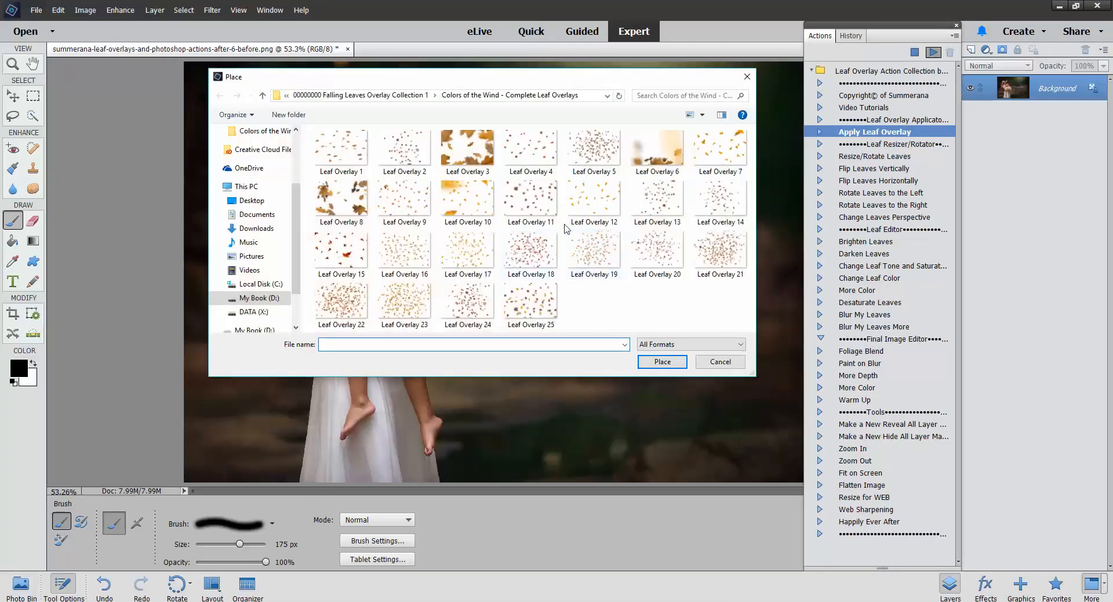
pyautogui.click(341, 149)
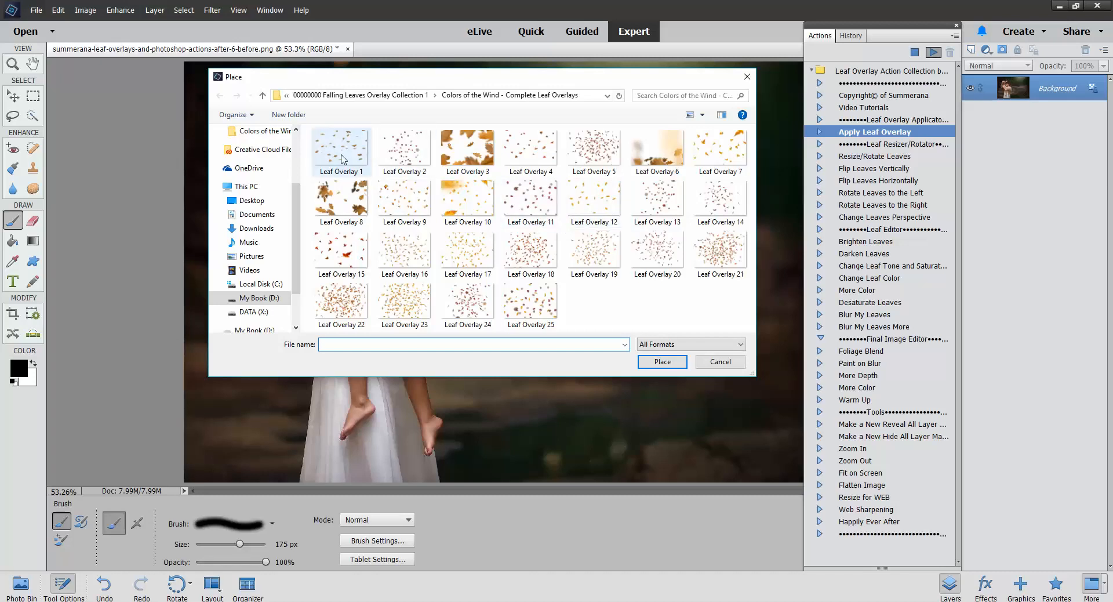
pyautogui.click(341, 152)
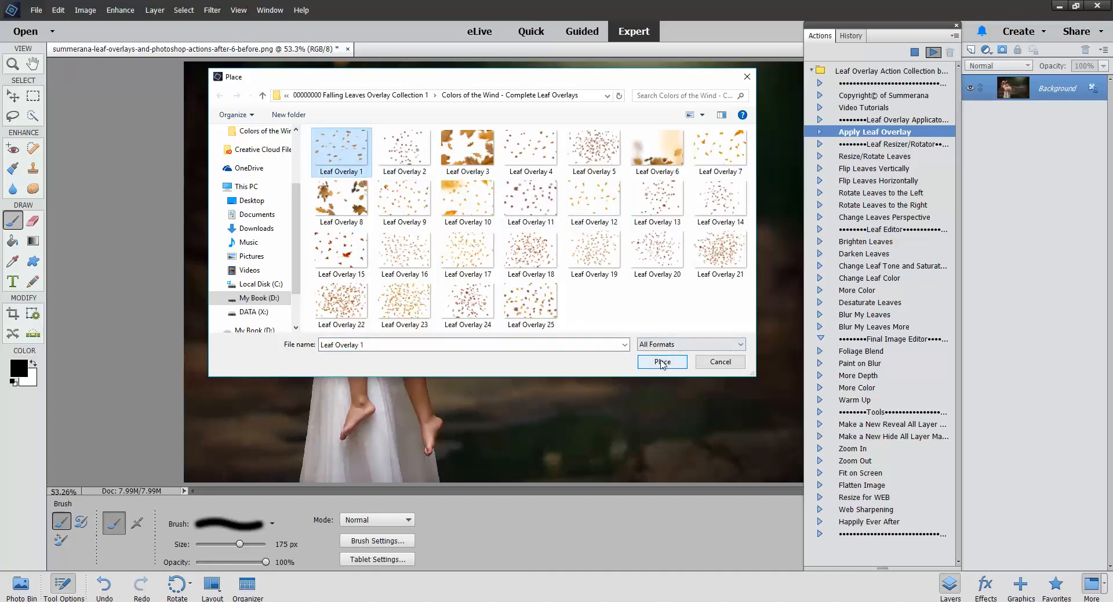
pyautogui.click(661, 362)
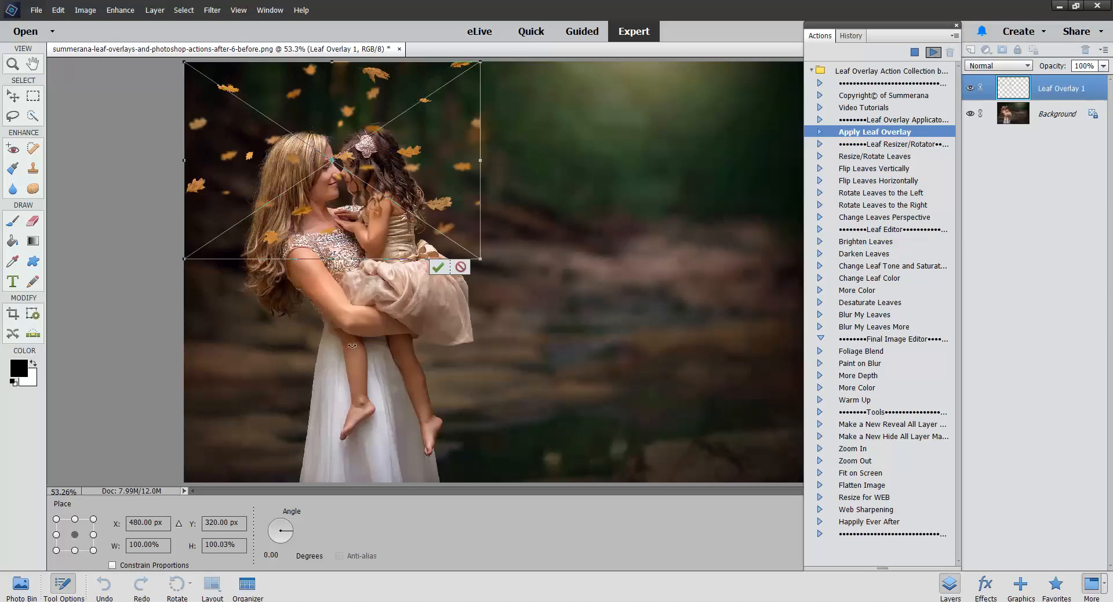
pyautogui.moveTo(111, 564)
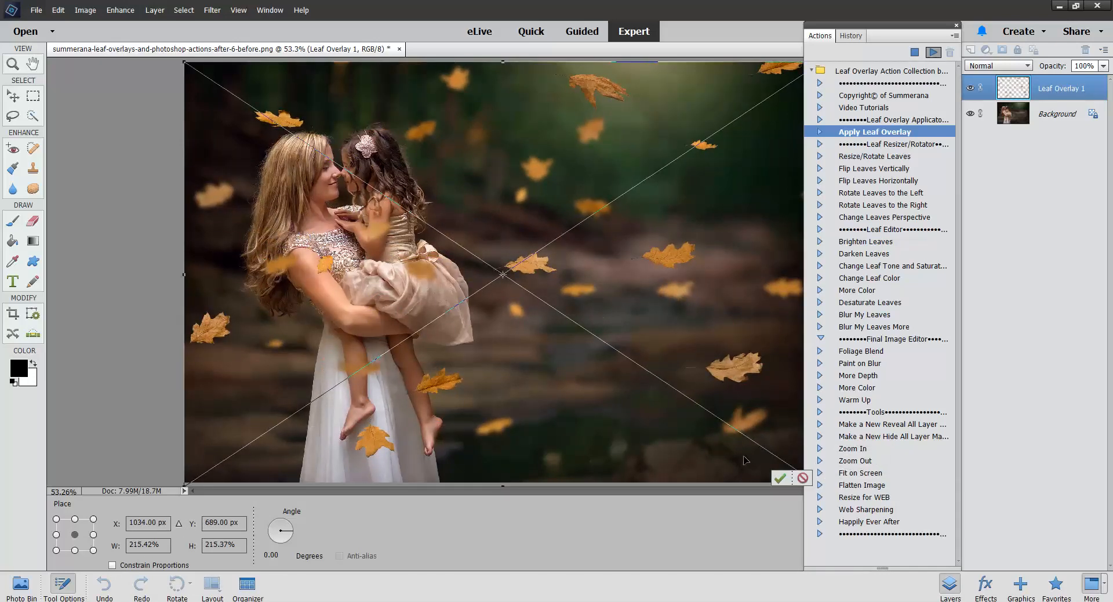
# Commit the enlarged Leaf Overlay 1 with its mask and target the leaf layer.
pyautogui.click(781, 478)
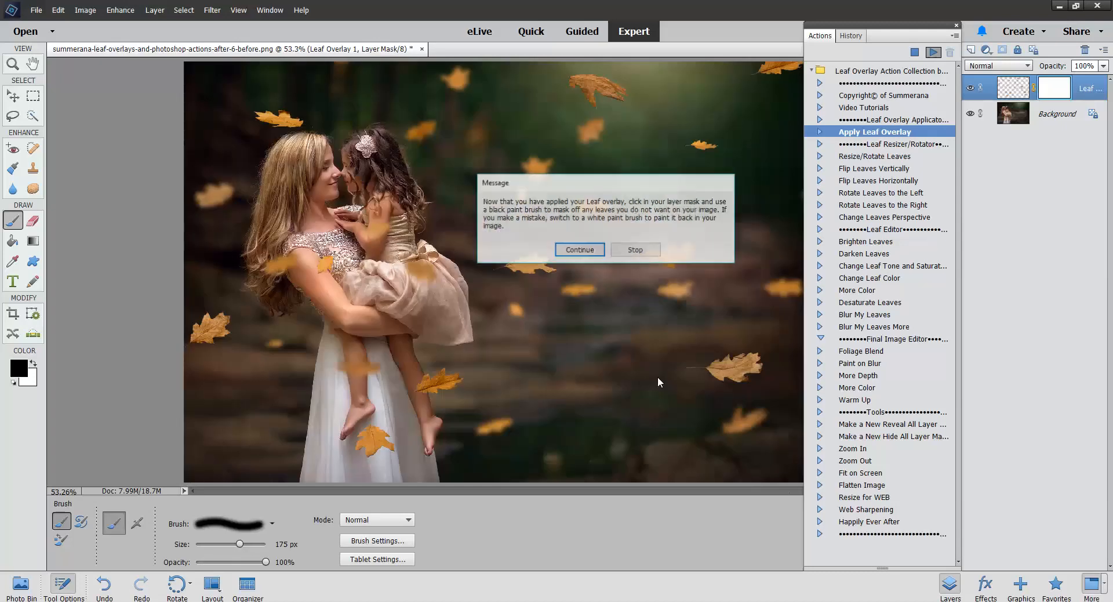
pyautogui.click(578, 249)
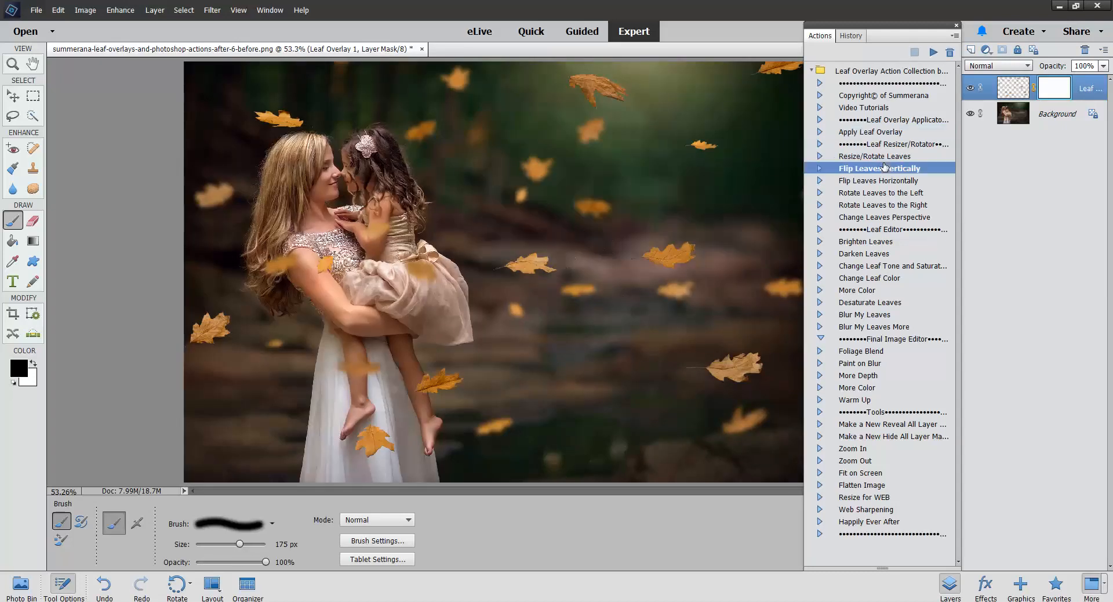
pyautogui.click(882, 156)
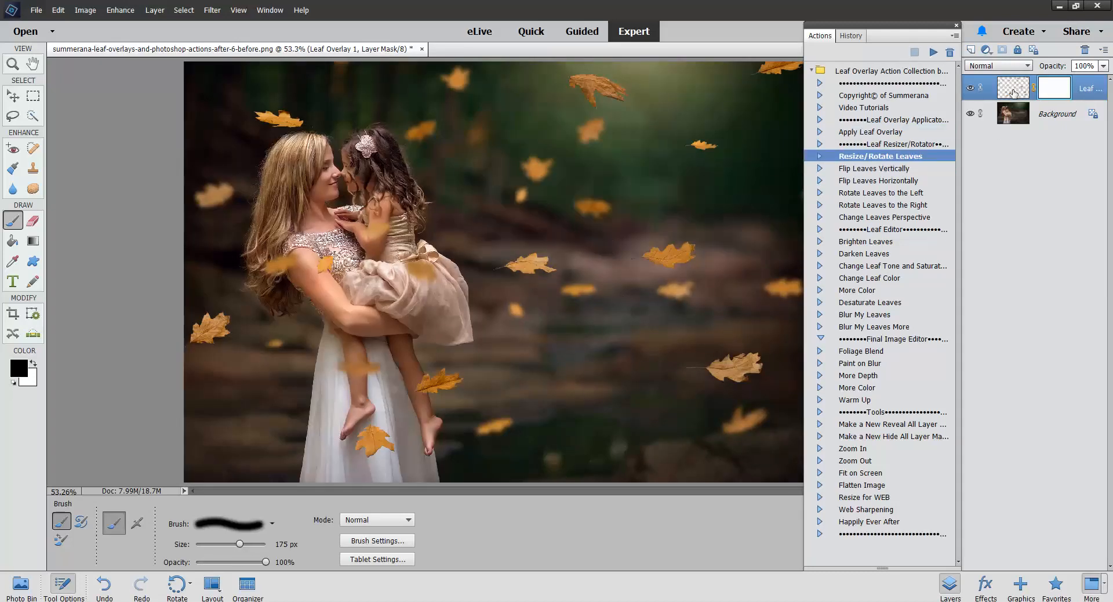
pyautogui.click(1013, 88)
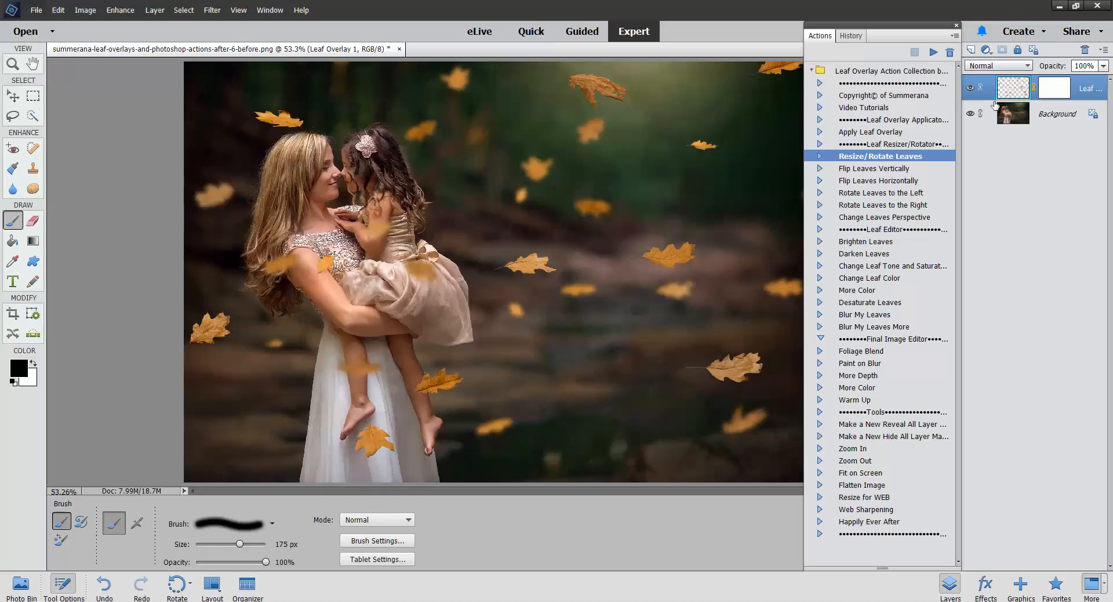
# Flip the leaves vertically and run the Change Leaves Perspective action.
pyautogui.click(880, 168)
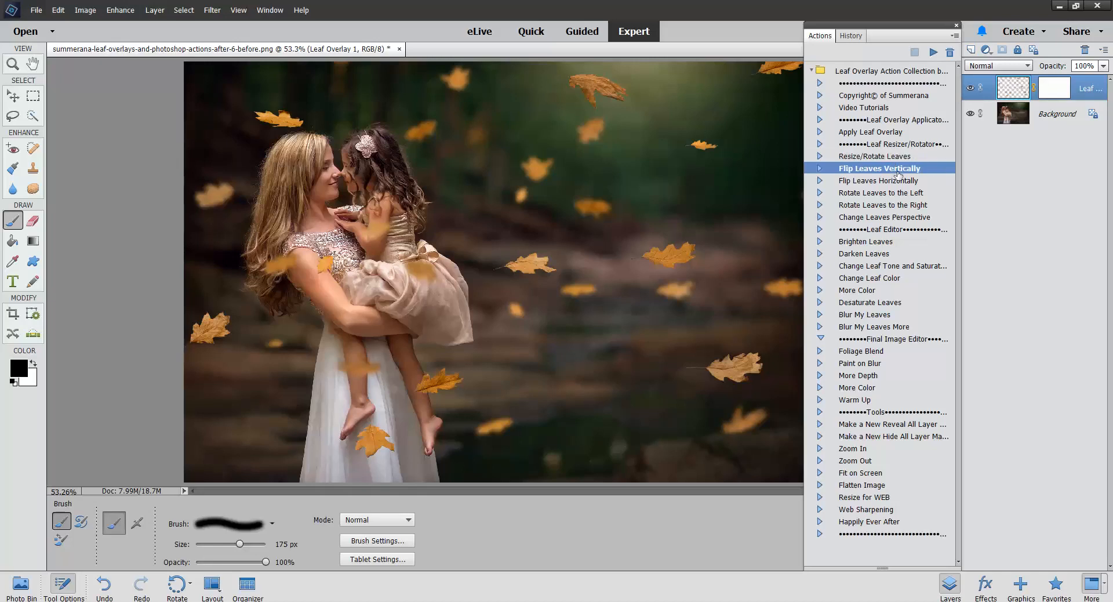
pyautogui.click(933, 51)
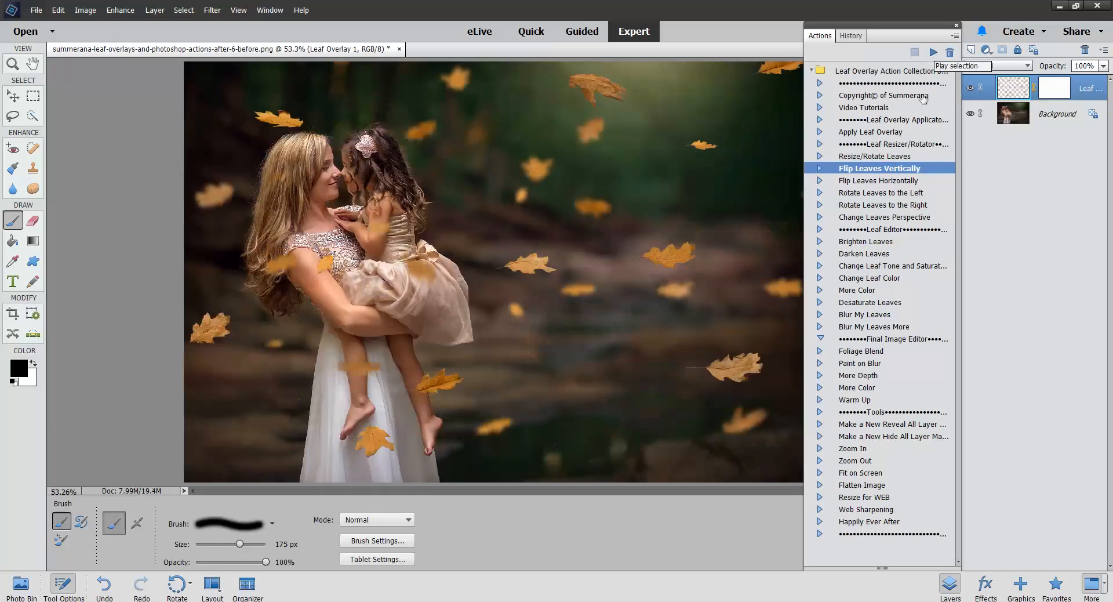
pyautogui.click(884, 216)
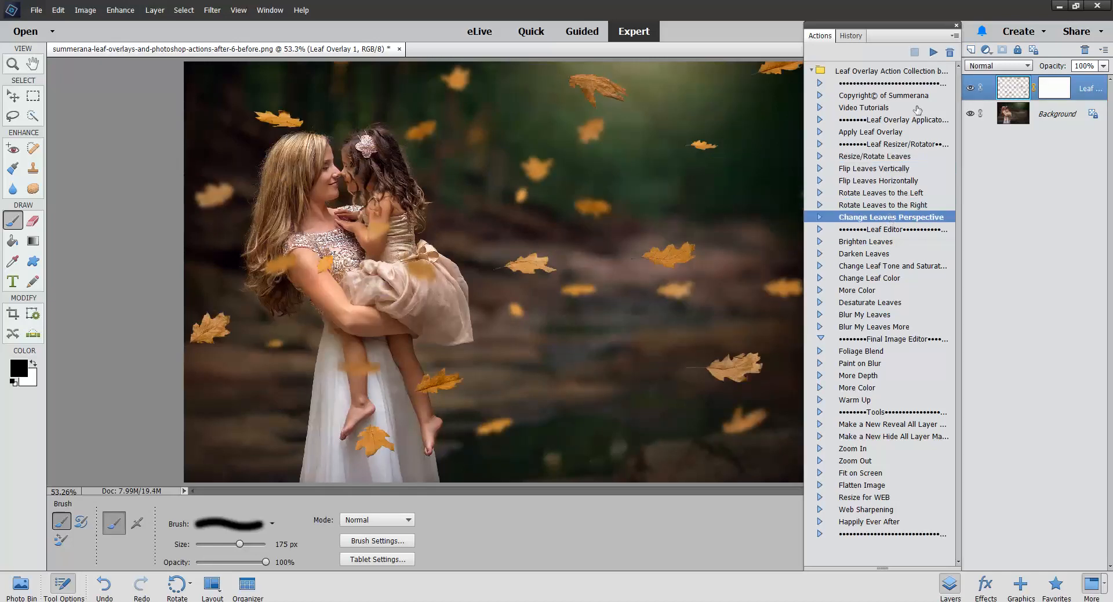
pyautogui.click(933, 51)
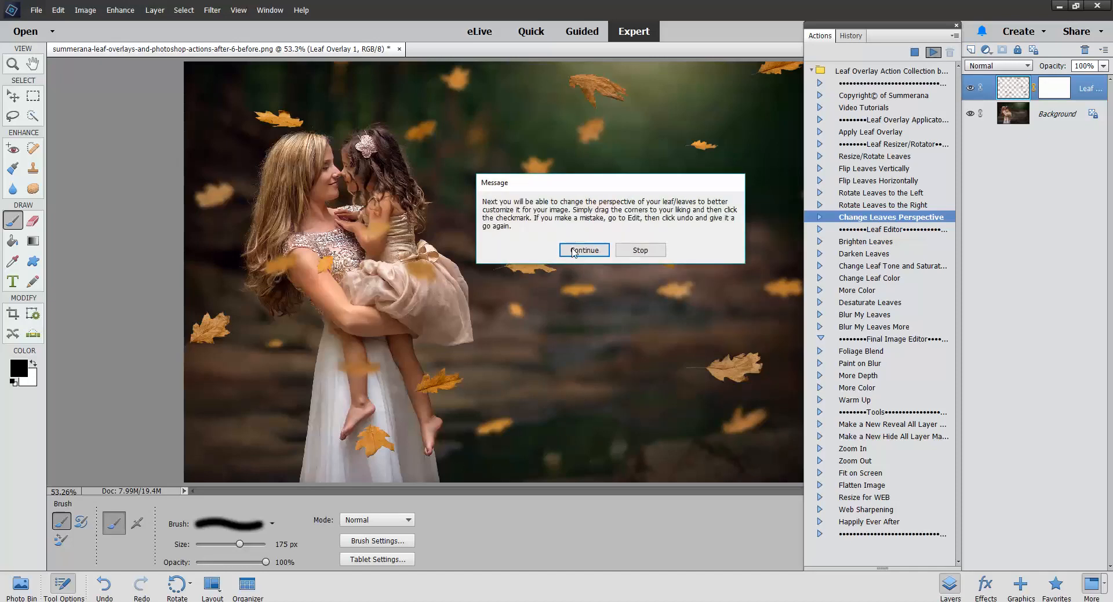
pyautogui.click(584, 250)
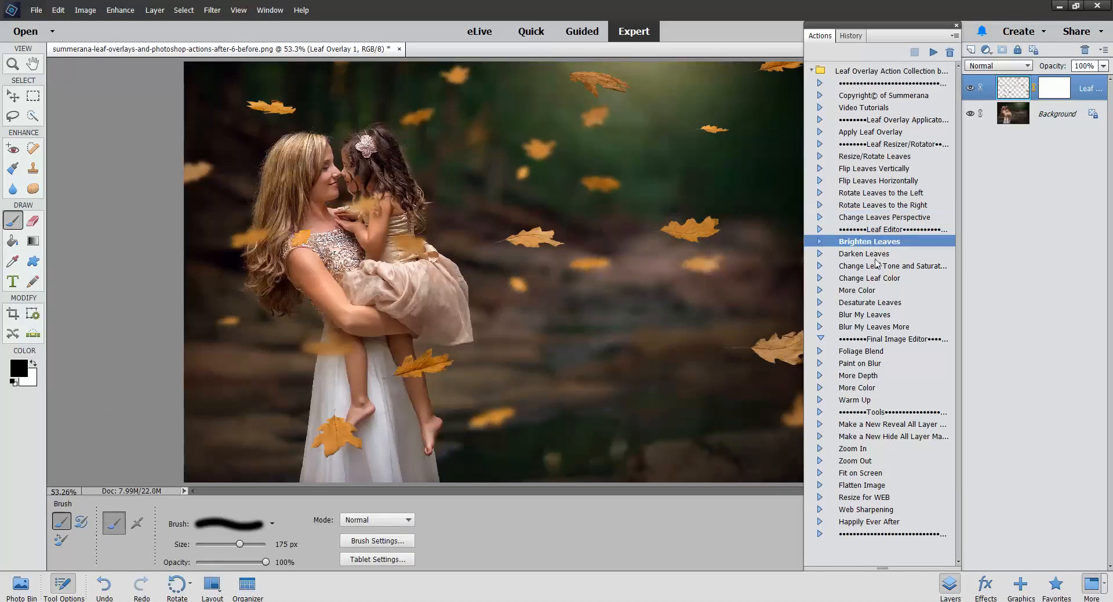
pyautogui.click(865, 254)
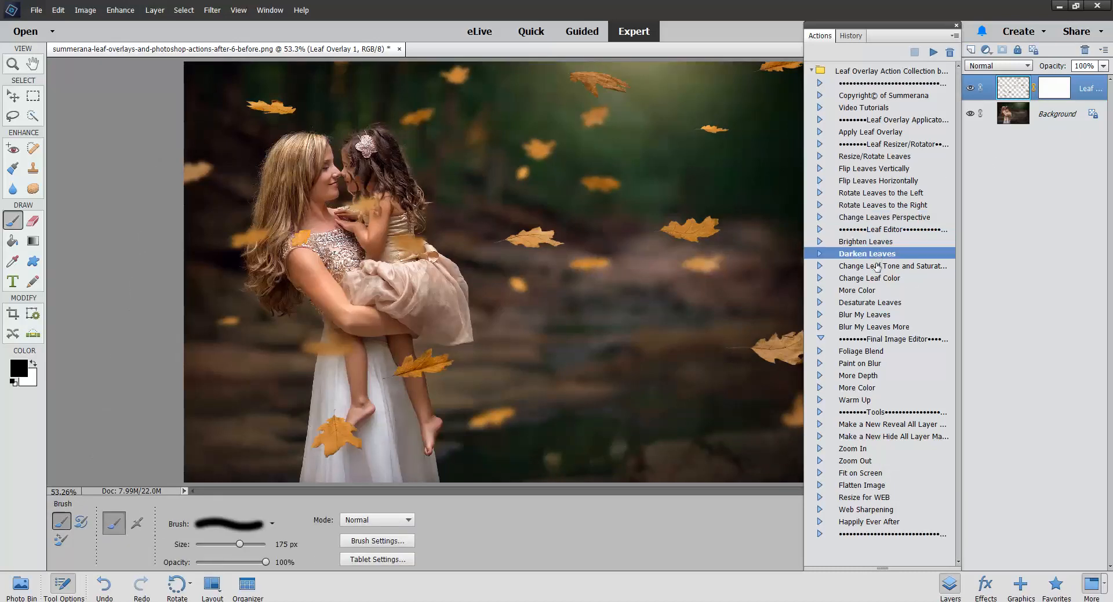
pyautogui.click(873, 278)
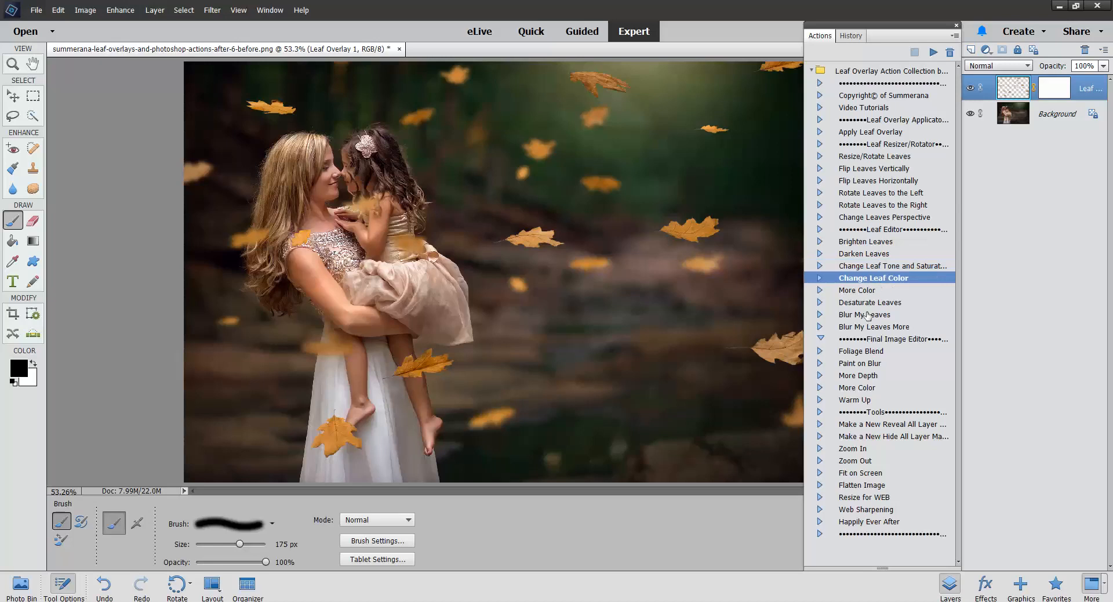
pyautogui.click(864, 314)
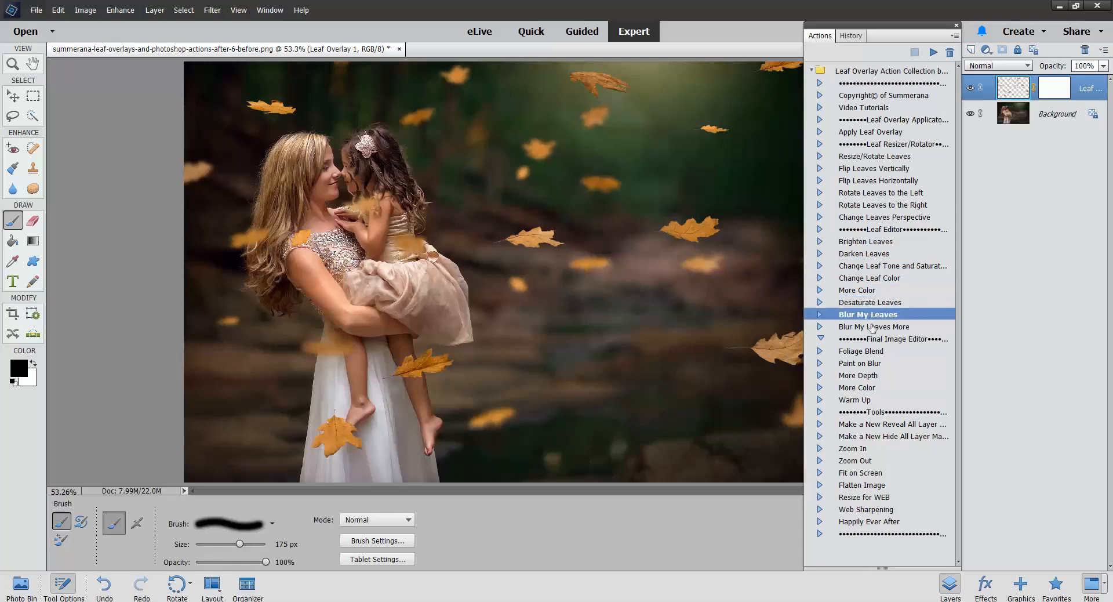
pyautogui.click(864, 351)
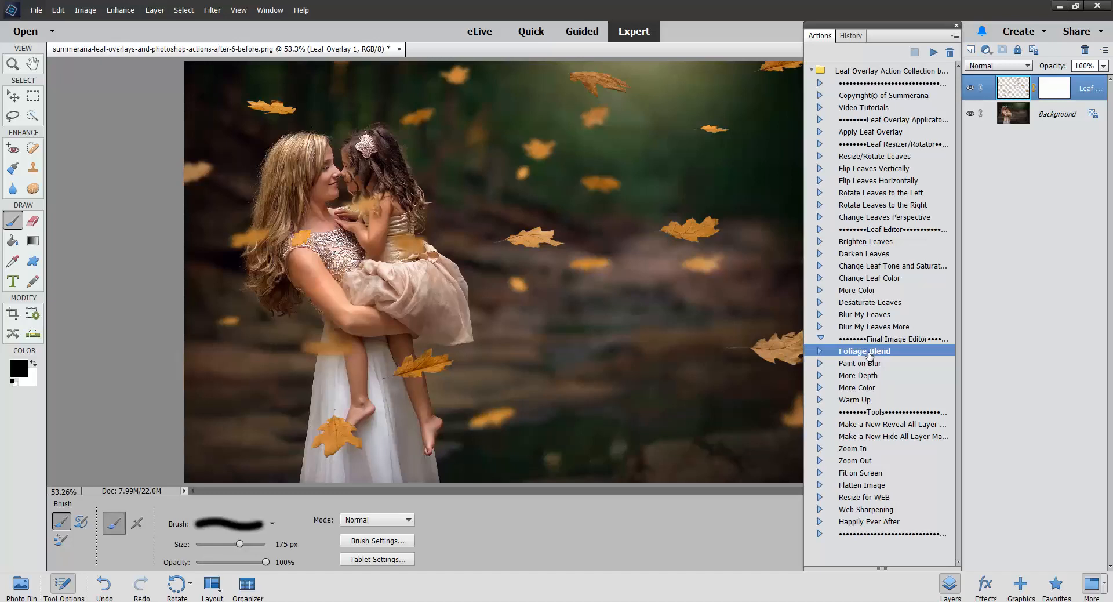
# Run Foliage Blend with the brown colour and set up the brush for mask painting.
pyautogui.click(933, 52)
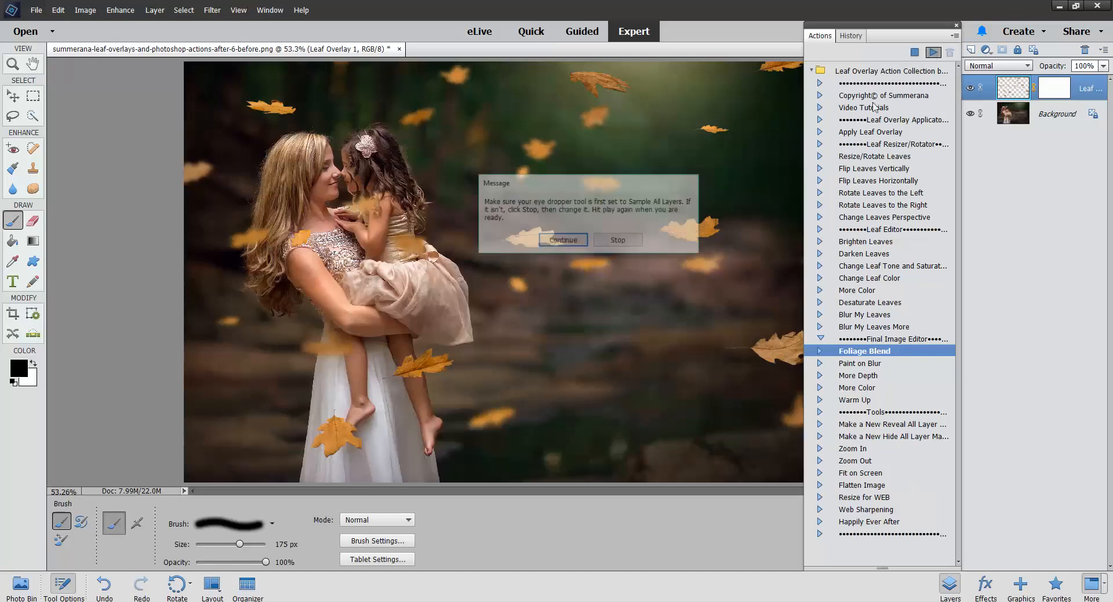
pyautogui.click(562, 240)
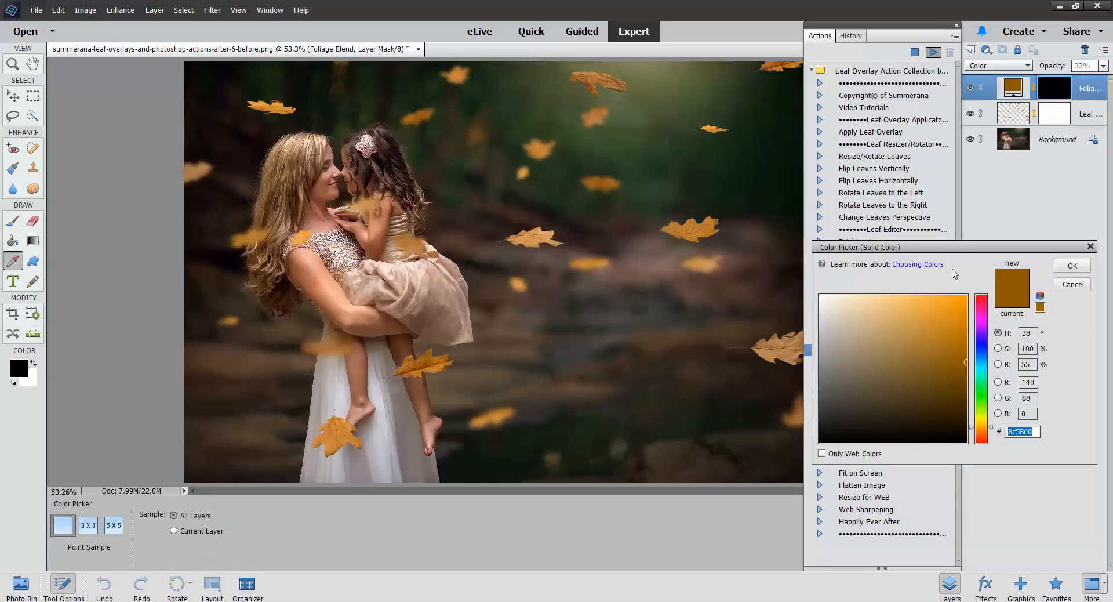
pyautogui.moveTo(1018, 289)
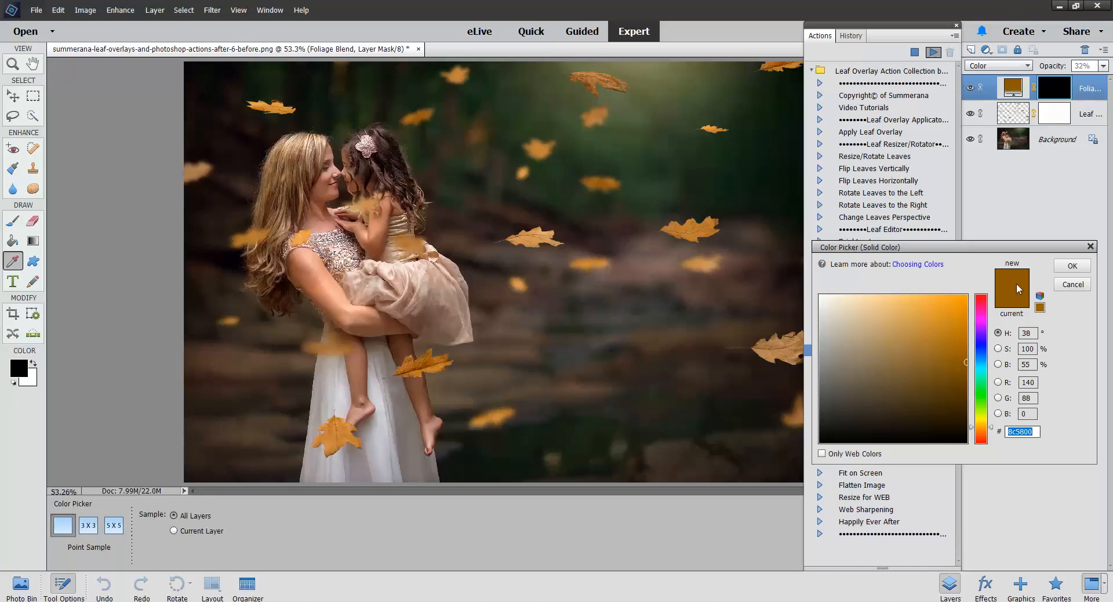
pyautogui.moveTo(1012, 251)
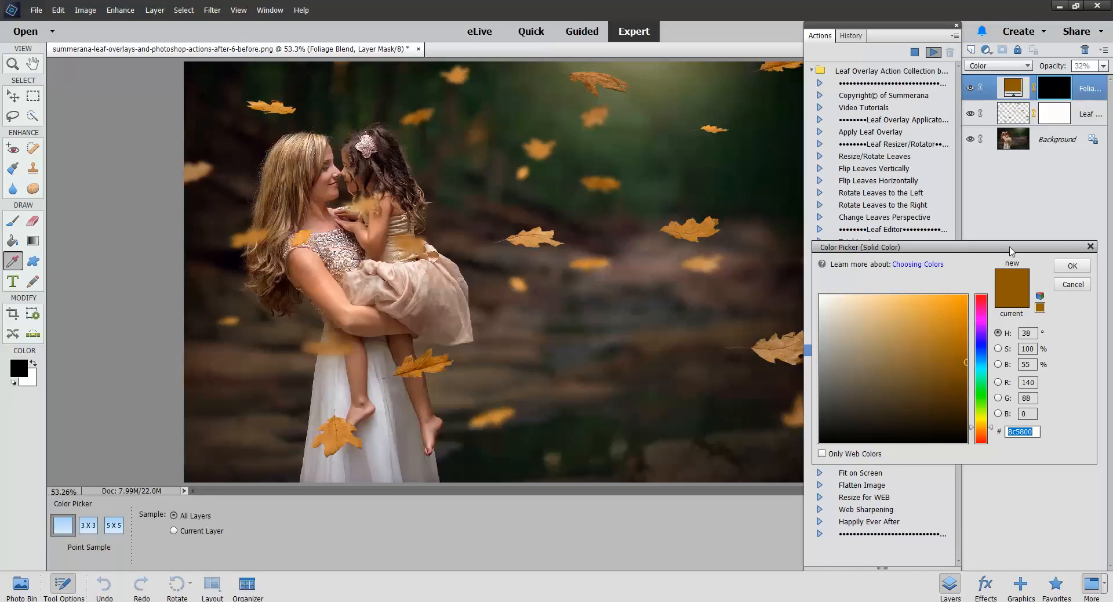
pyautogui.click(1072, 266)
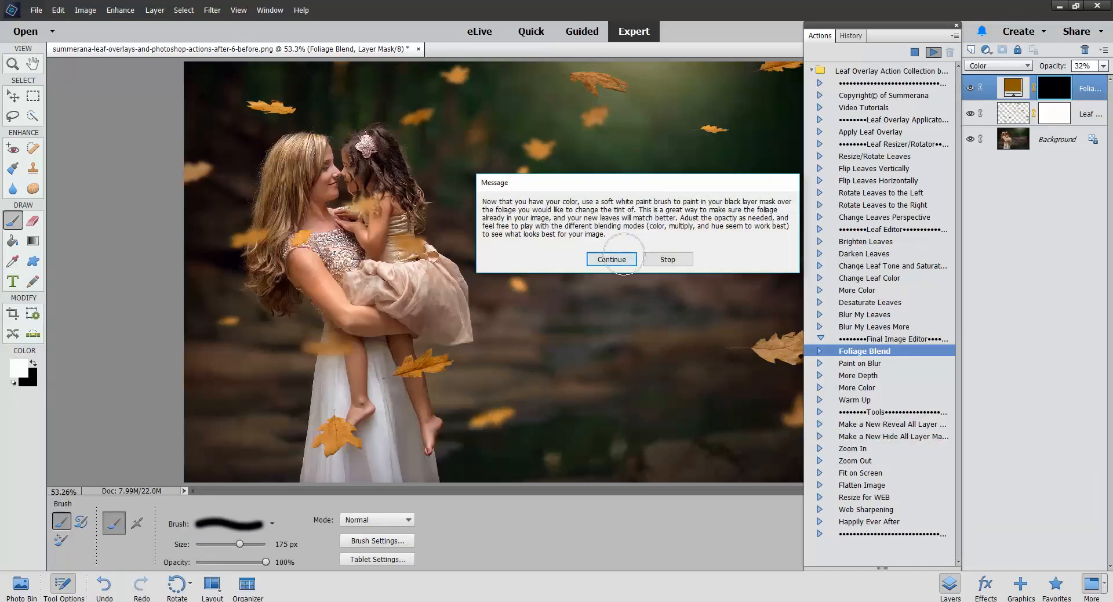
pyautogui.click(611, 259)
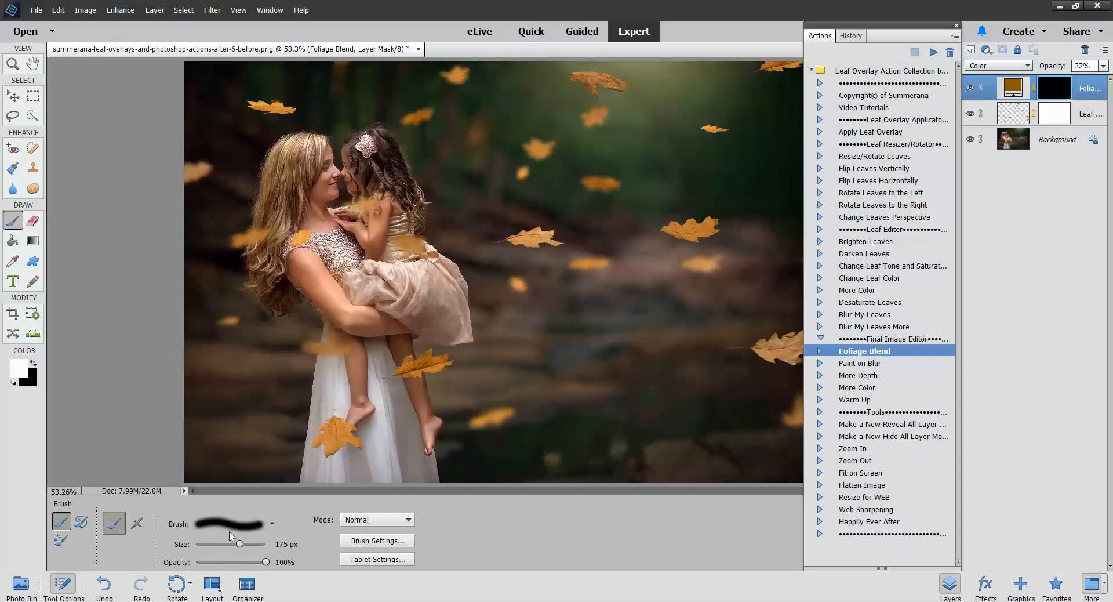
pyautogui.click(376, 541)
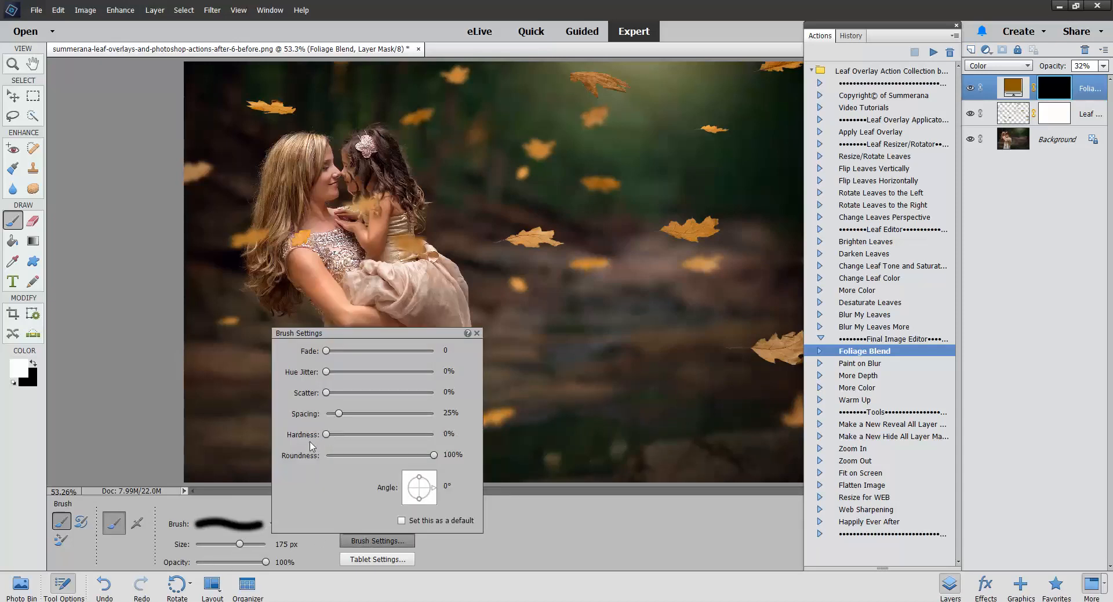
pyautogui.click(477, 332)
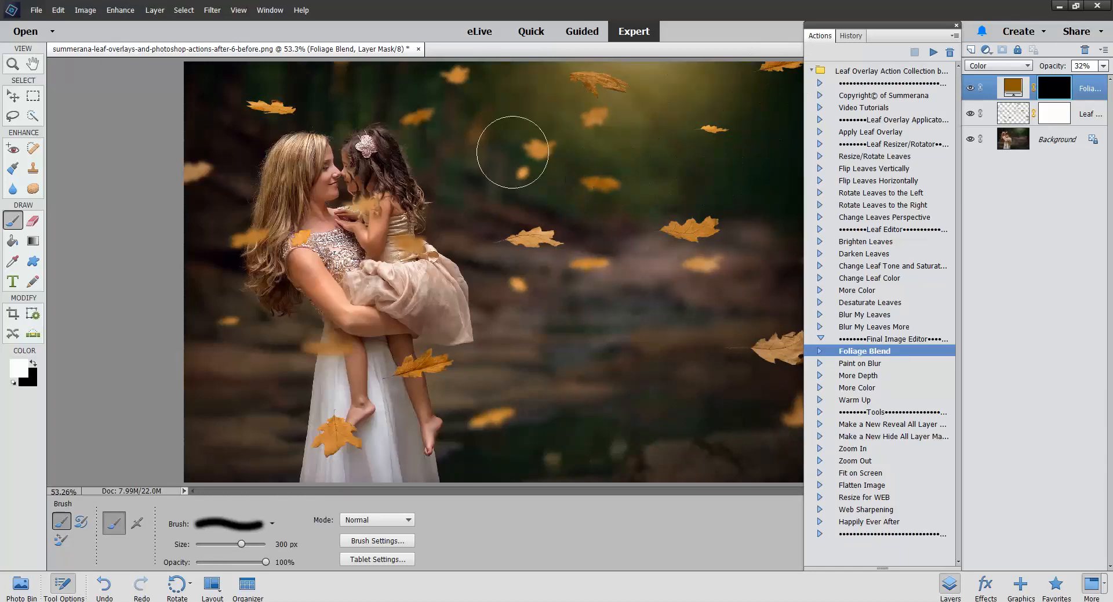
pyautogui.moveTo(788, 156)
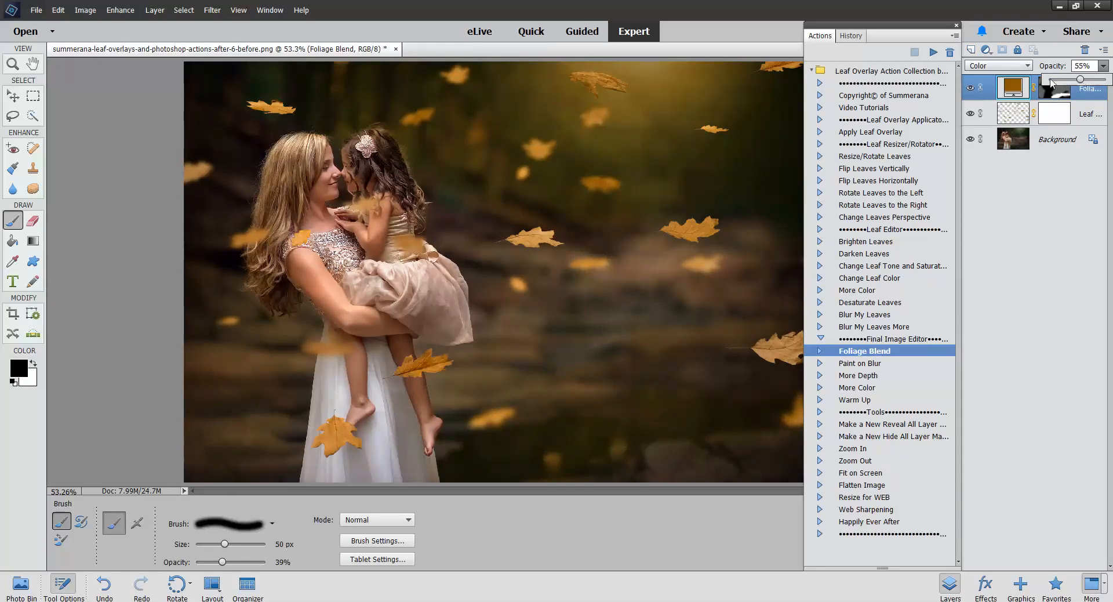
pyautogui.click(997, 66)
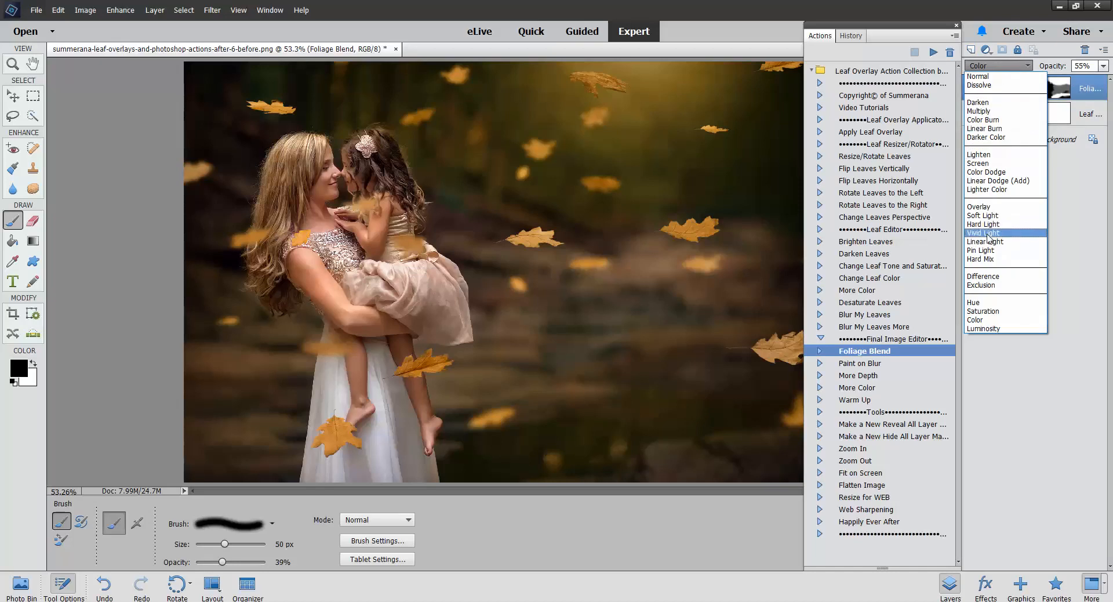
pyautogui.click(984, 232)
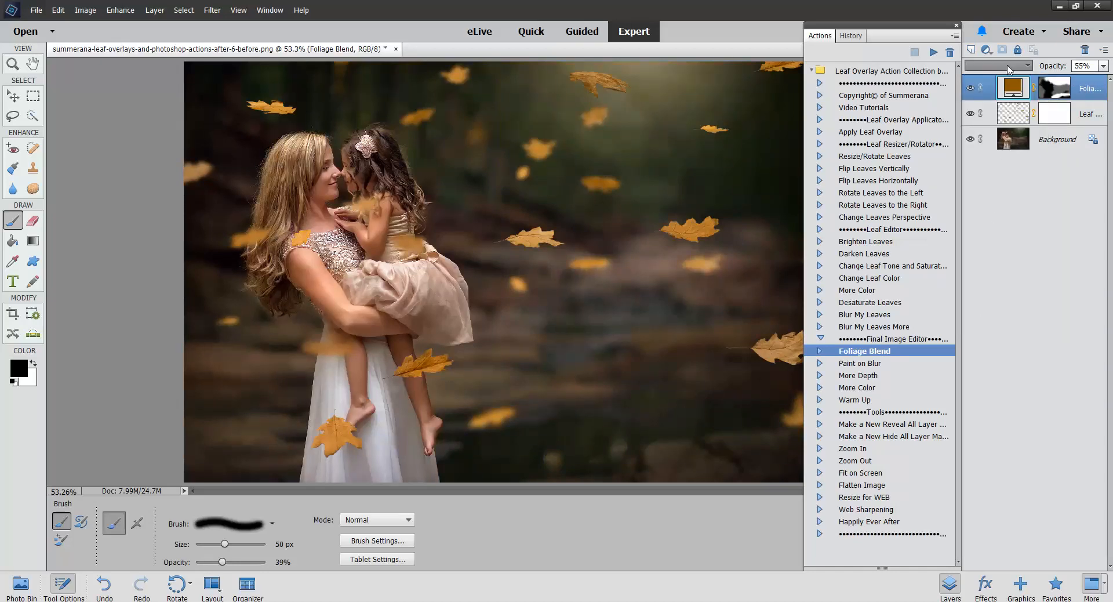
pyautogui.click(999, 66)
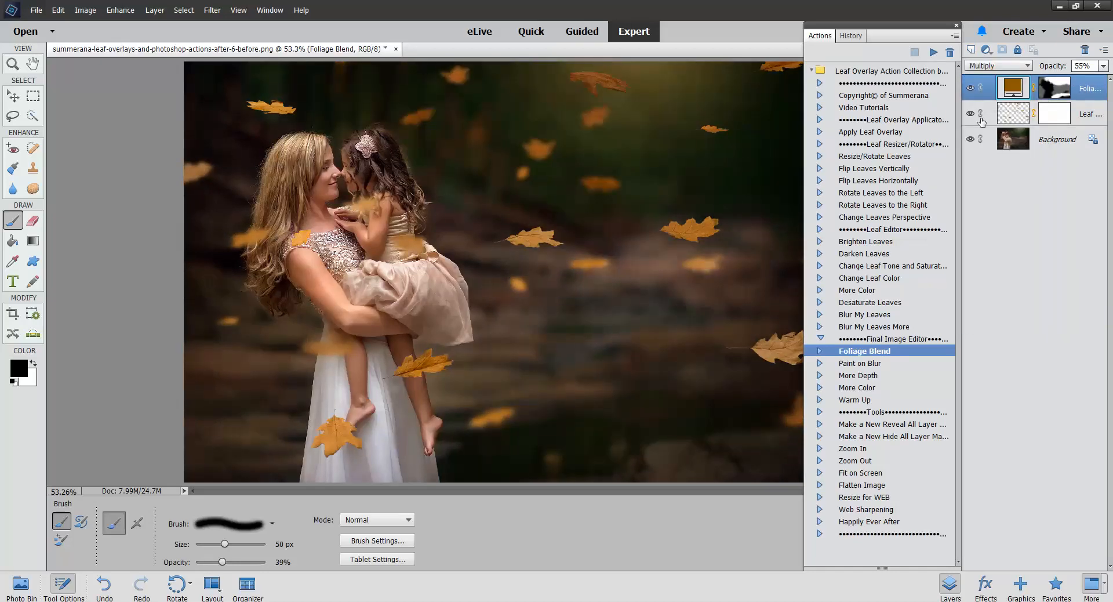
pyautogui.click(997, 65)
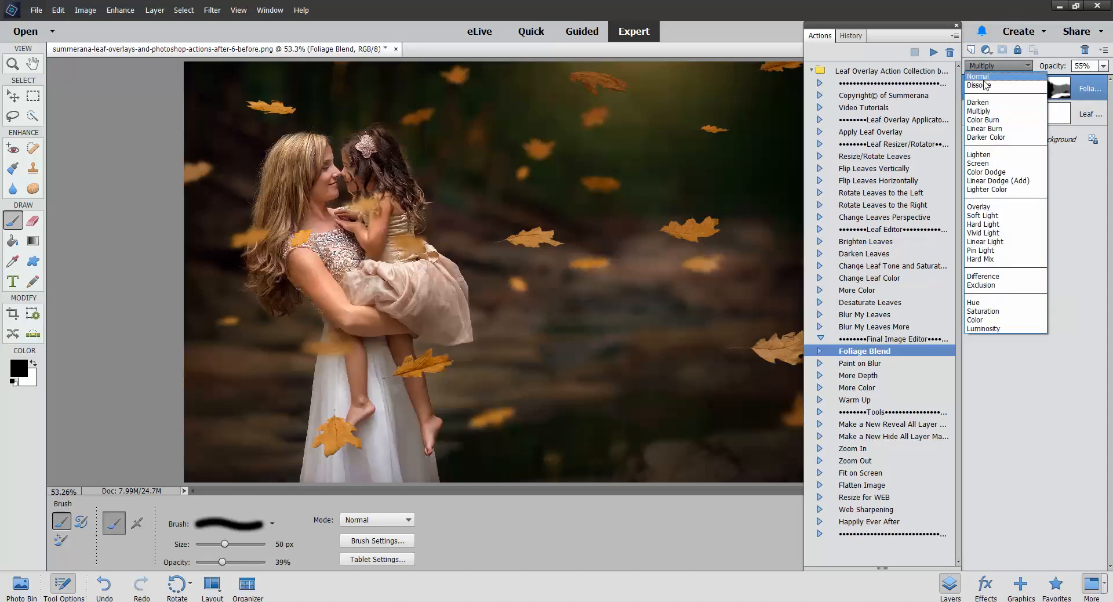
pyautogui.click(983, 216)
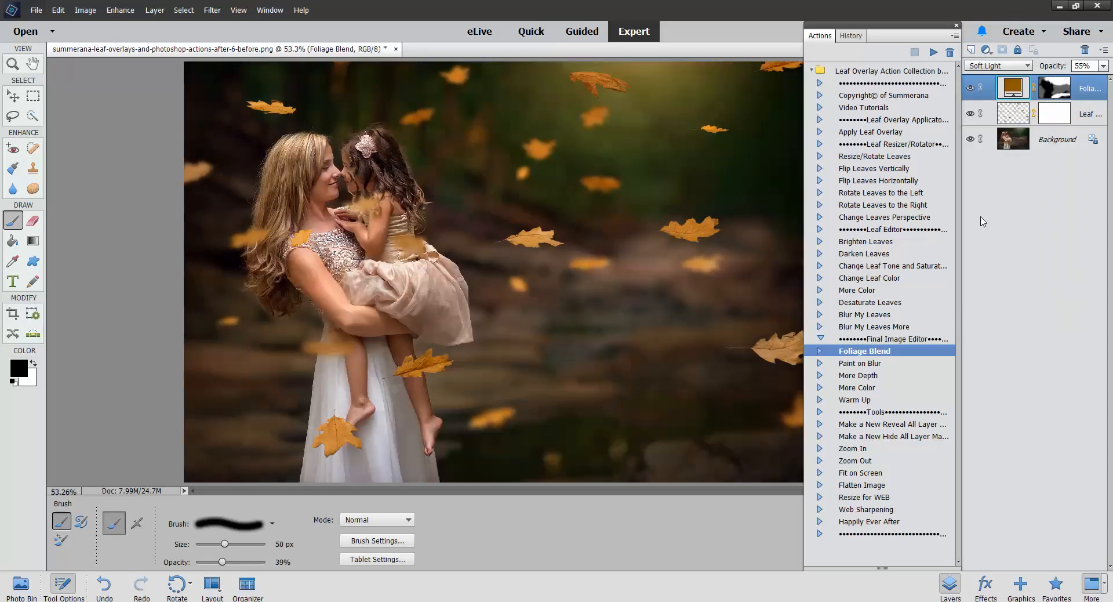
pyautogui.click(997, 66)
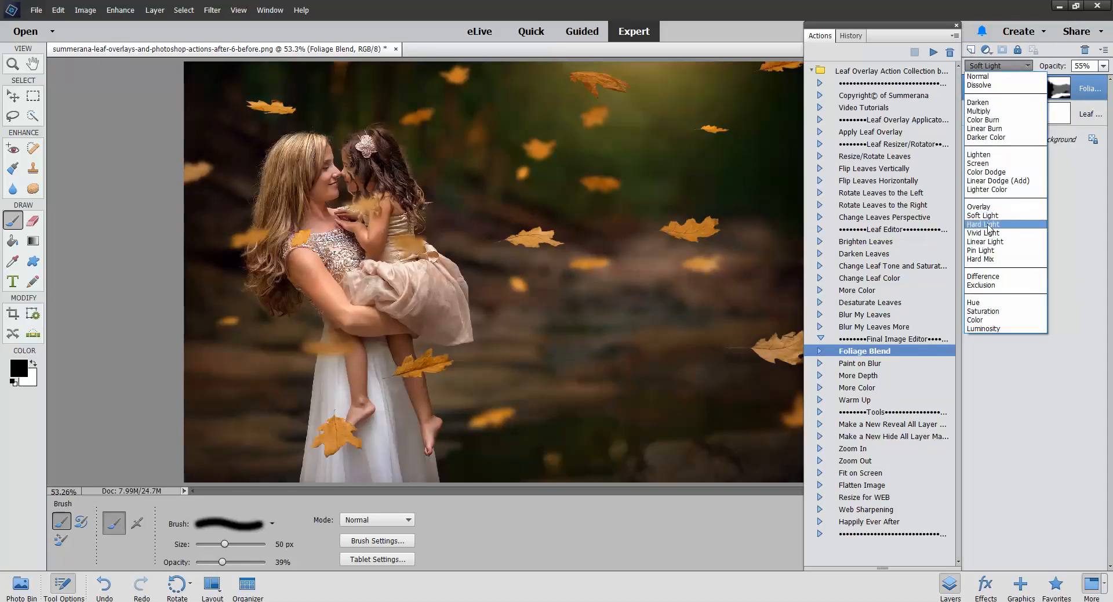
pyautogui.click(976, 319)
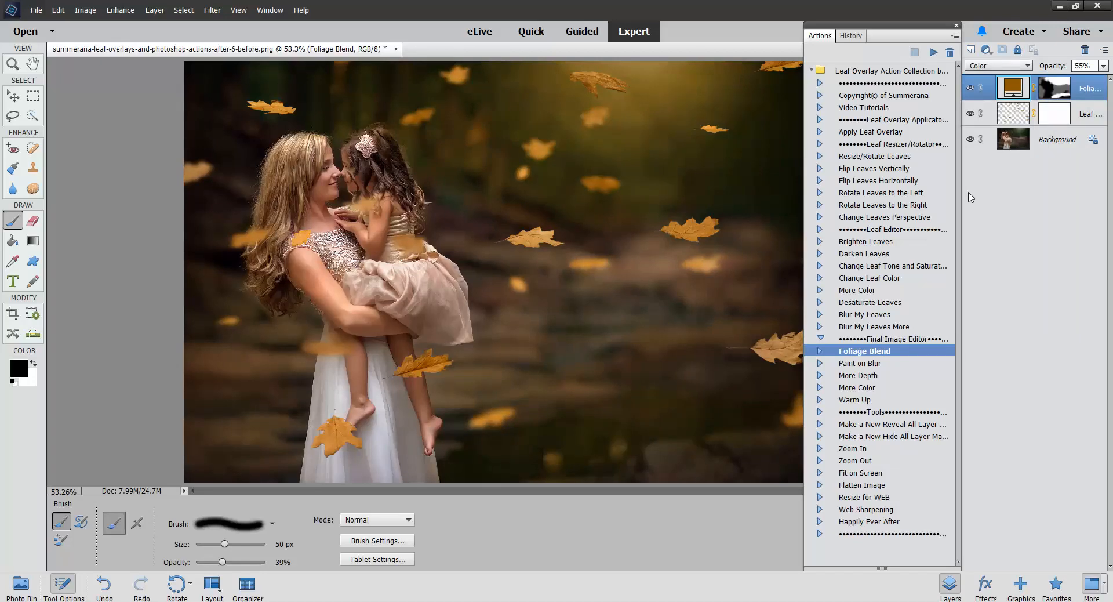
pyautogui.click(863, 362)
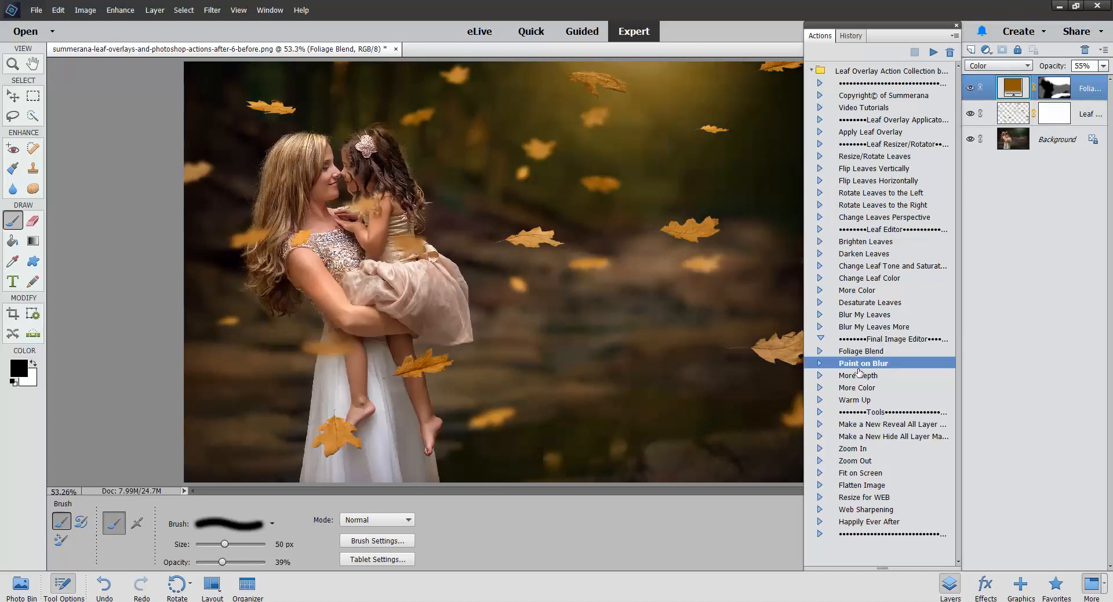
# Run the Warm Up action and set its layer to 10% opacity.
pyautogui.click(861, 374)
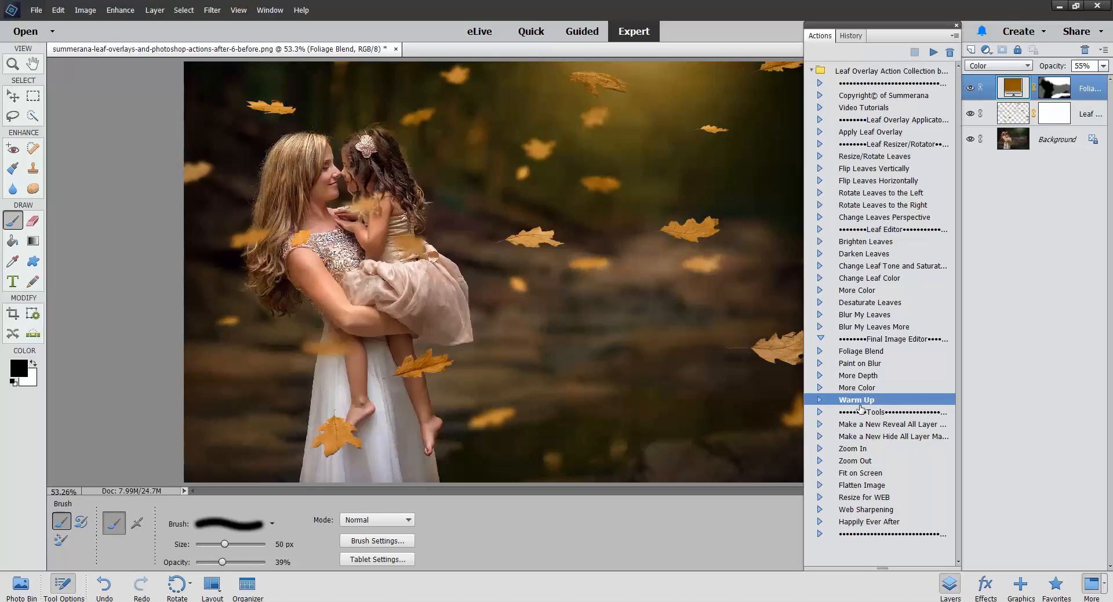
pyautogui.moveTo(934, 166)
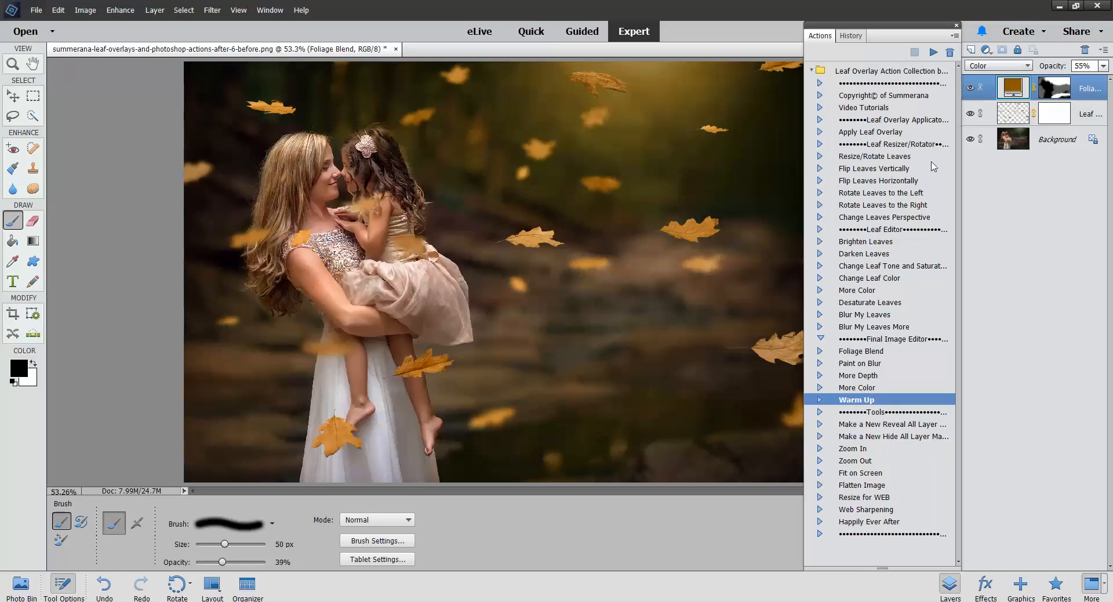
pyautogui.click(933, 52)
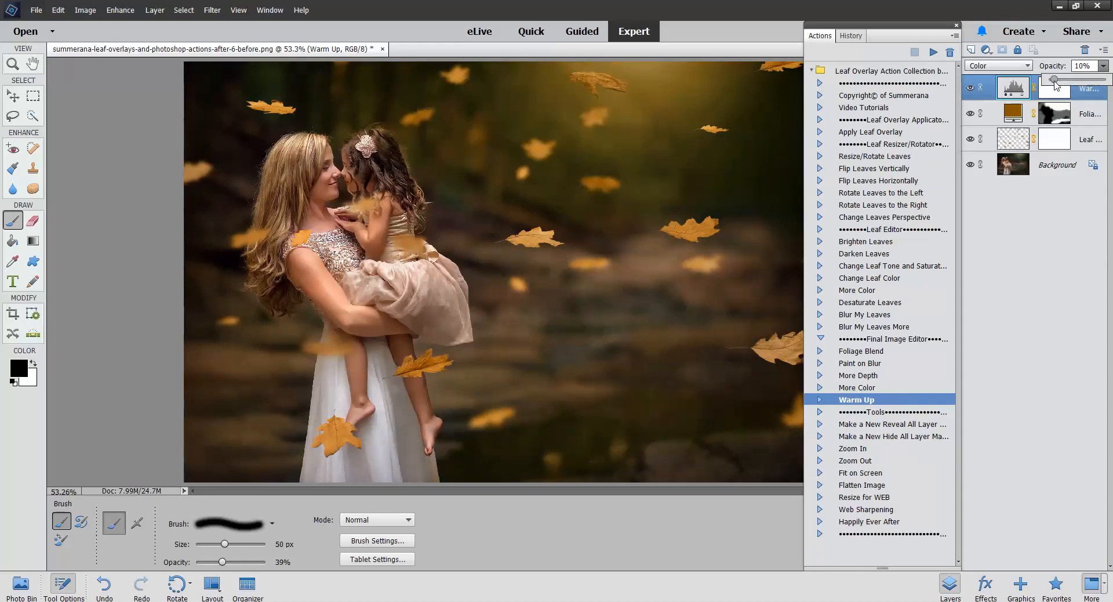
pyautogui.click(1054, 88)
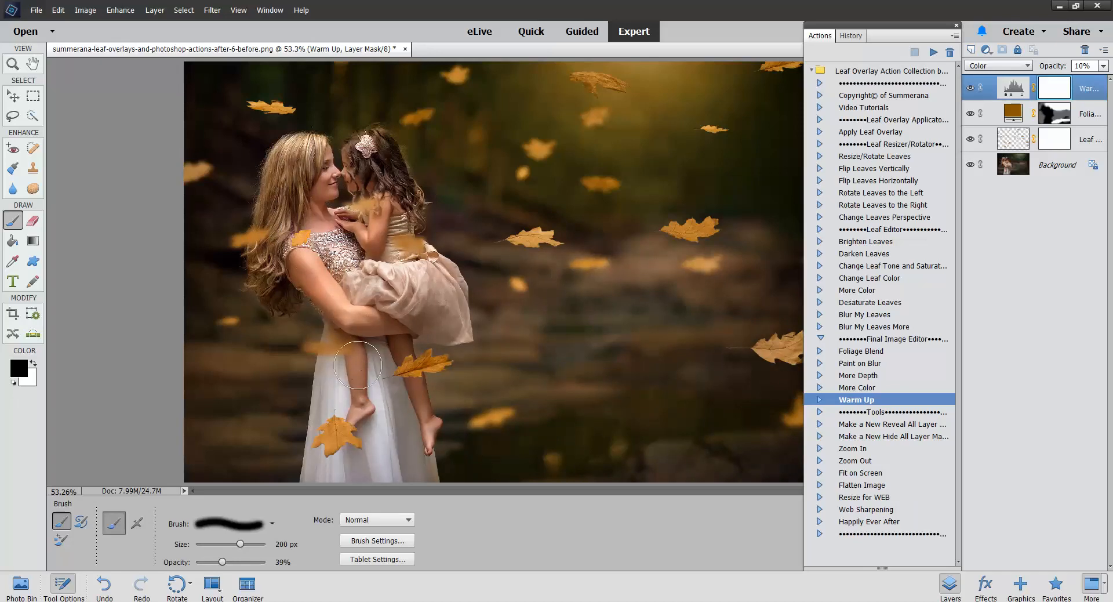
pyautogui.moveTo(387, 225)
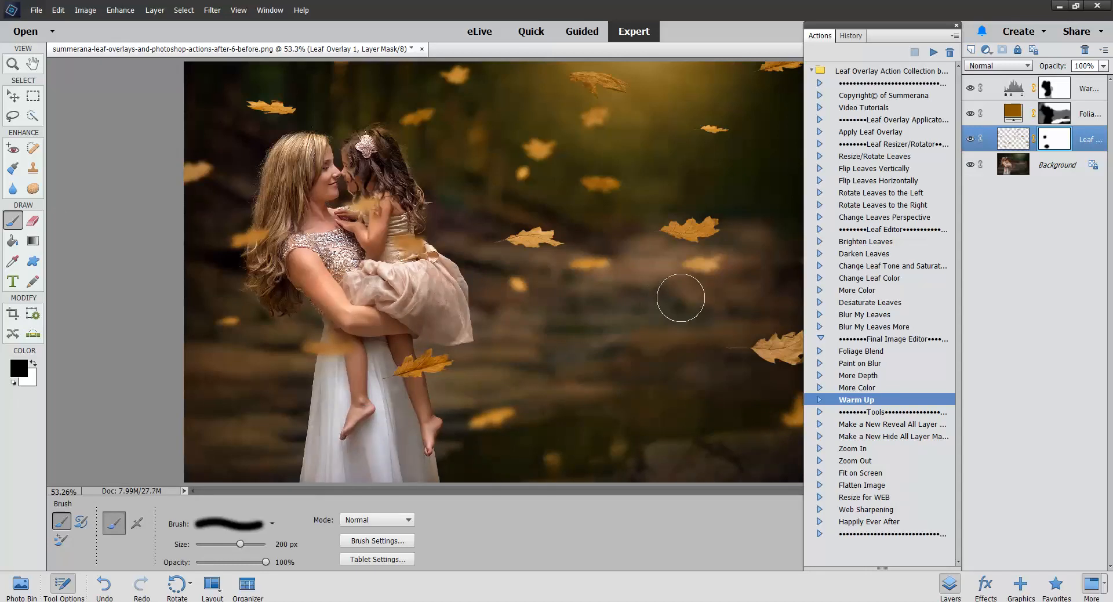
pyautogui.moveTo(892, 152)
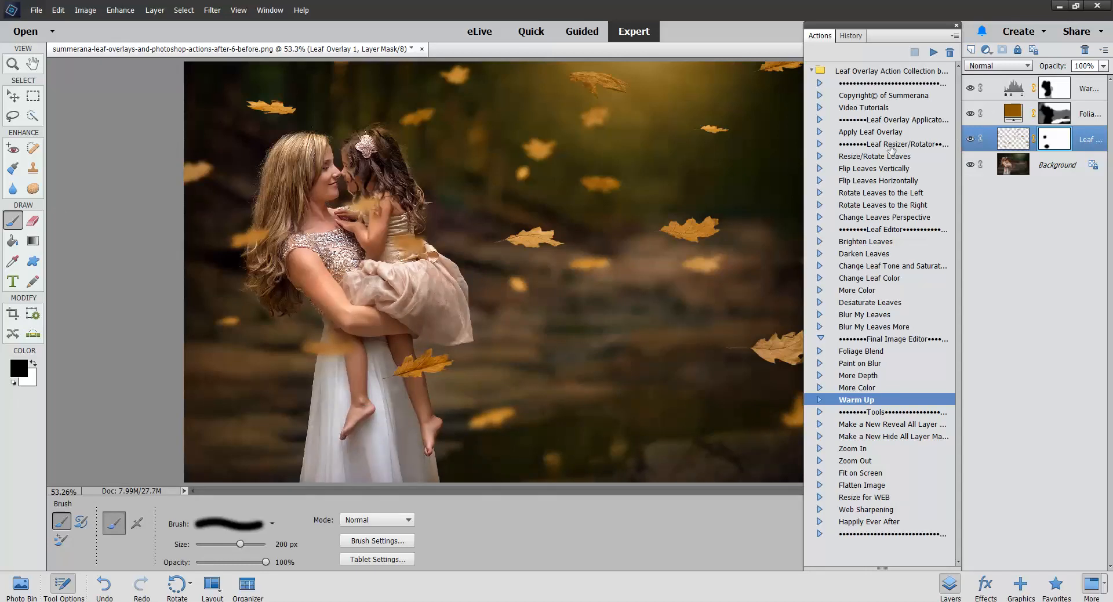
# Select the Apply Leaf Overlay action in the Actions panel.
pyautogui.click(875, 131)
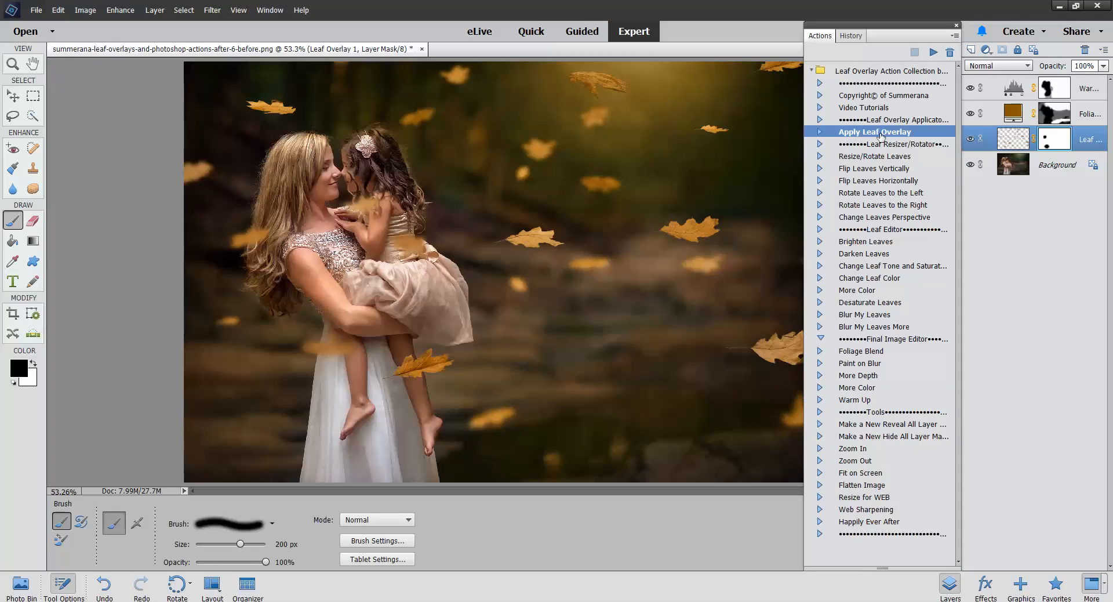